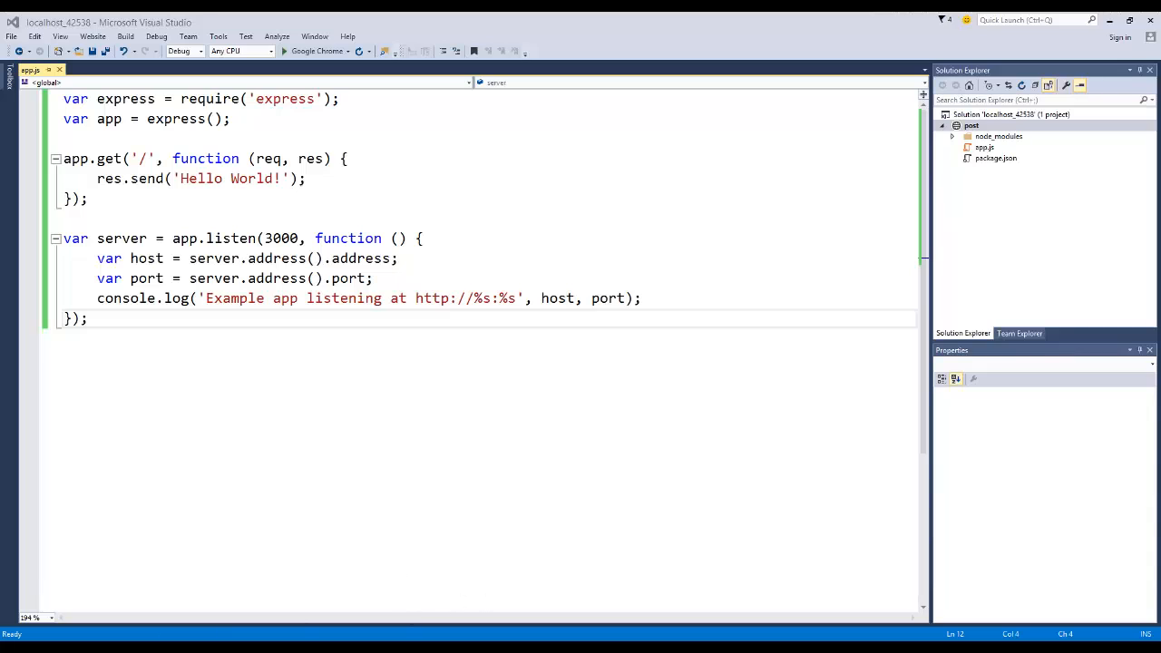
mouse_move(602, 551)
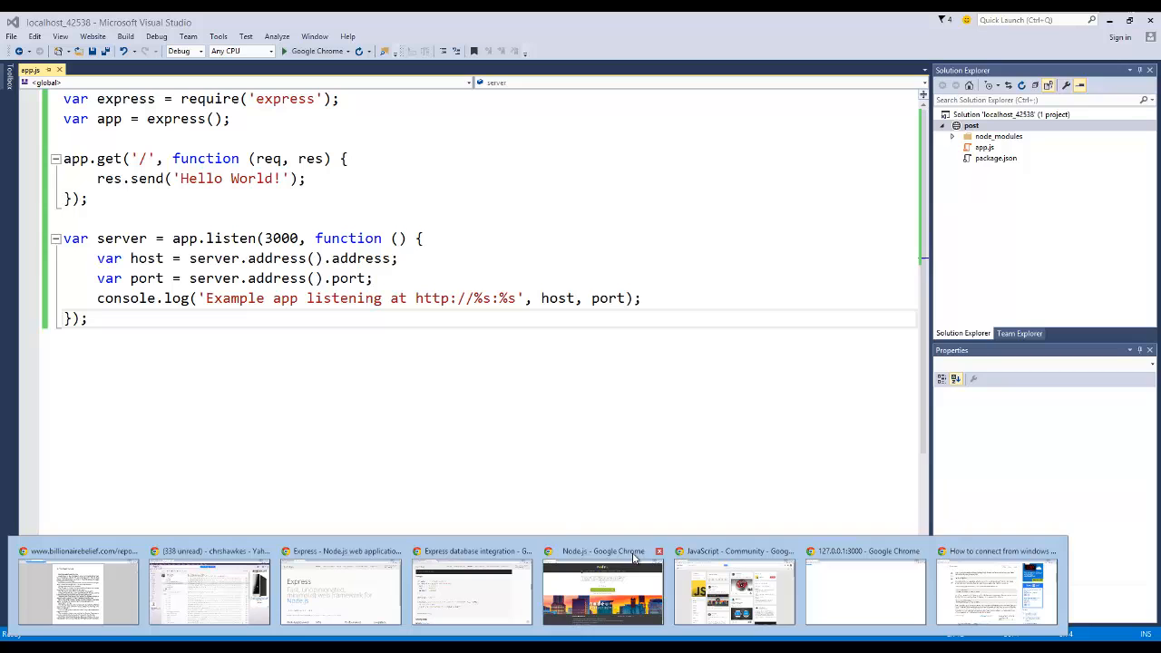
- Bring the browser window showing nodejs.org to the front
left_click(602, 589)
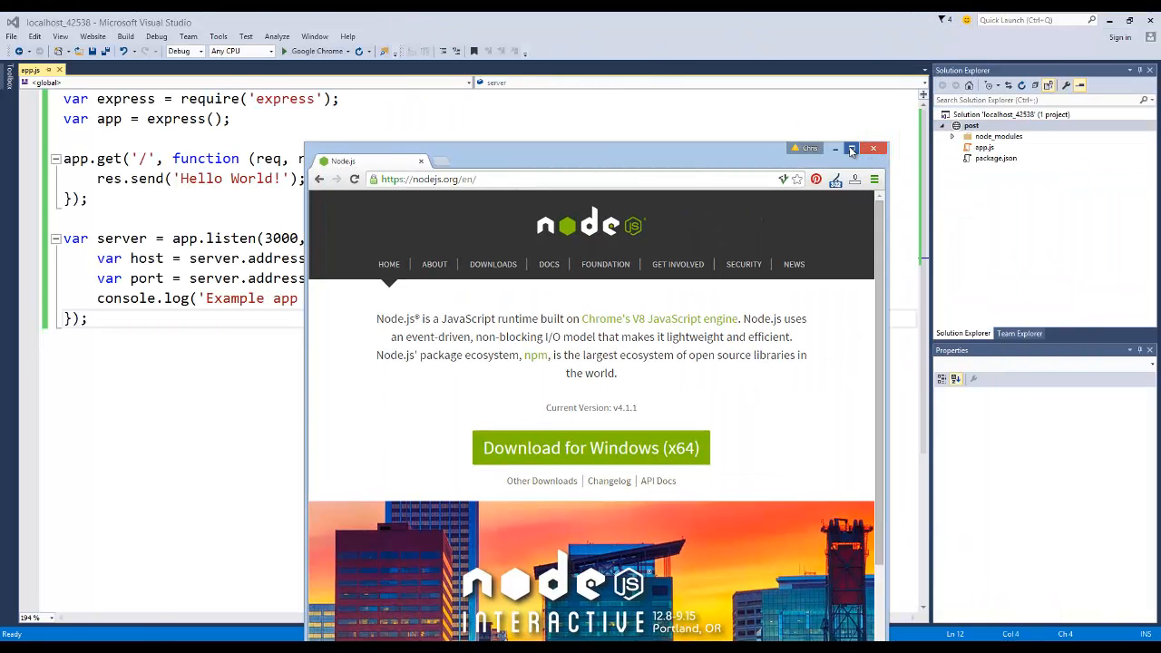
- Maximize Chrome on the Node.js homepage, then minimize it back to Visual Studio
left_click(851, 148)
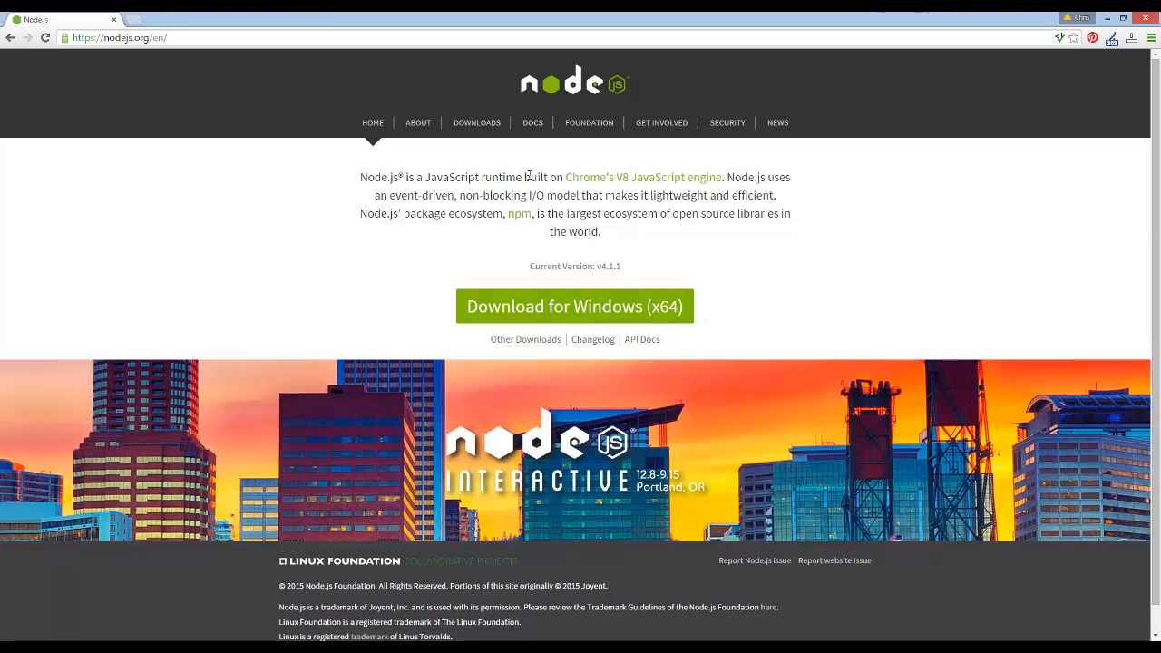
mouse_move(642, 163)
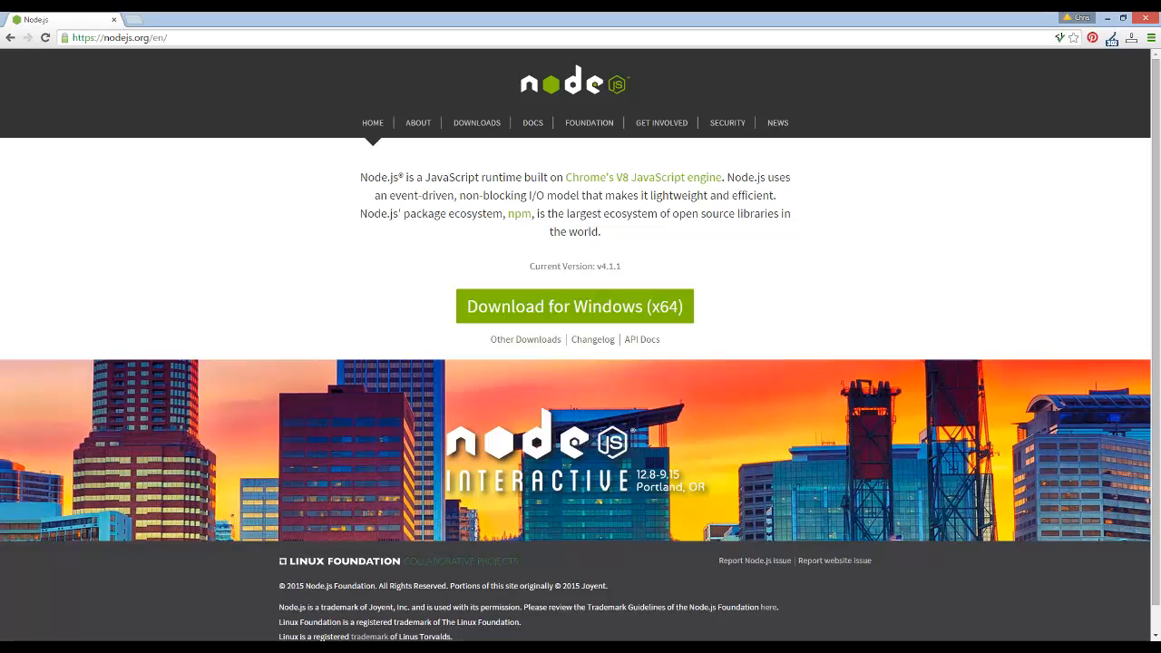
mouse_move(1023, 56)
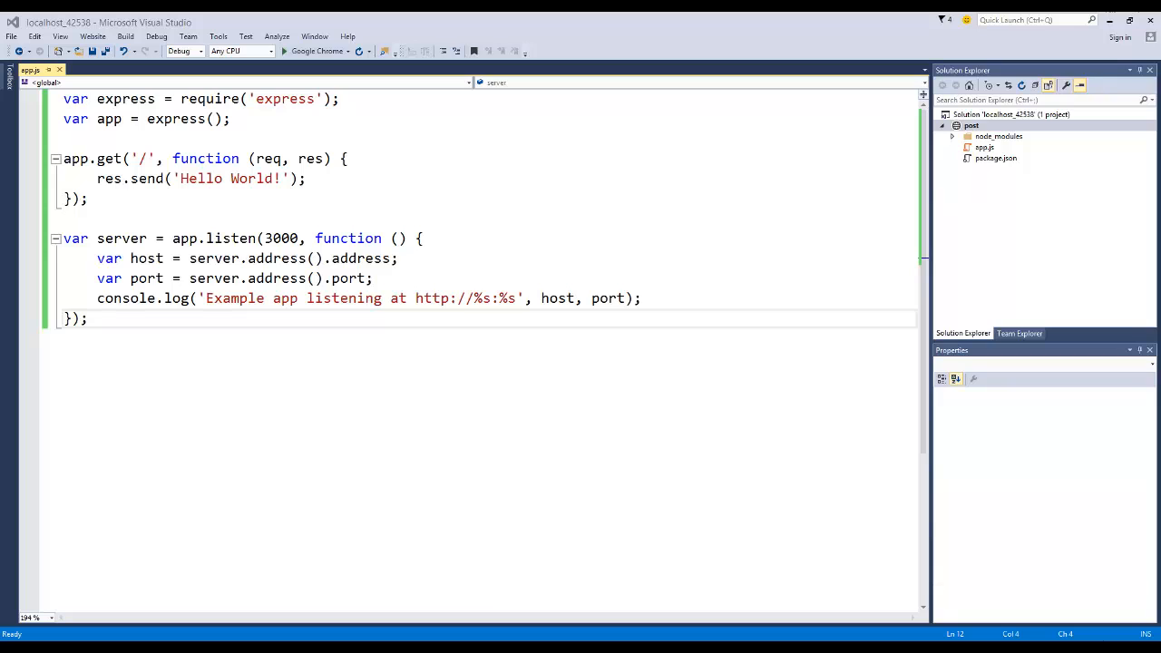
mouse_move(720, 446)
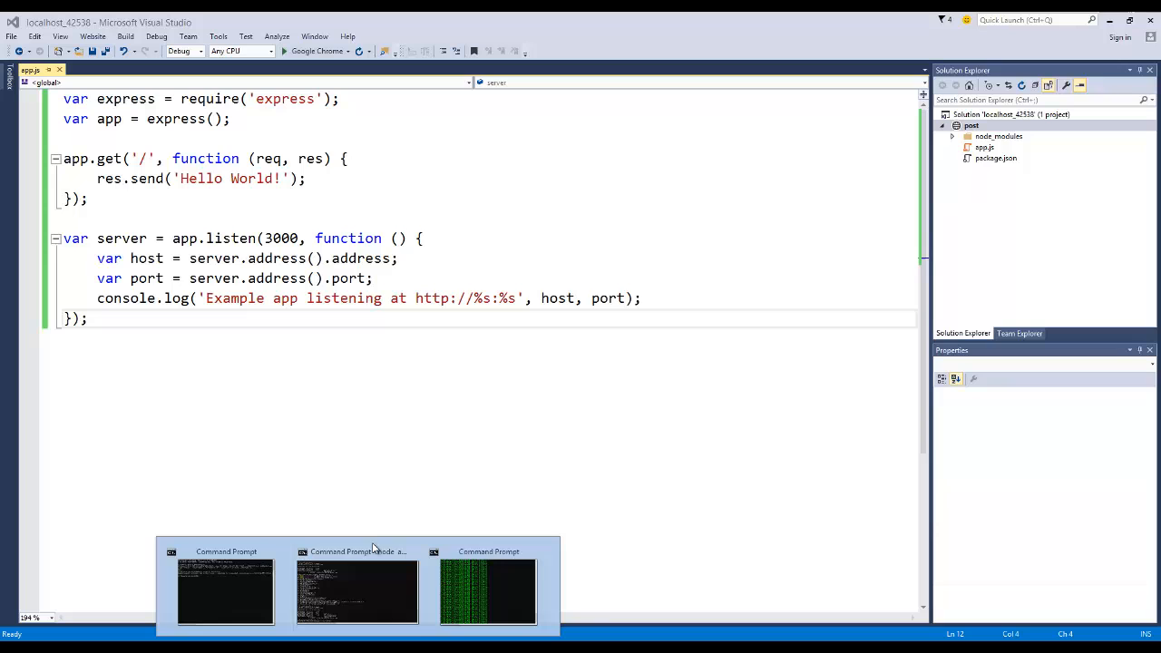
- In the MySQL bin Command Prompt, run mysql -u root -p to get a password prompt
left_click(488, 589)
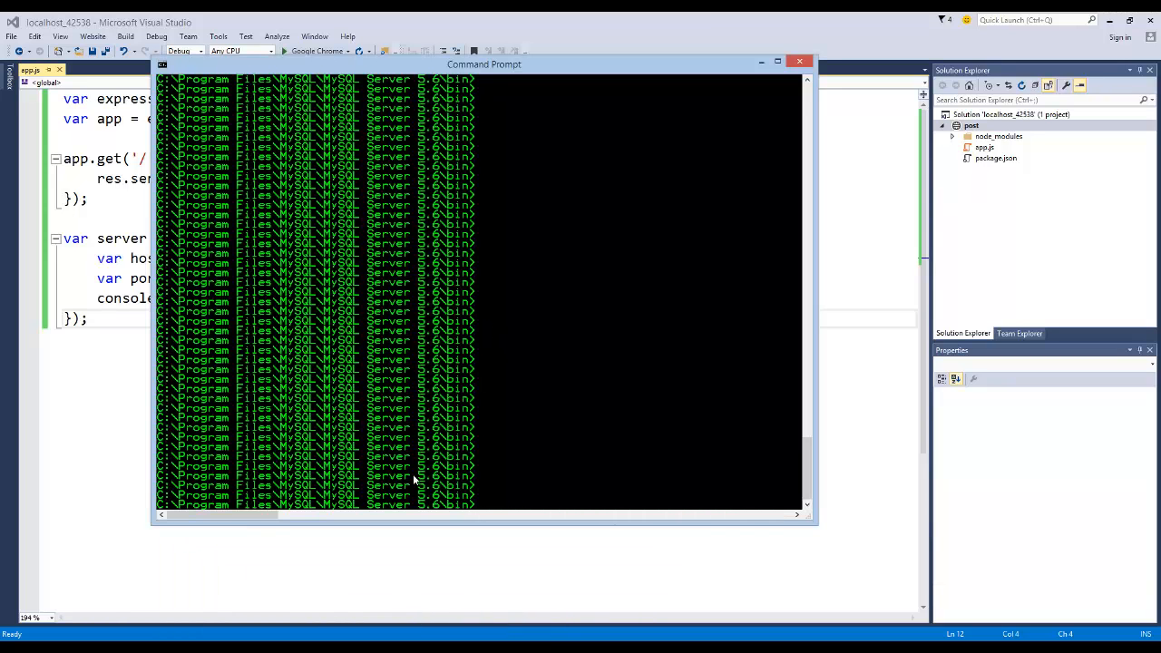
mouse_move(554, 466)
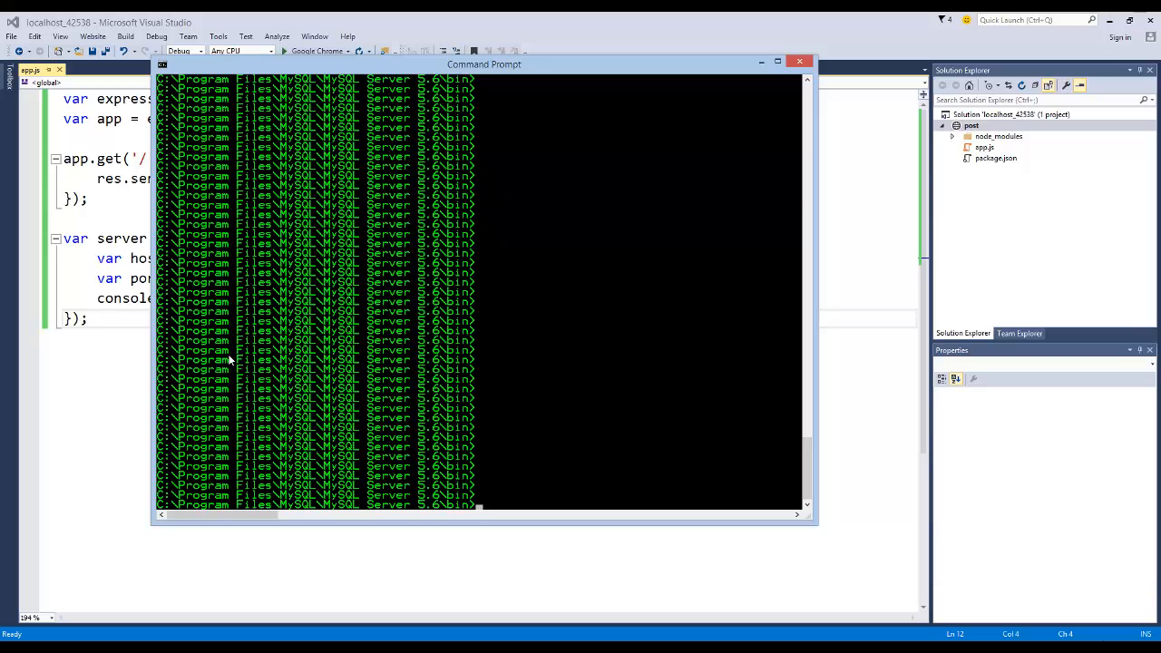
type("mysql -u root -p")
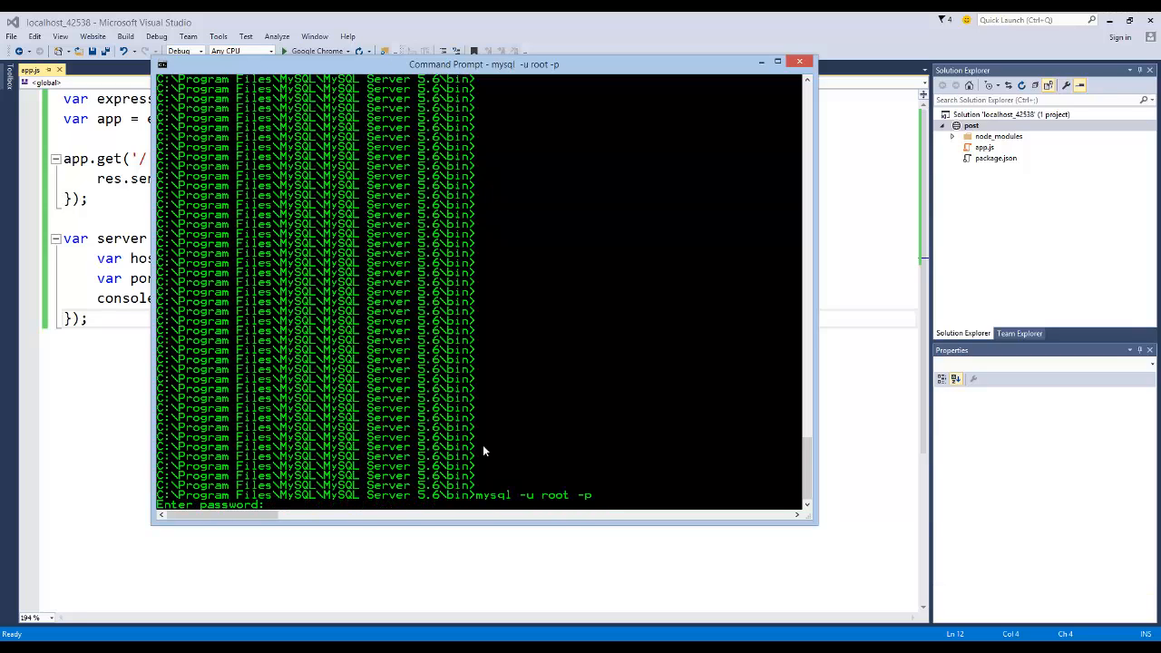
mouse_move(453, 501)
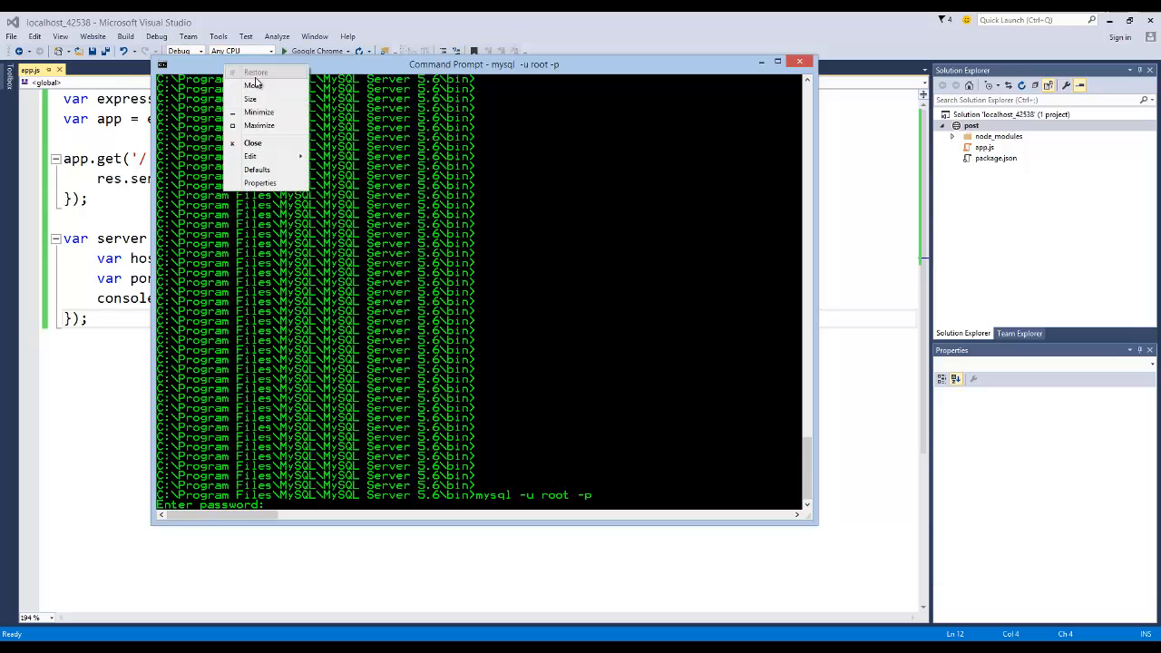
- Set the console's Screen Text colour to white in the Properties Colors settings
left_click(261, 182)
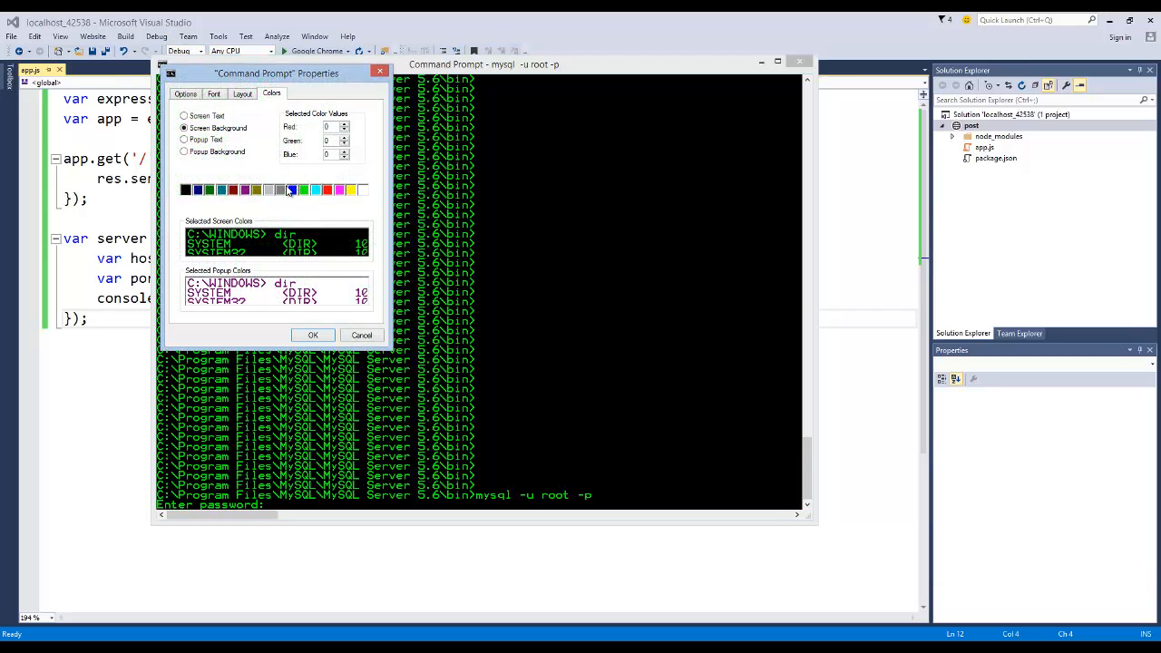
left_click(185, 116)
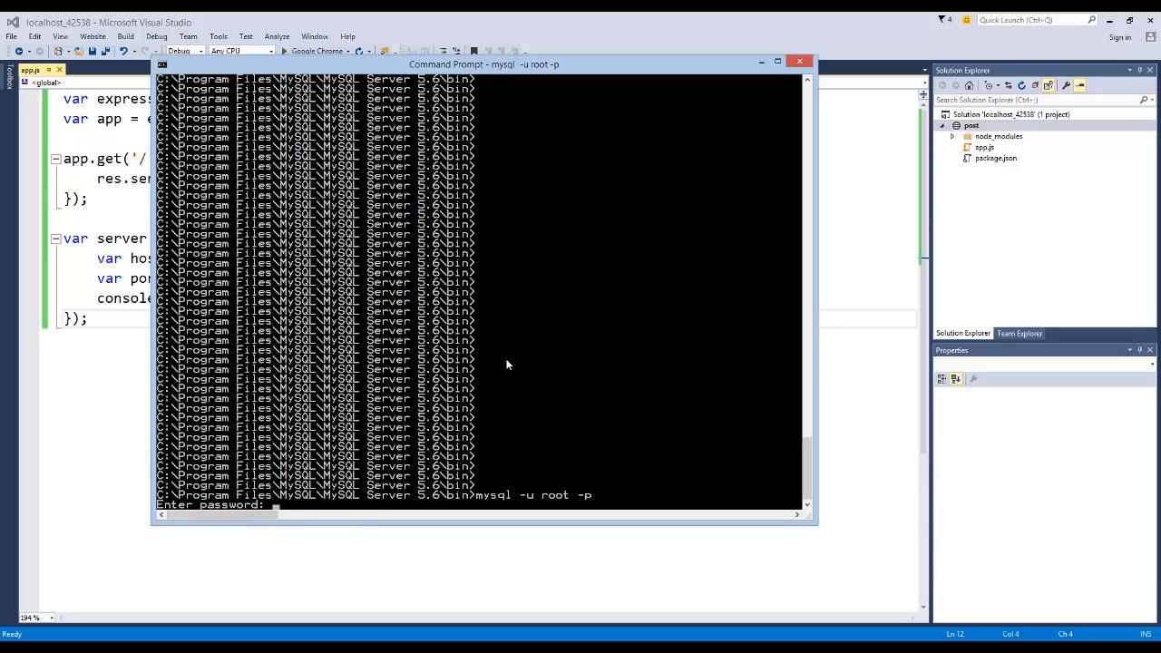
mouse_move(315, 508)
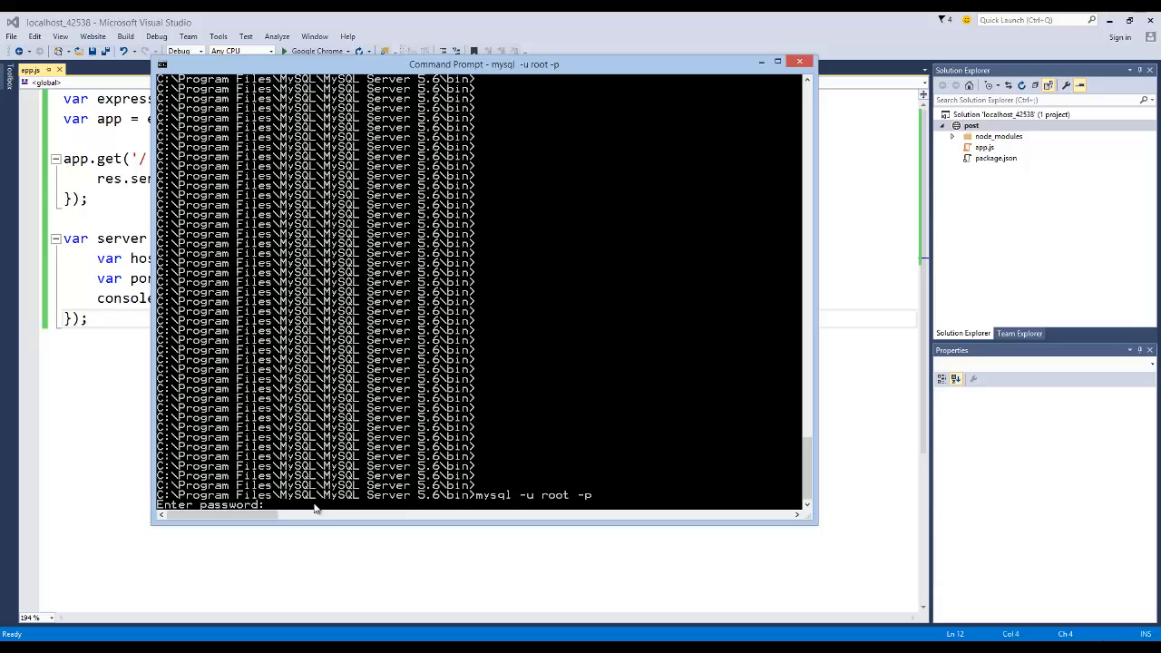
mouse_move(417, 436)
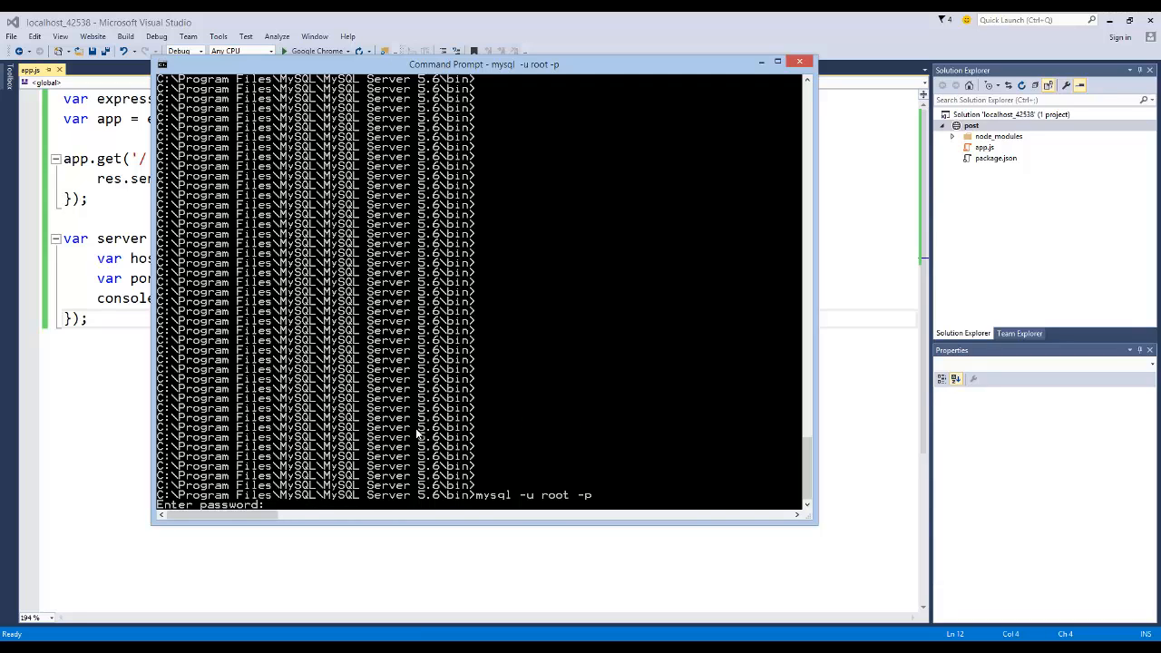
mouse_move(463, 480)
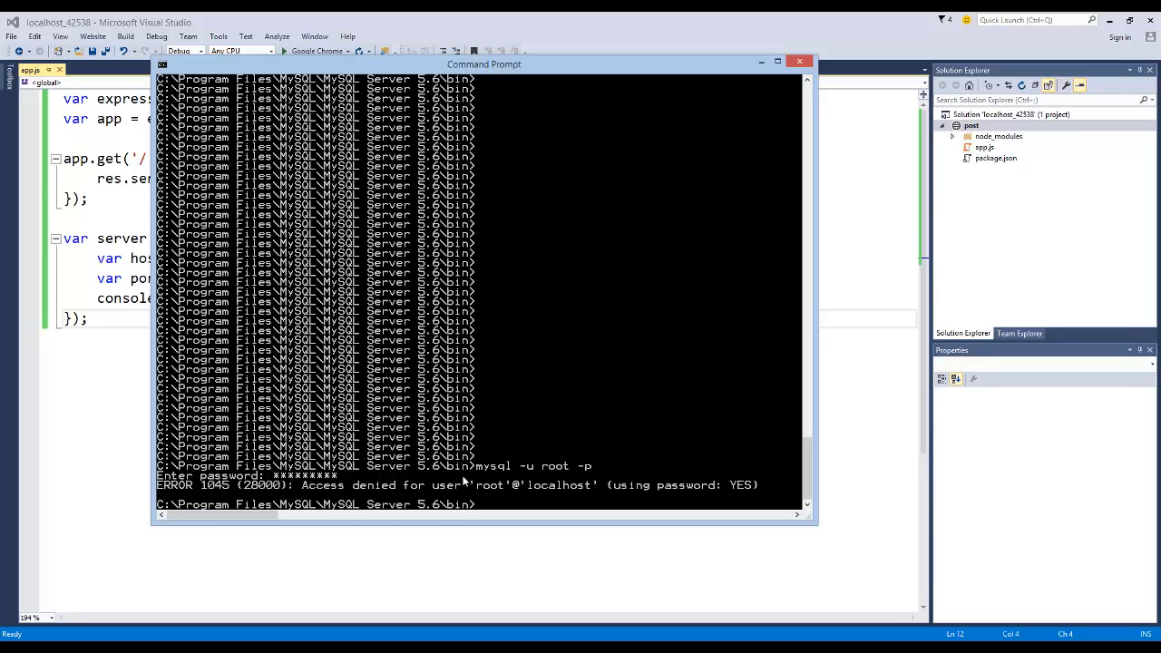
- Rerun mysql -u root -p and enter the correct root password to reach the MySQL monitor
type("mysql -u root -p")
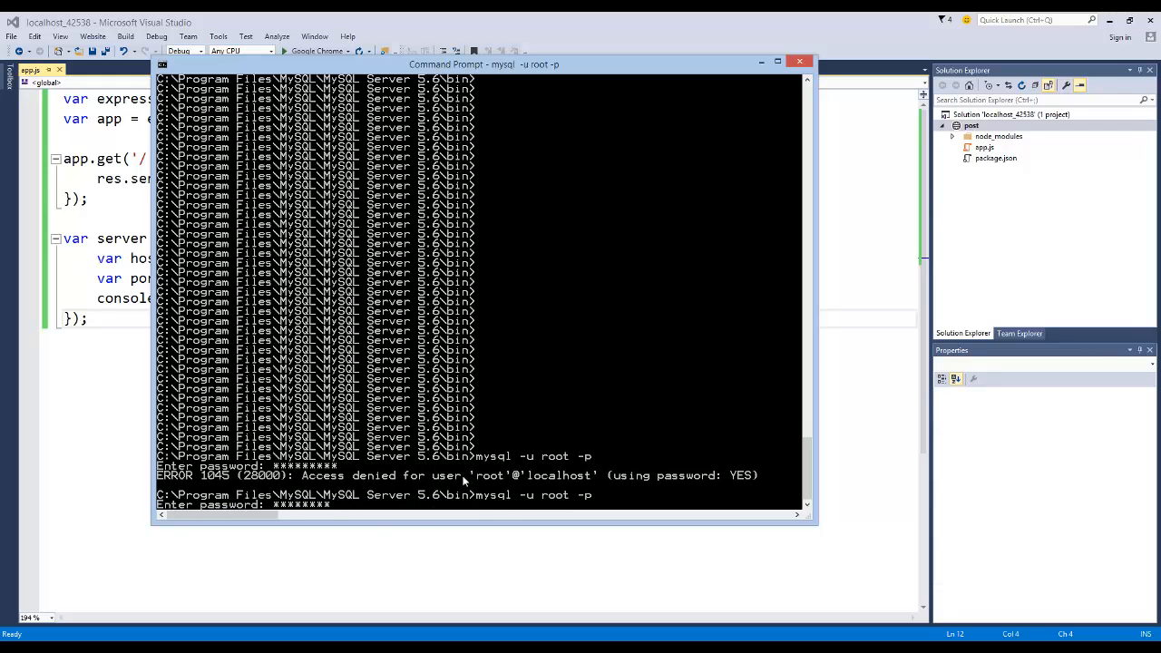
key("Return")
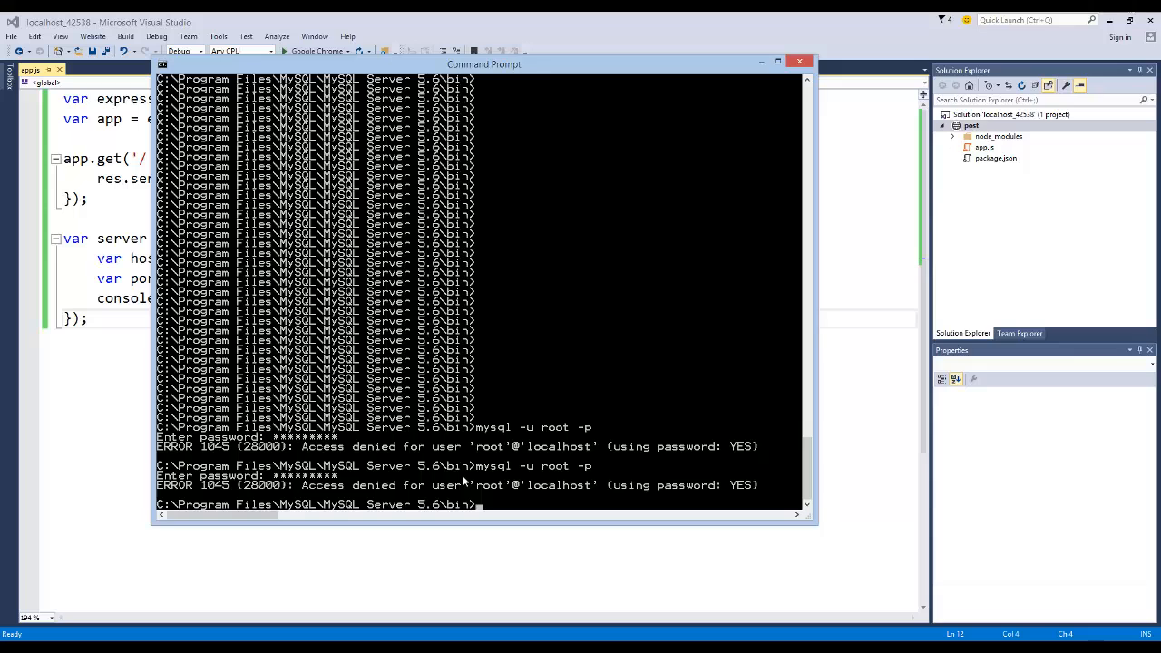
key("Return")
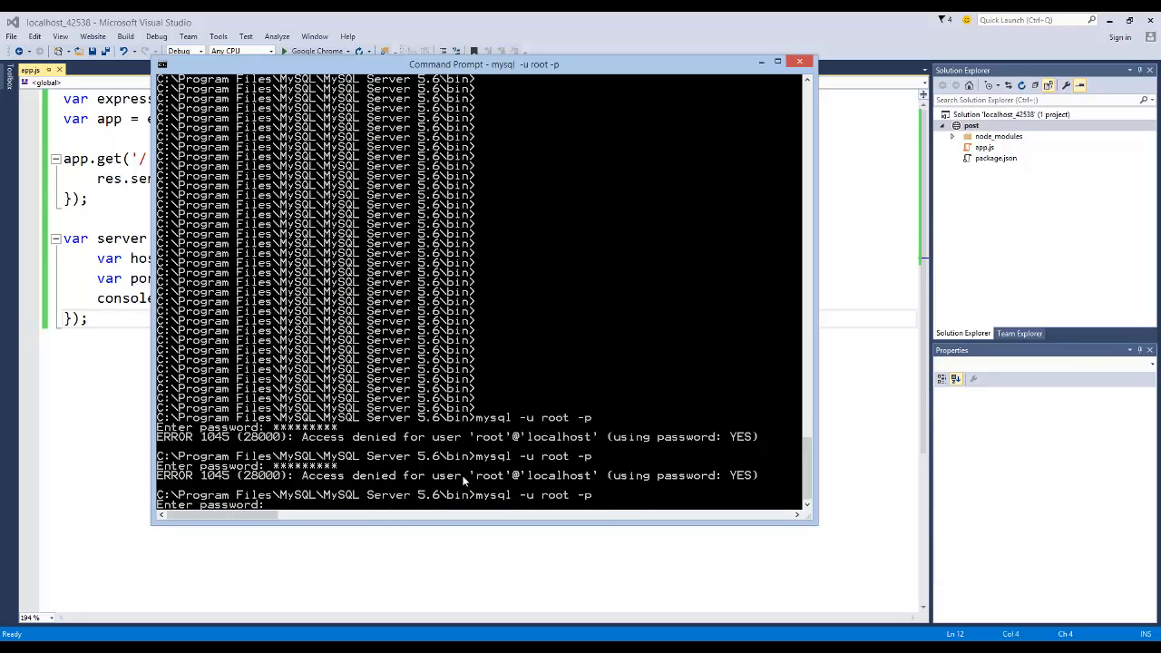
type("**")
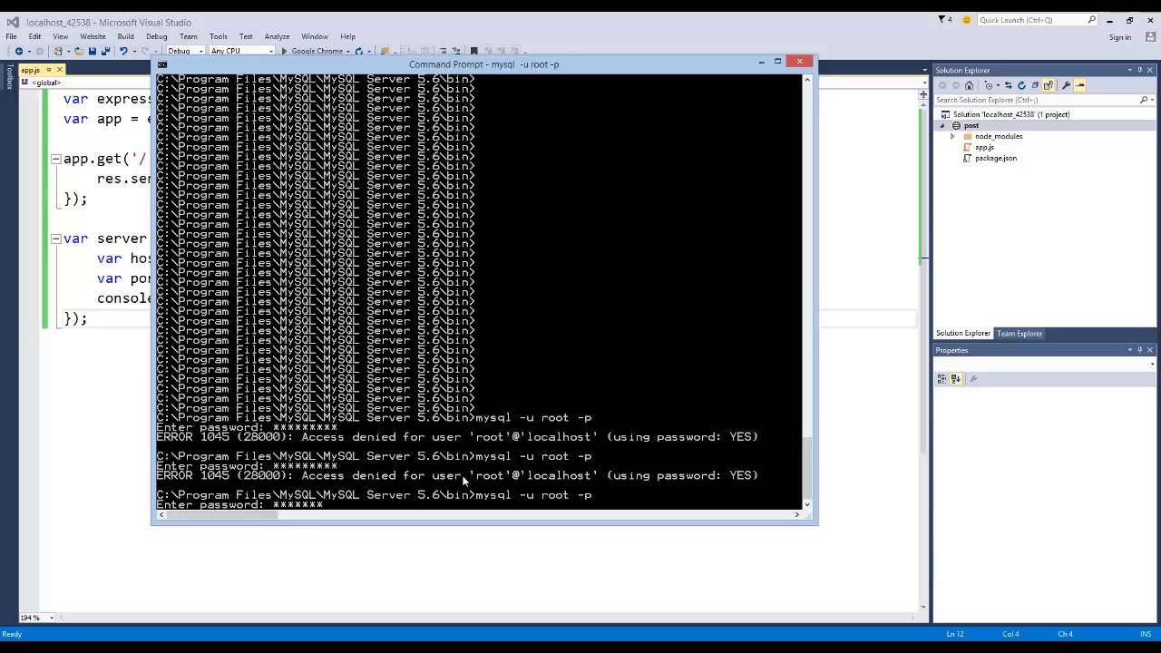
key("Return")
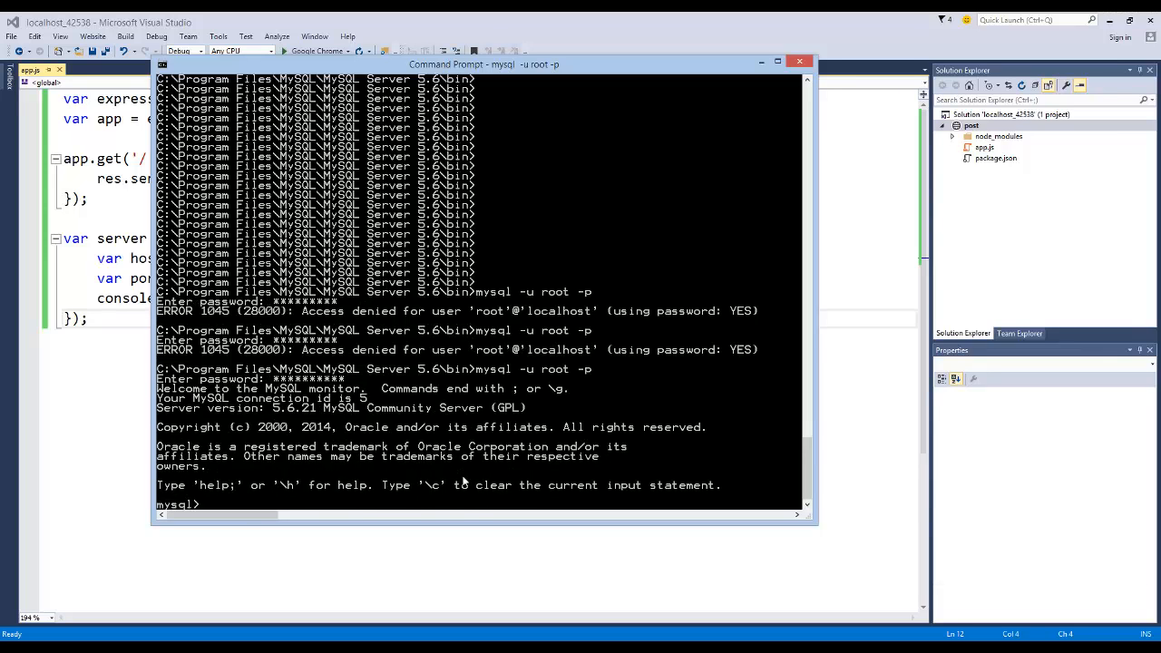
mouse_move(257, 245)
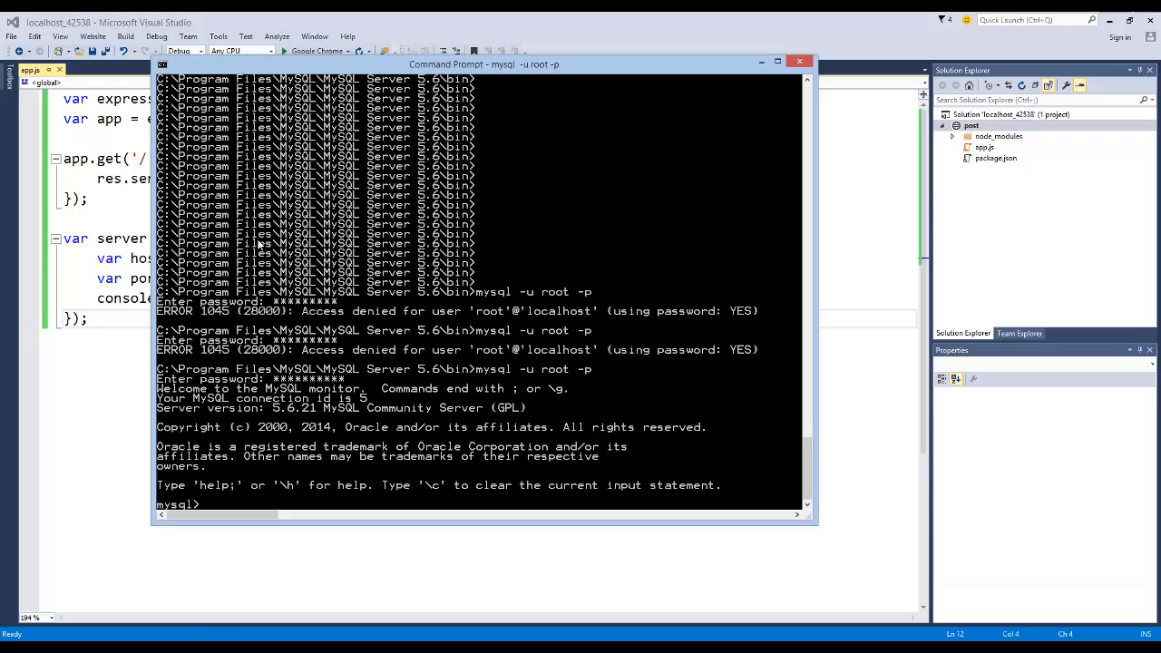
mouse_move(326, 442)
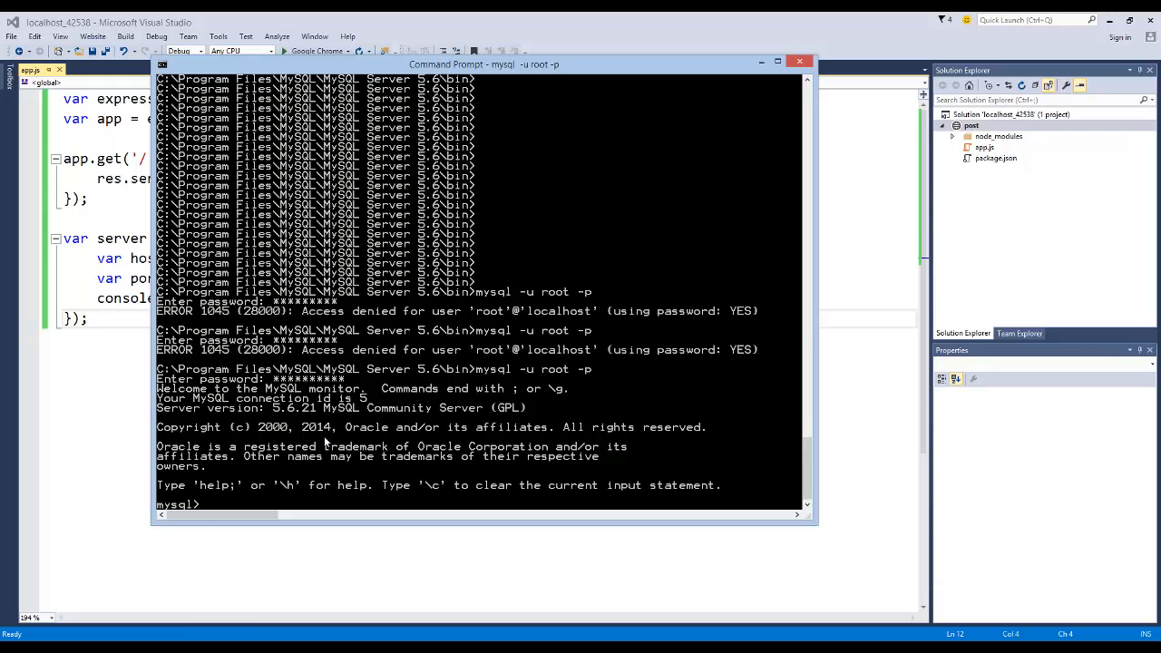
- Abort the MySQL monitor input with Ctrl+C and start typing the next command
key("ctrl+c")
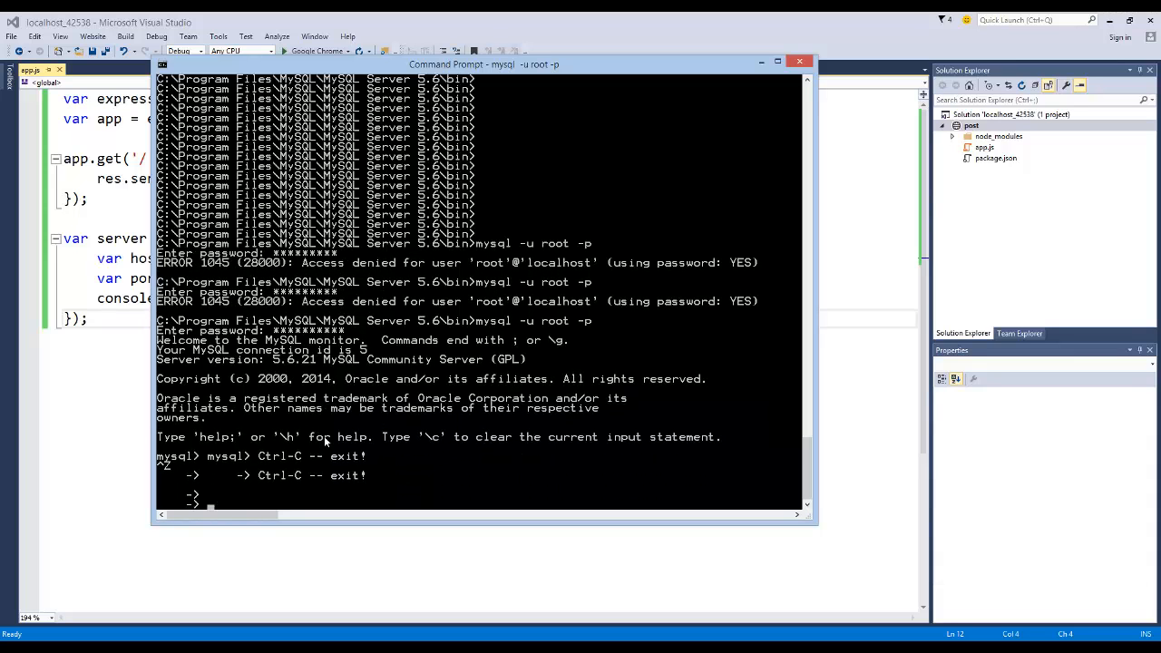
type("ex")
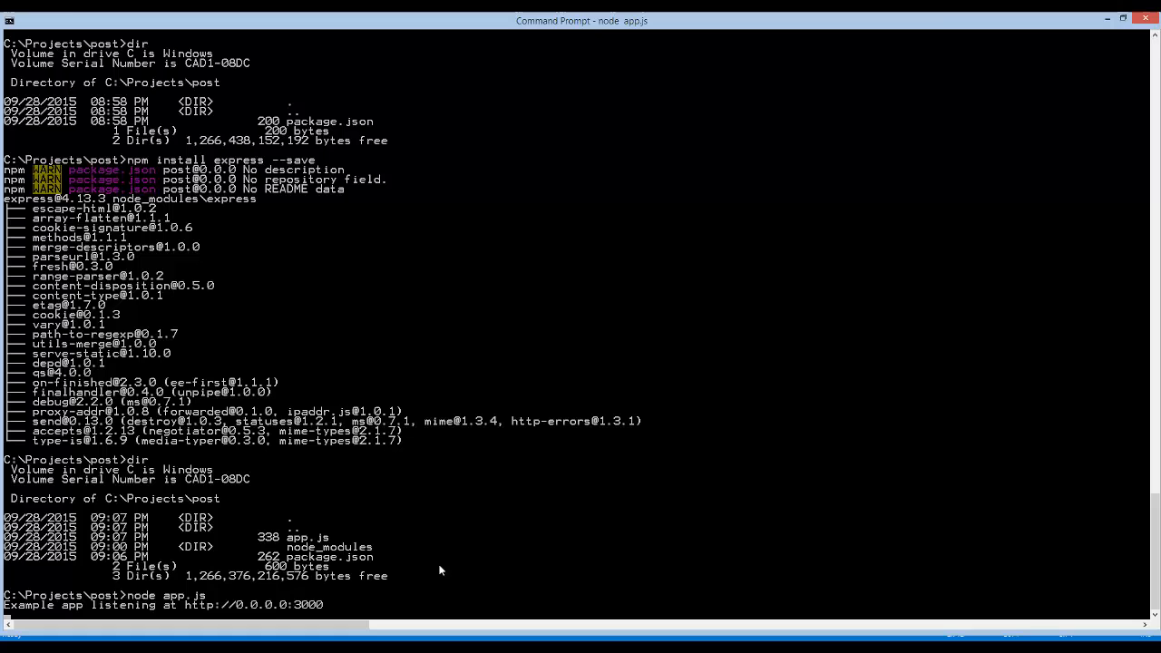
- Stop the running Express app and run npm install mysql in the post project
key("ctrl+c")
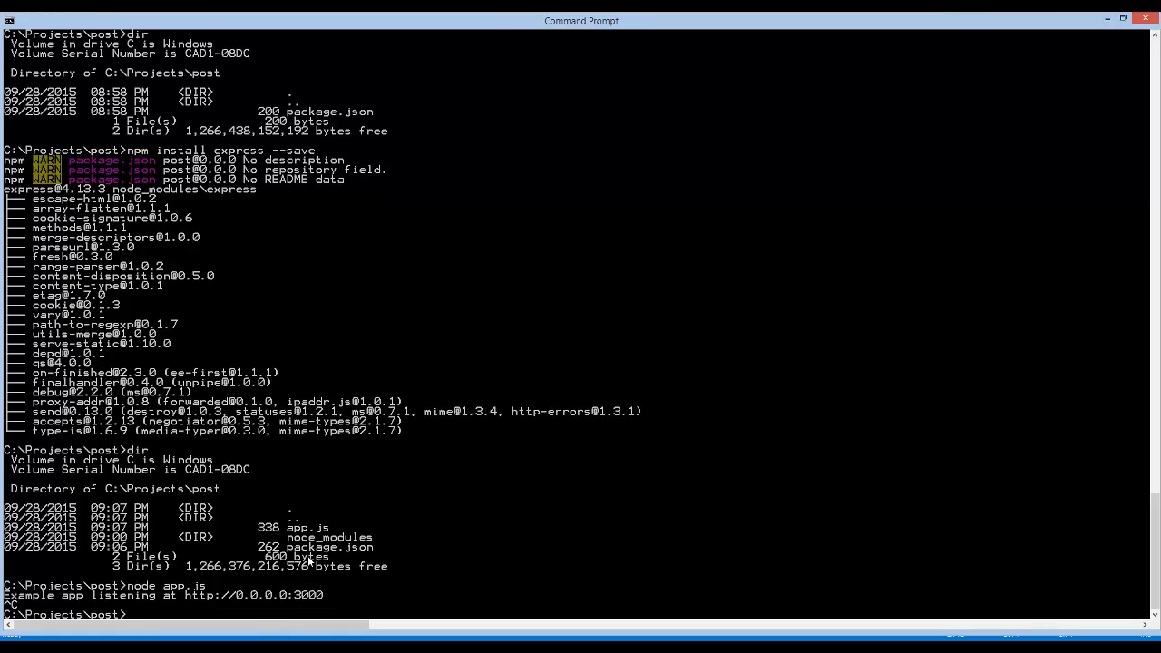
mouse_move(226, 584)
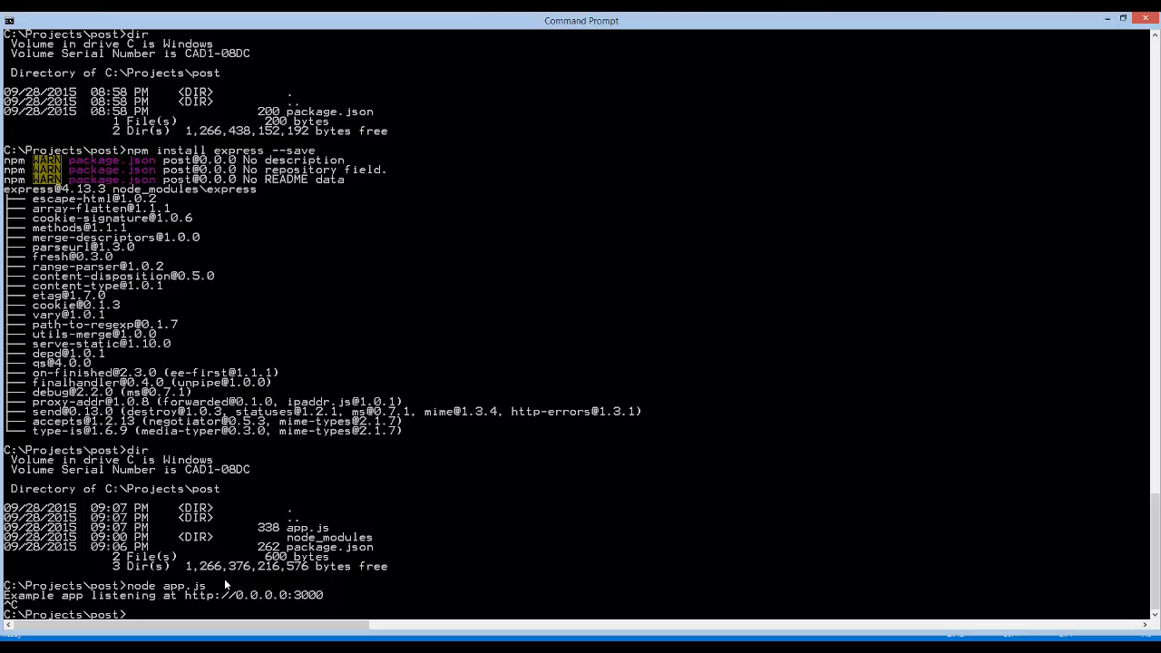
type("n")
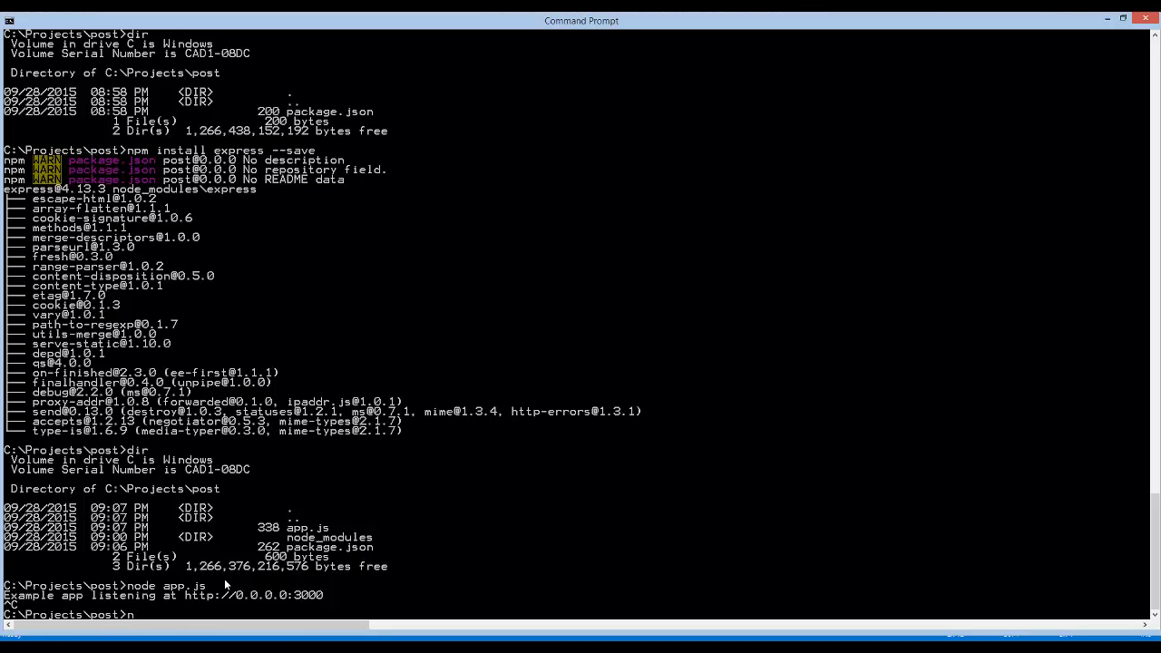
type("pm install mysql")
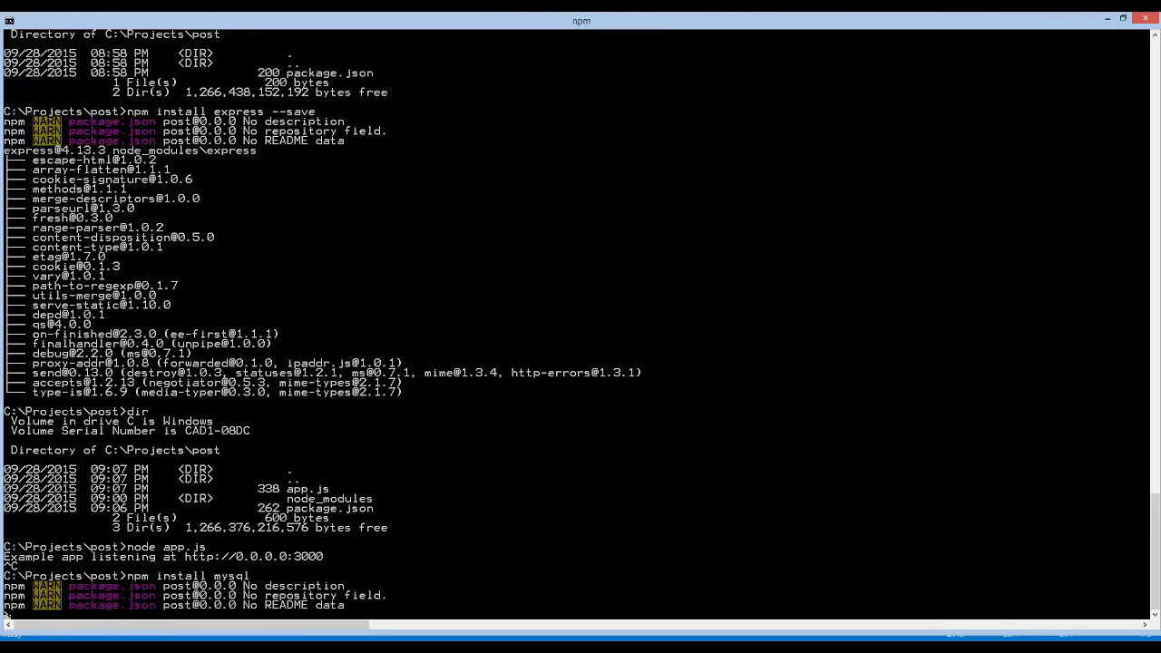
mouse_move(454, 530)
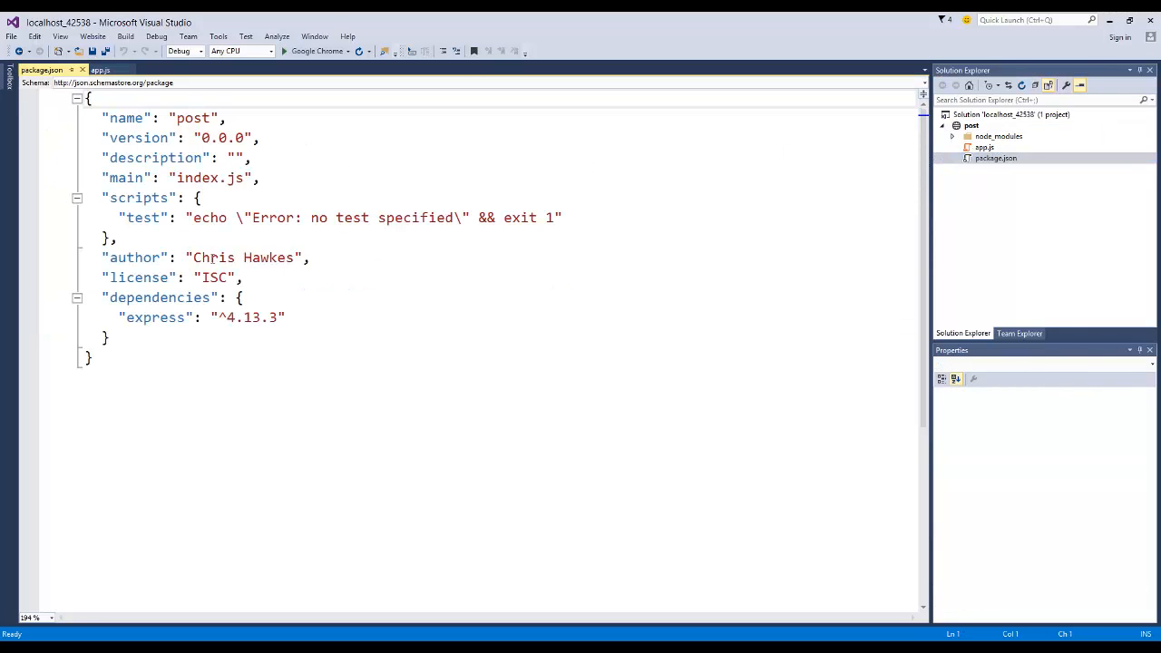
- Review app.js and reopen package.json to check its dependencies after installing mysql
scroll("down", 3)
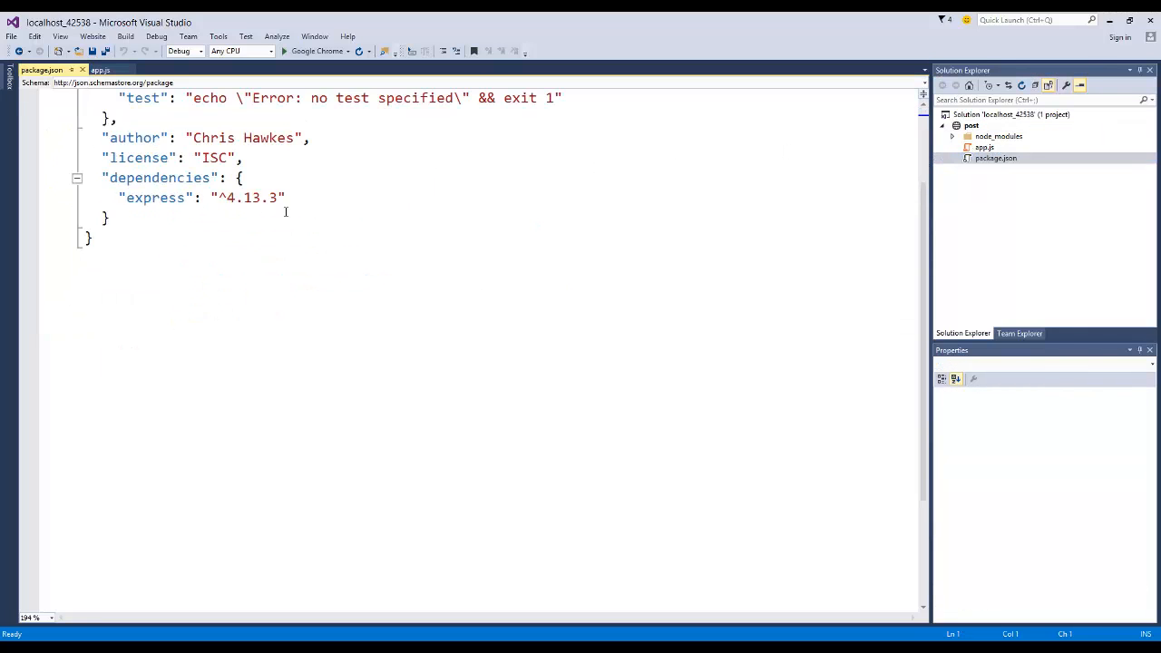
scroll("up", 3)
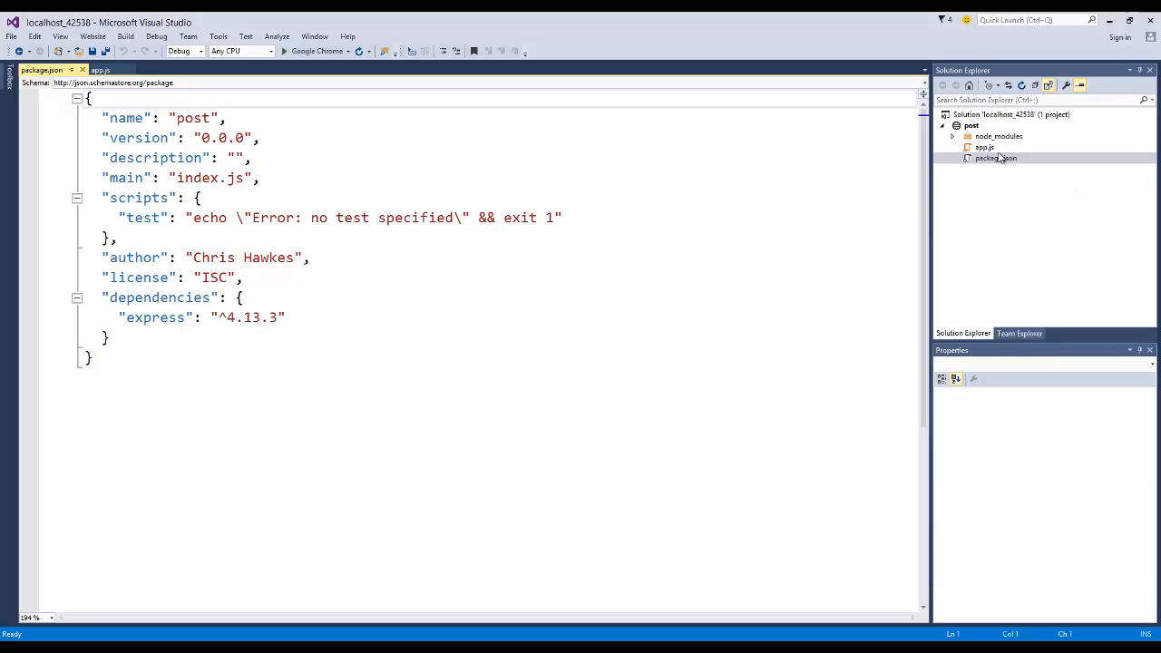
left_click(996, 158)
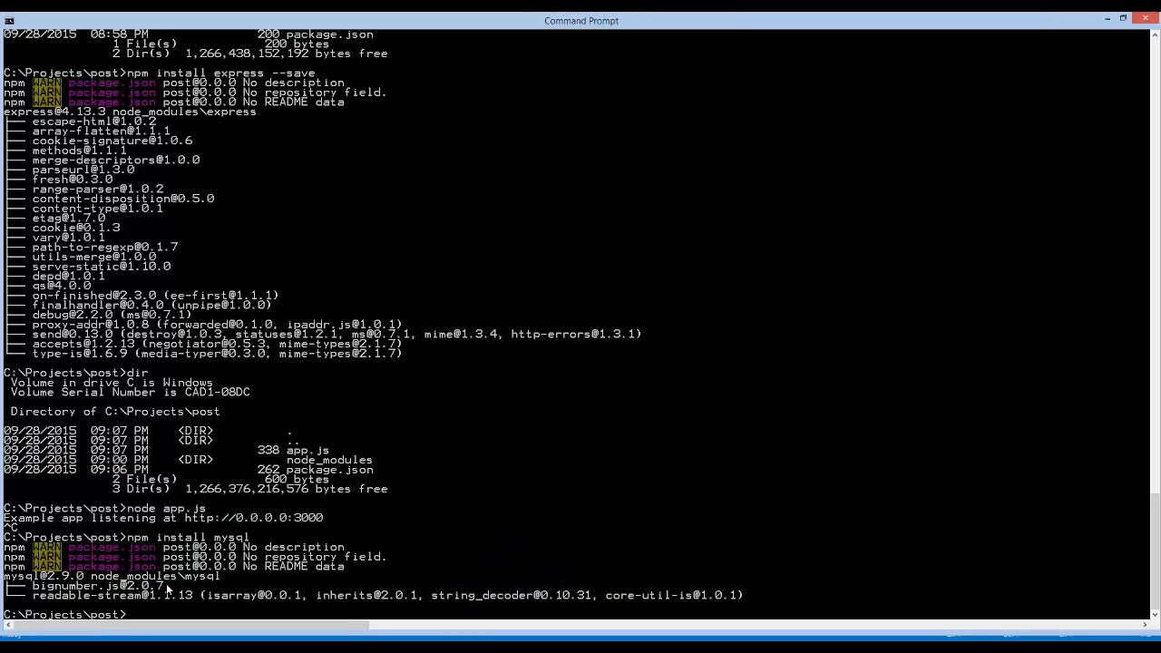
mouse_move(1132, 479)
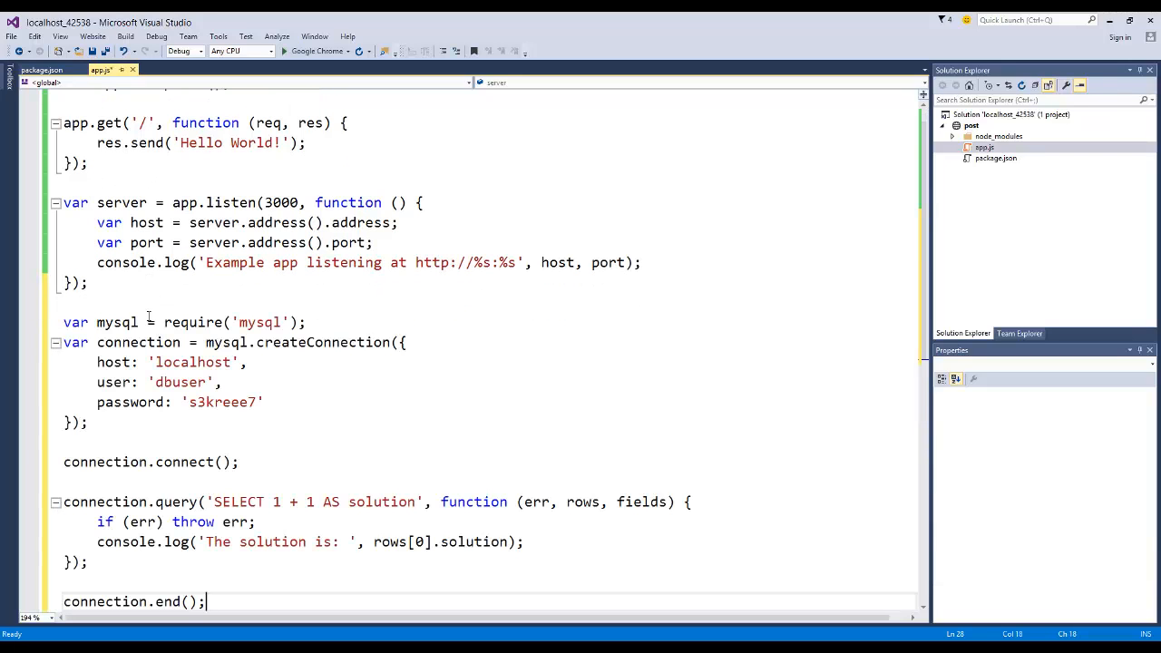
scroll("down", 3)
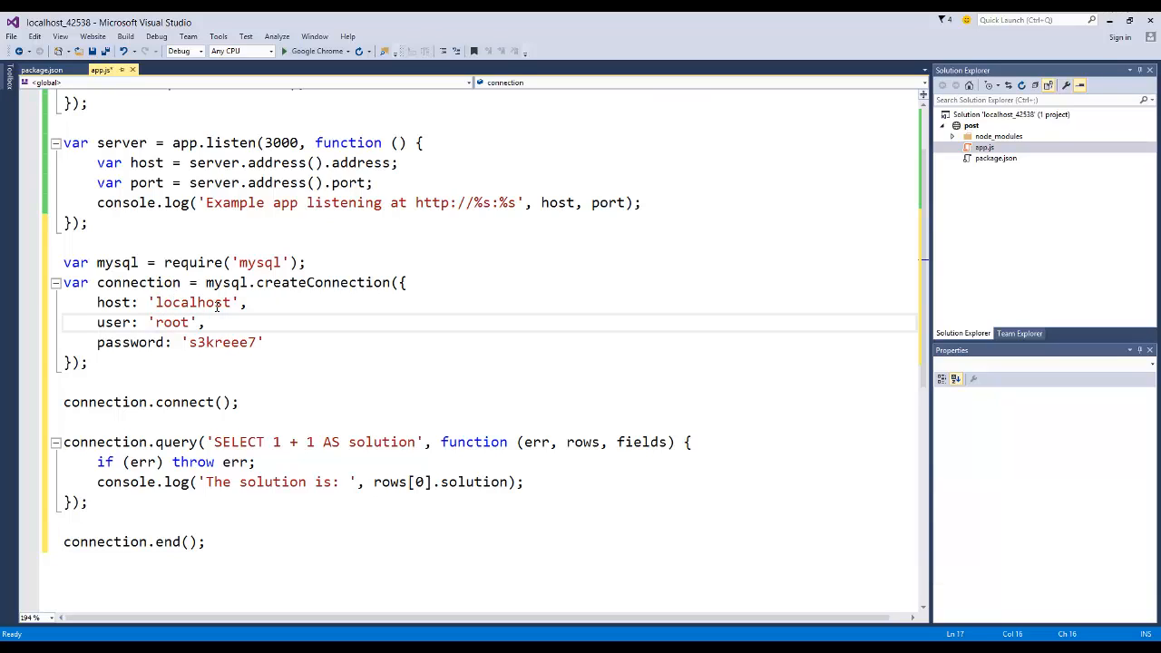
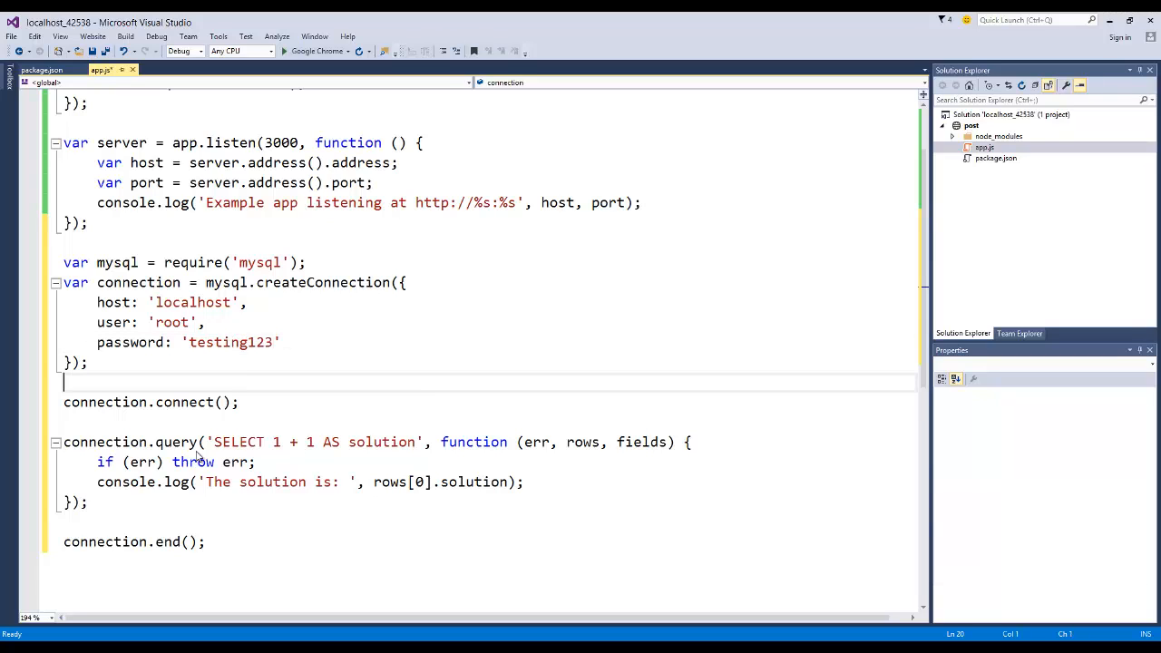
left_click(330, 341)
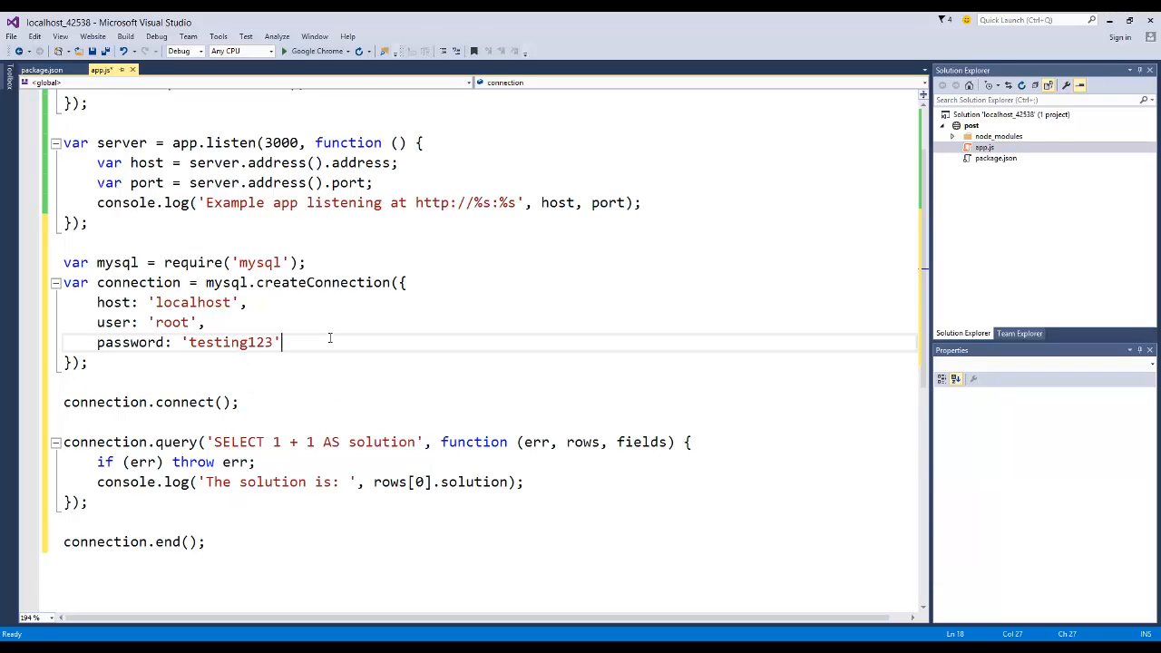
key("ctrl+s")
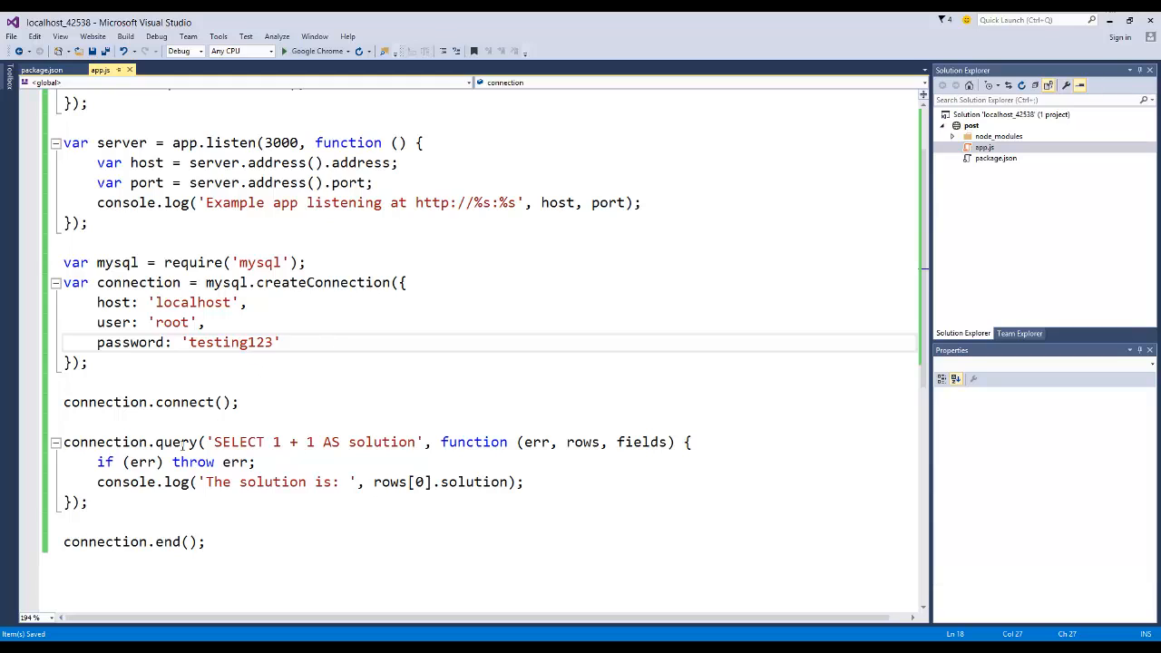
mouse_move(181, 446)
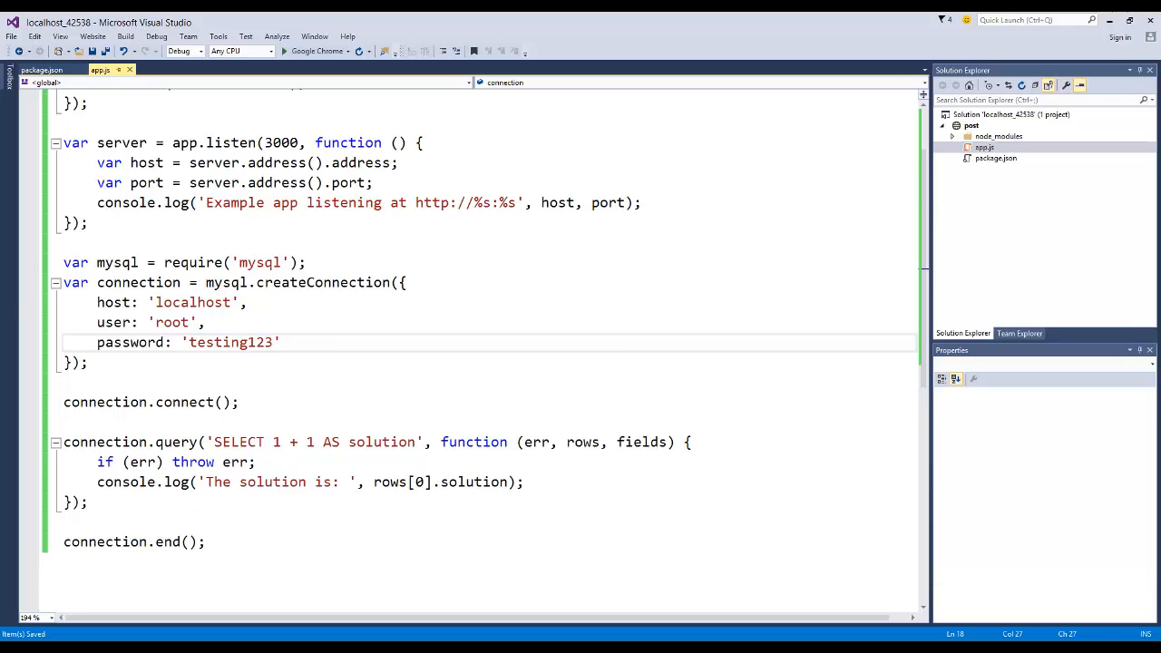
left_click(206, 541)
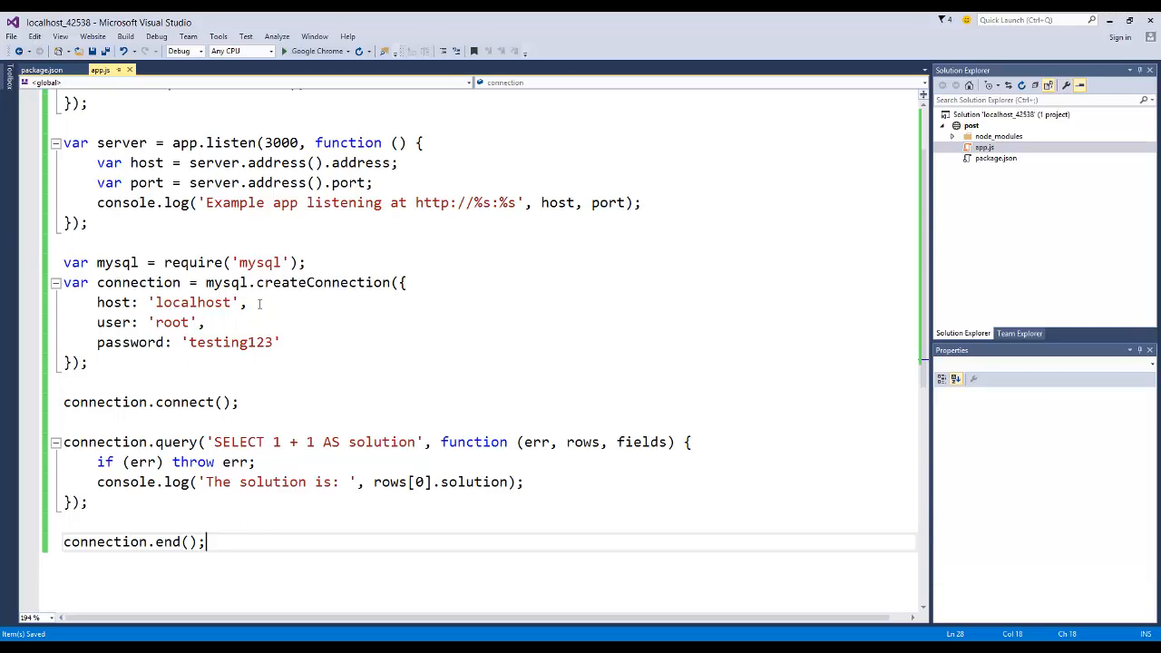
scroll("up", 3)
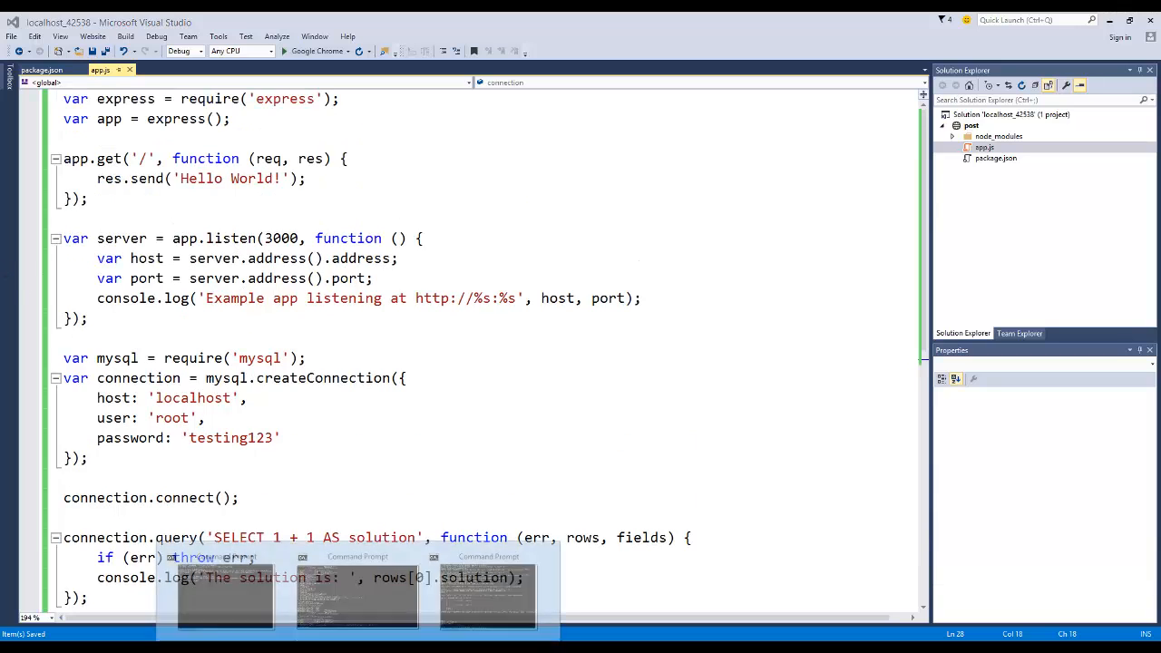
- In Command Prompt, cd into post and run node app.js to print 'The solution is: 2'
left_click(486, 589)
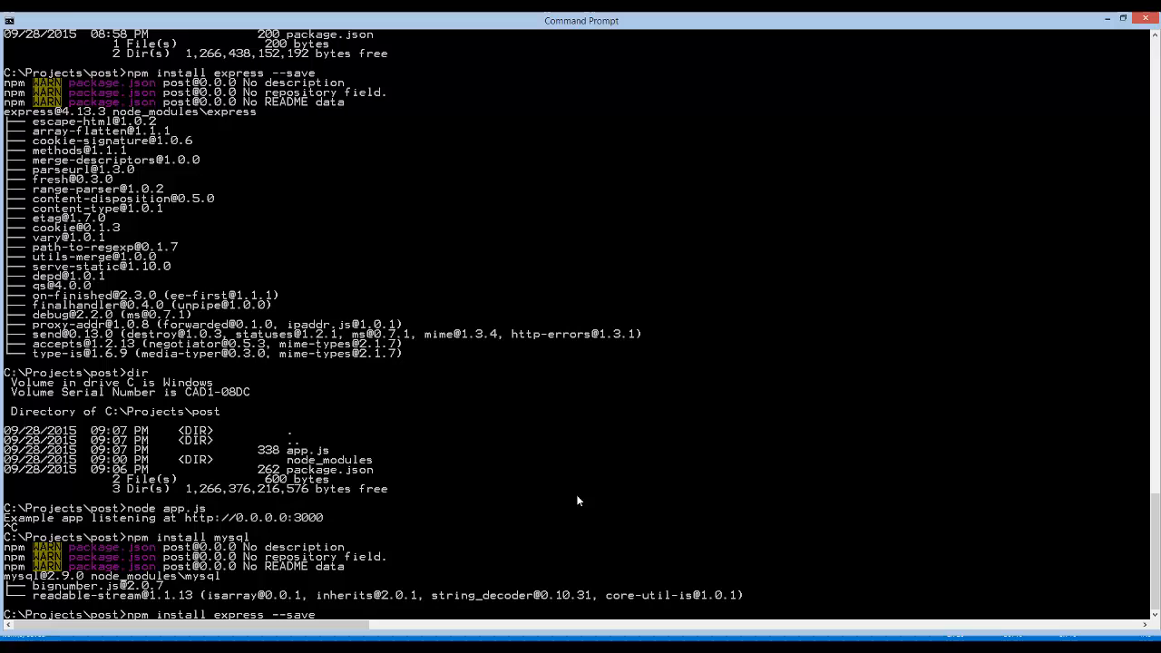
type("cd post")
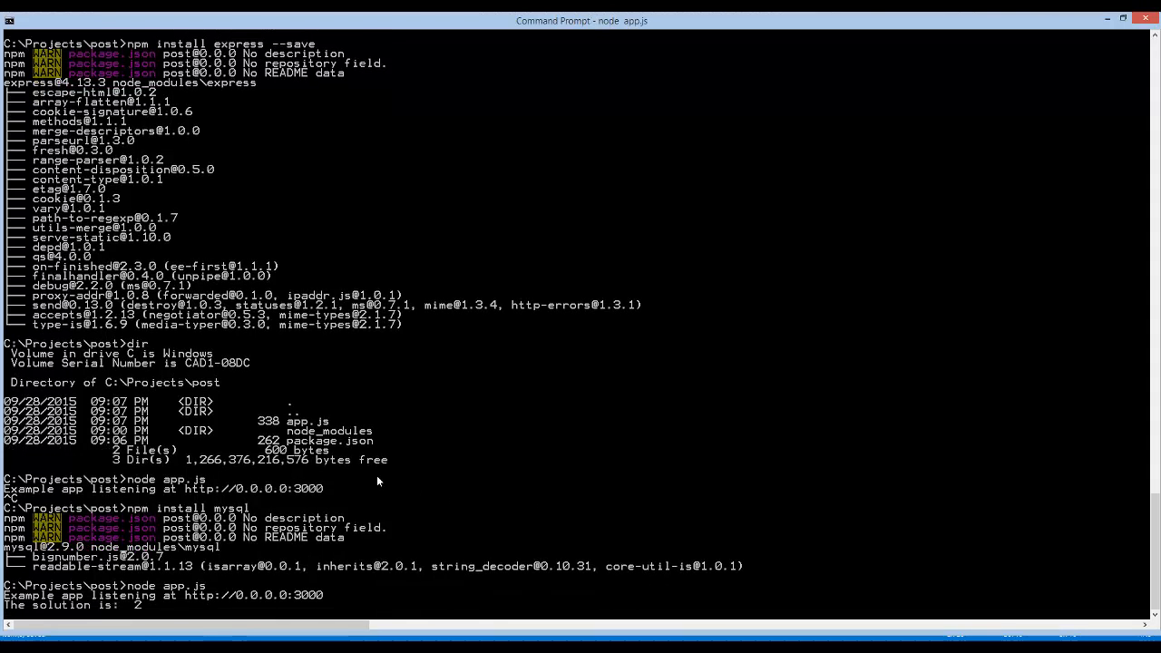
mouse_move(641, 379)
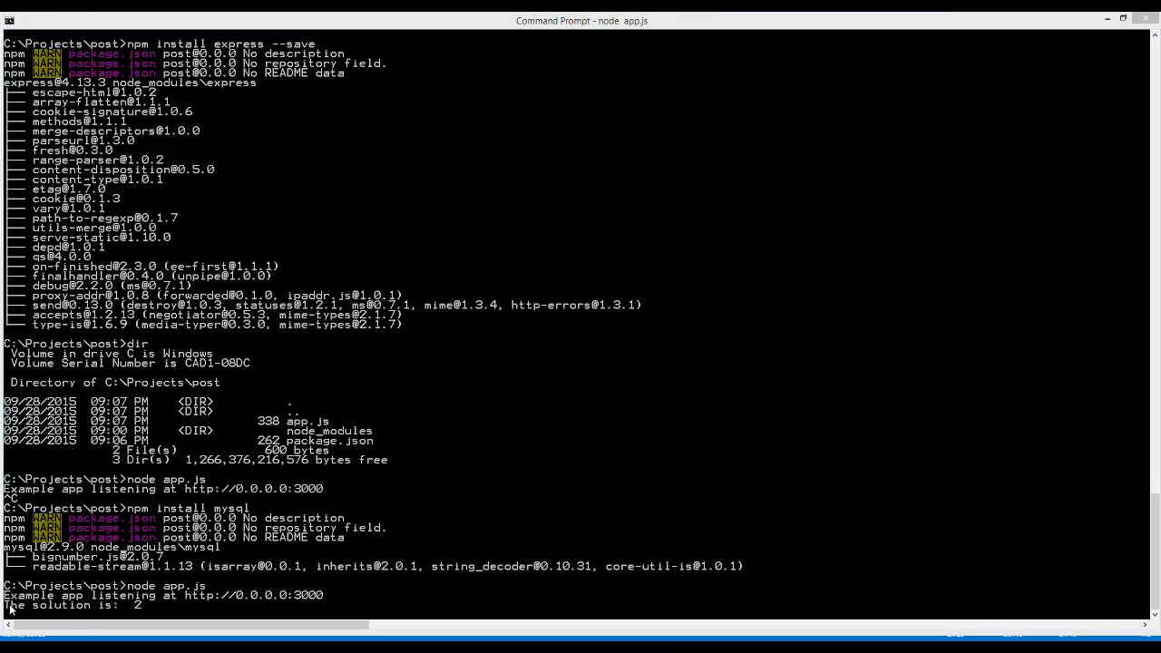
mouse_move(457, 631)
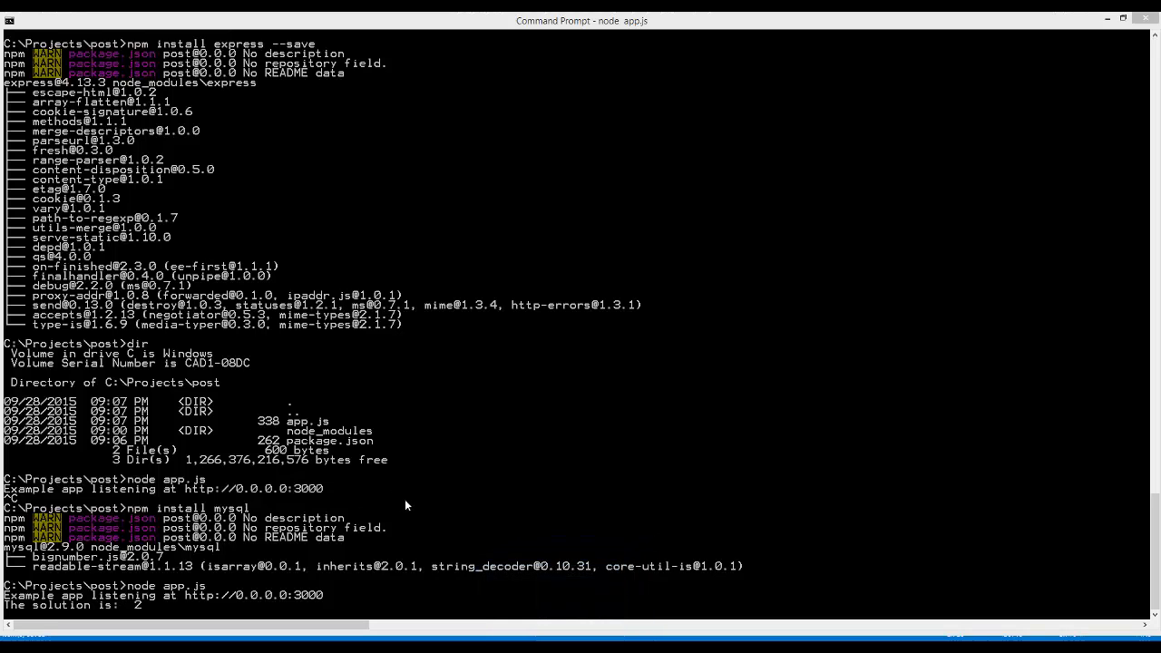
mouse_move(390, 510)
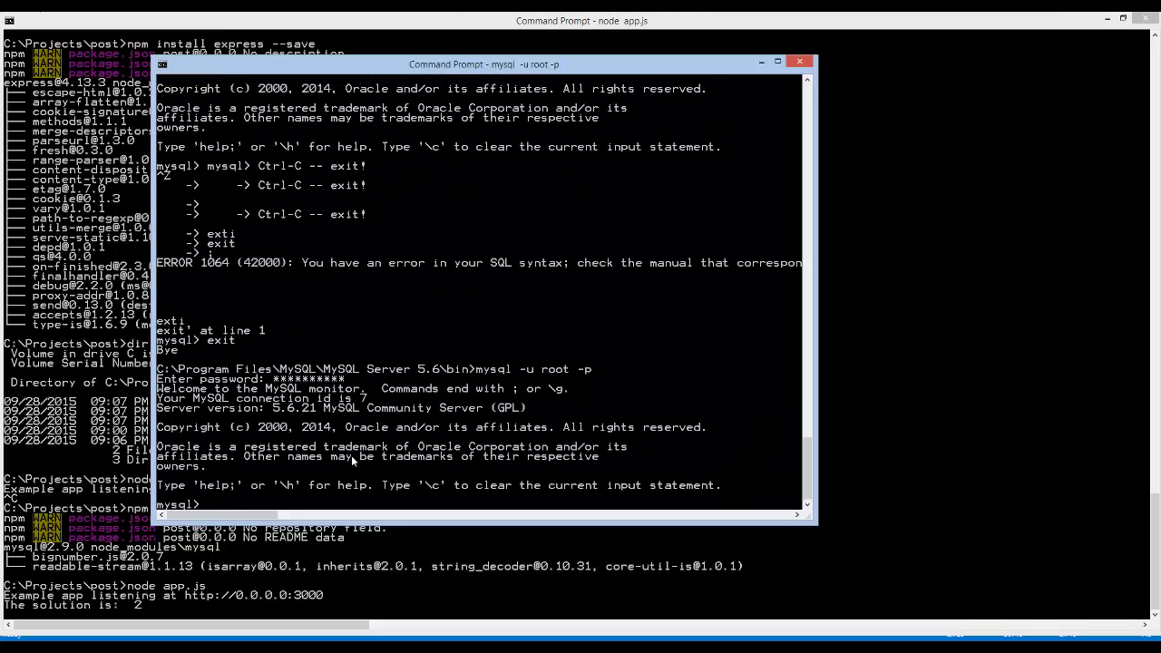
- Run create database post; then use post; in the MySQL monitor
type("create database post")
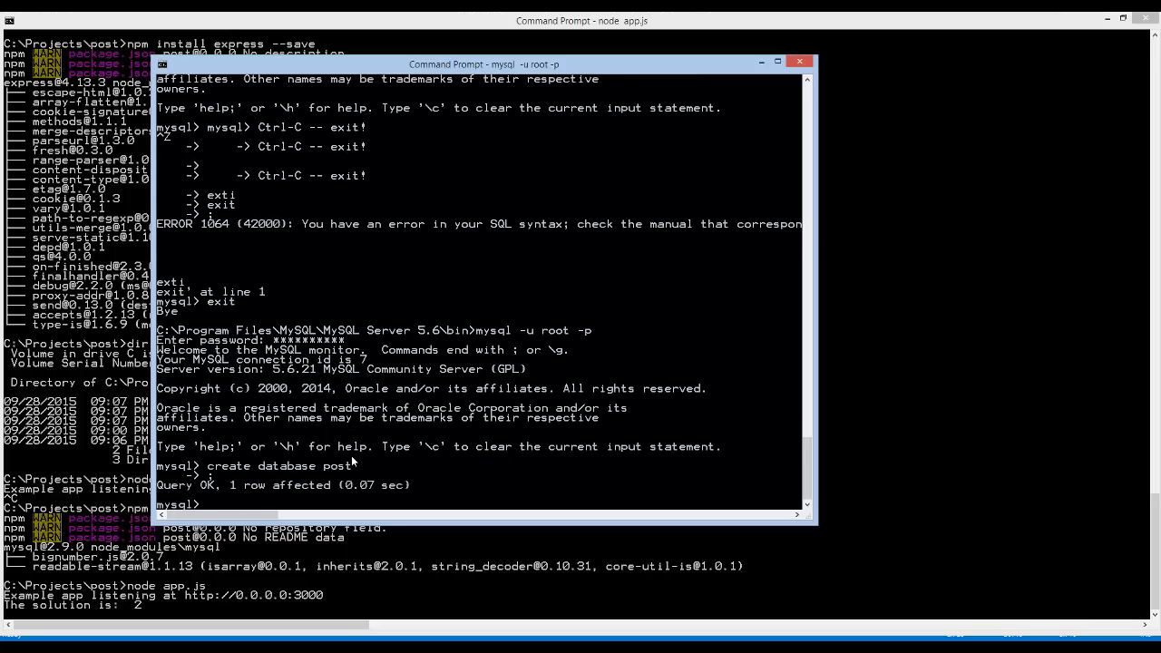
type("use post;")
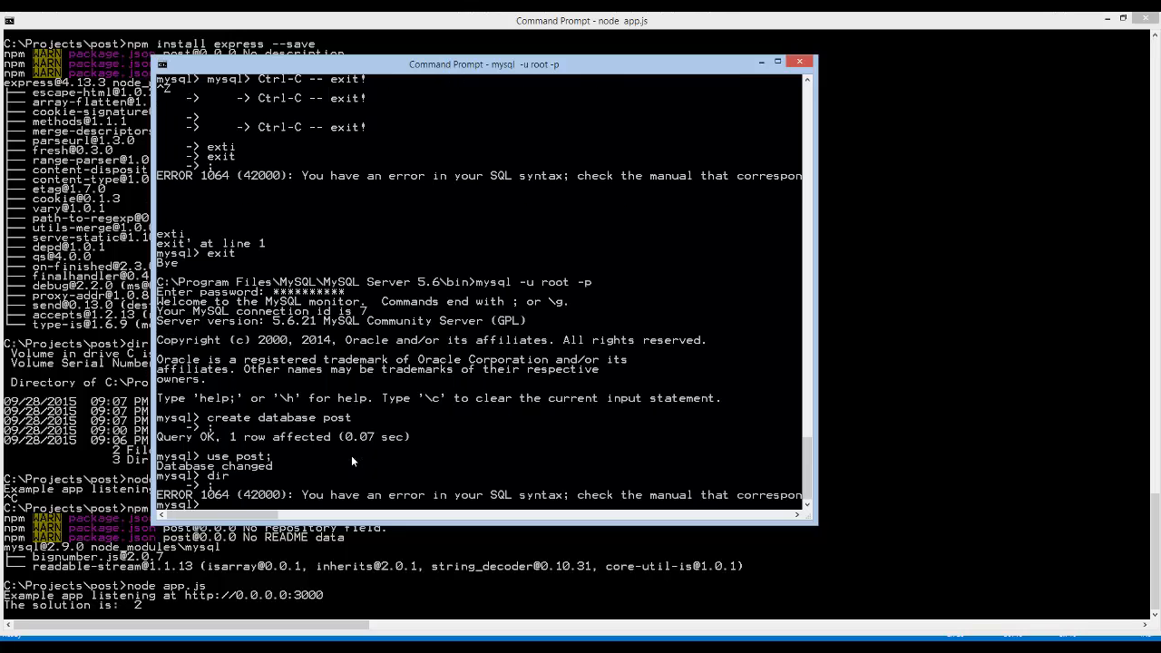
- Add database: 'post' to the createConnection options in app.js
left_click(765, 69)
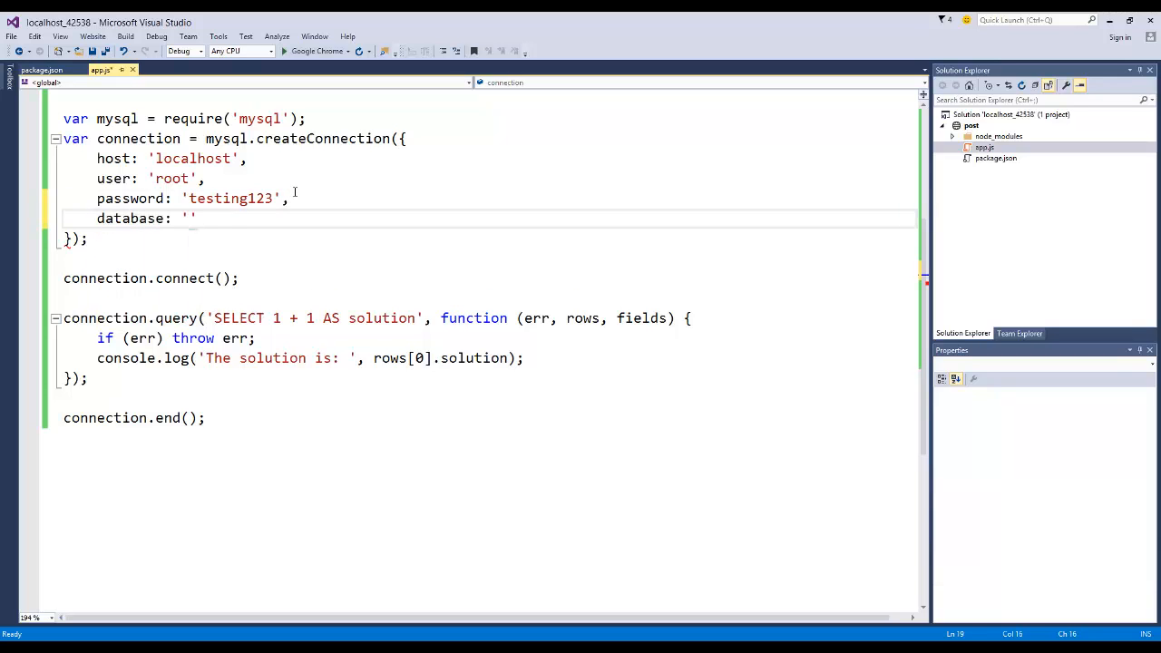
type("post")
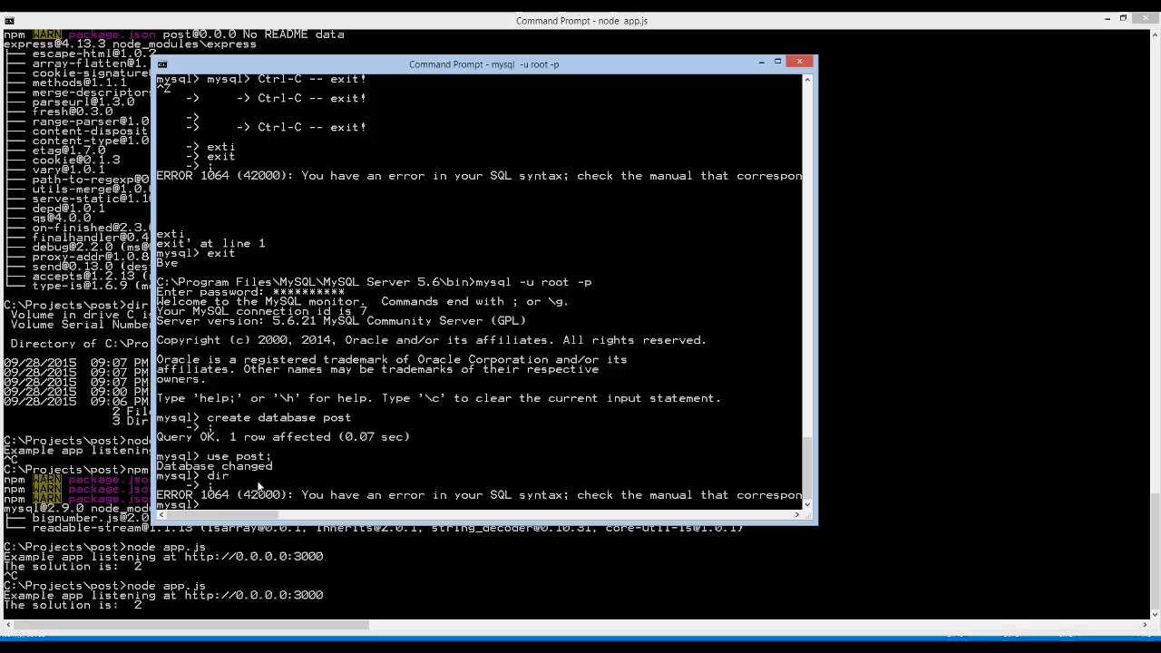
- Begin CREATE TABLE video with a title VARCHAR(100) column at the mysql prompt
type("show tables;")
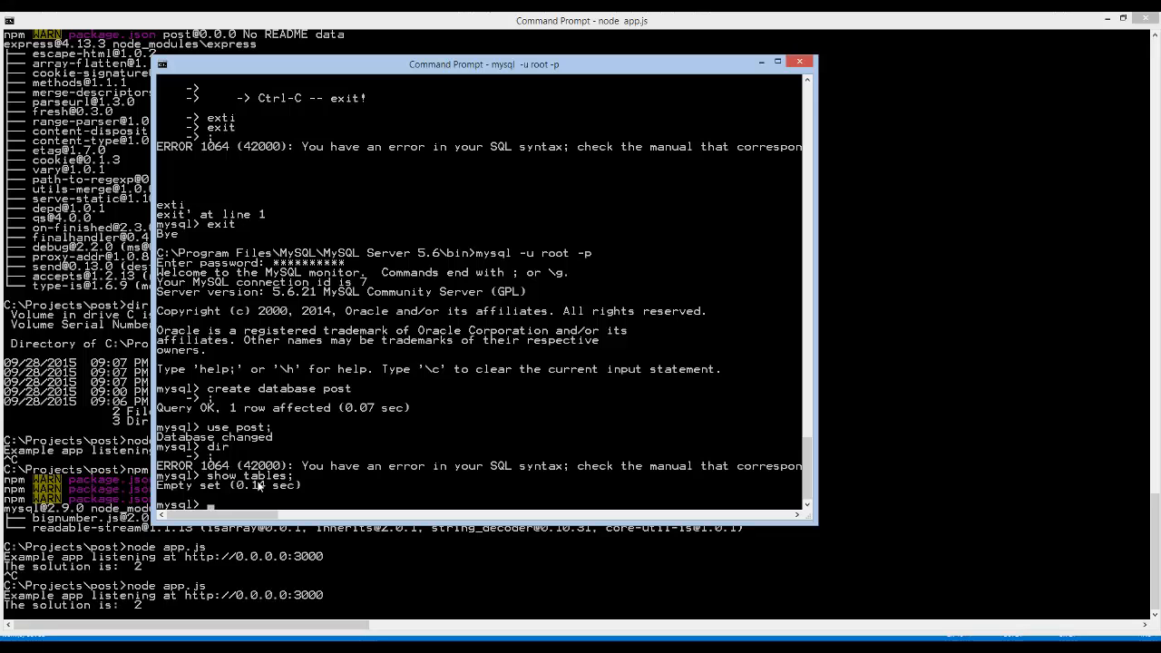
type("CREATE TABLE")
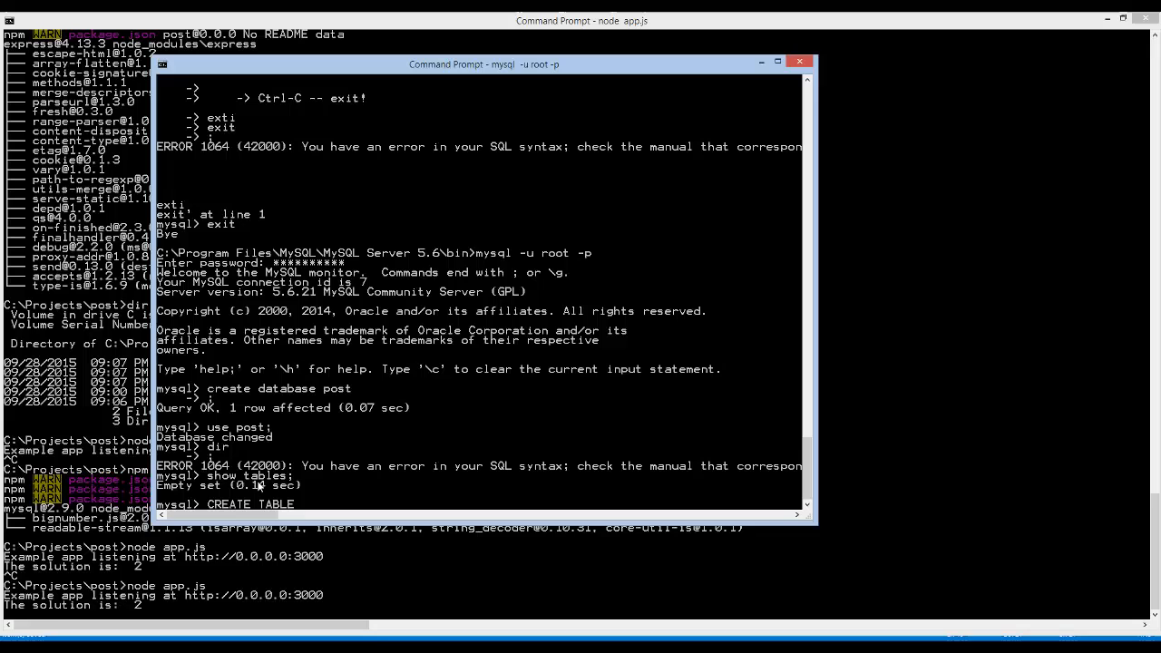
type("video")
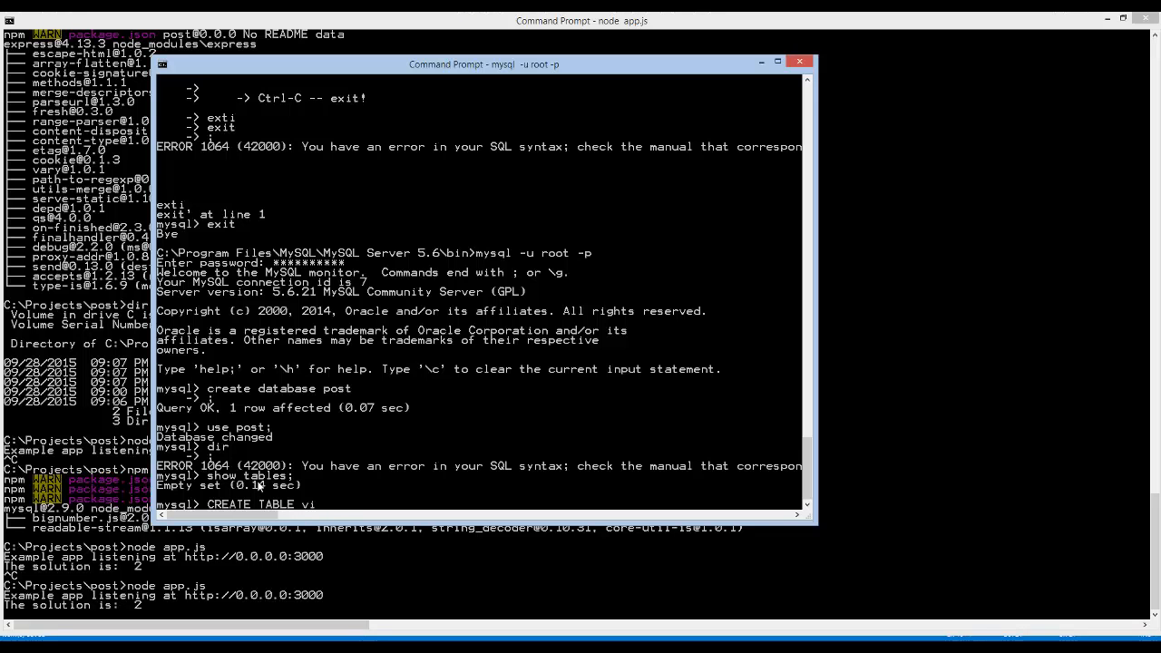
type("deo")
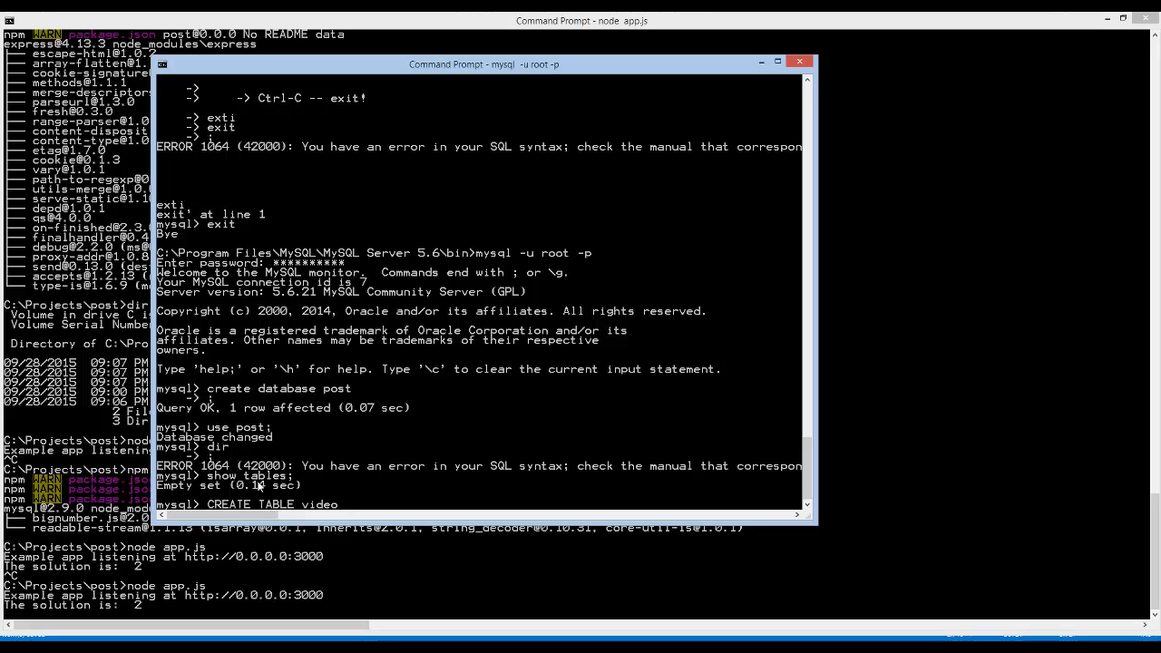
type("(")
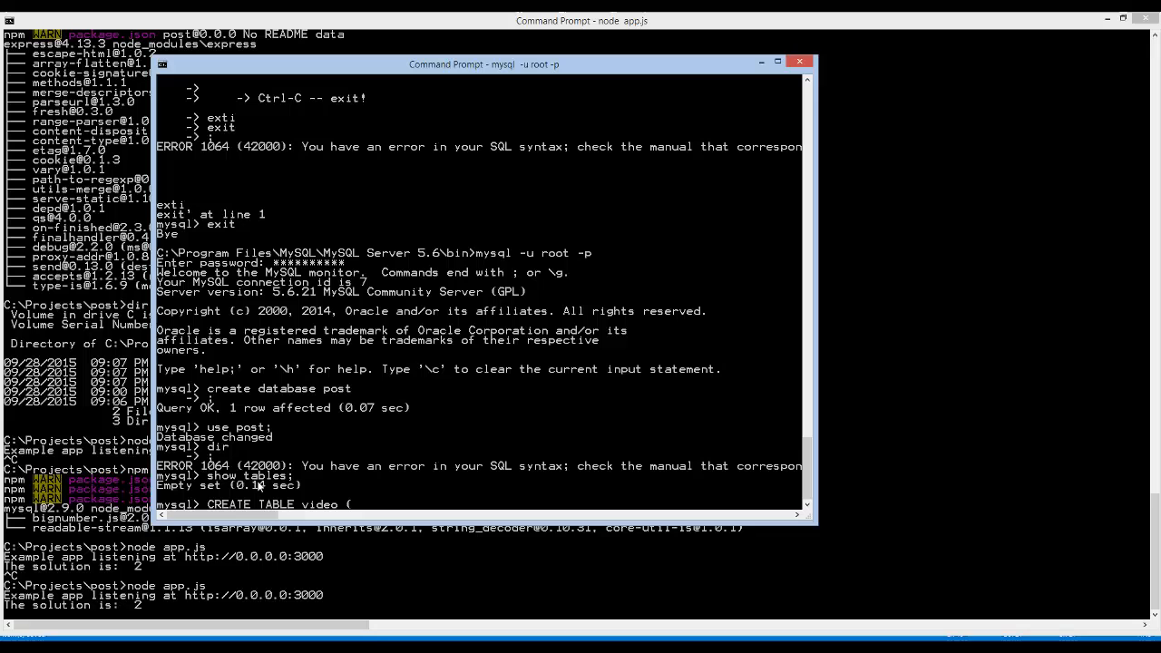
type("I")
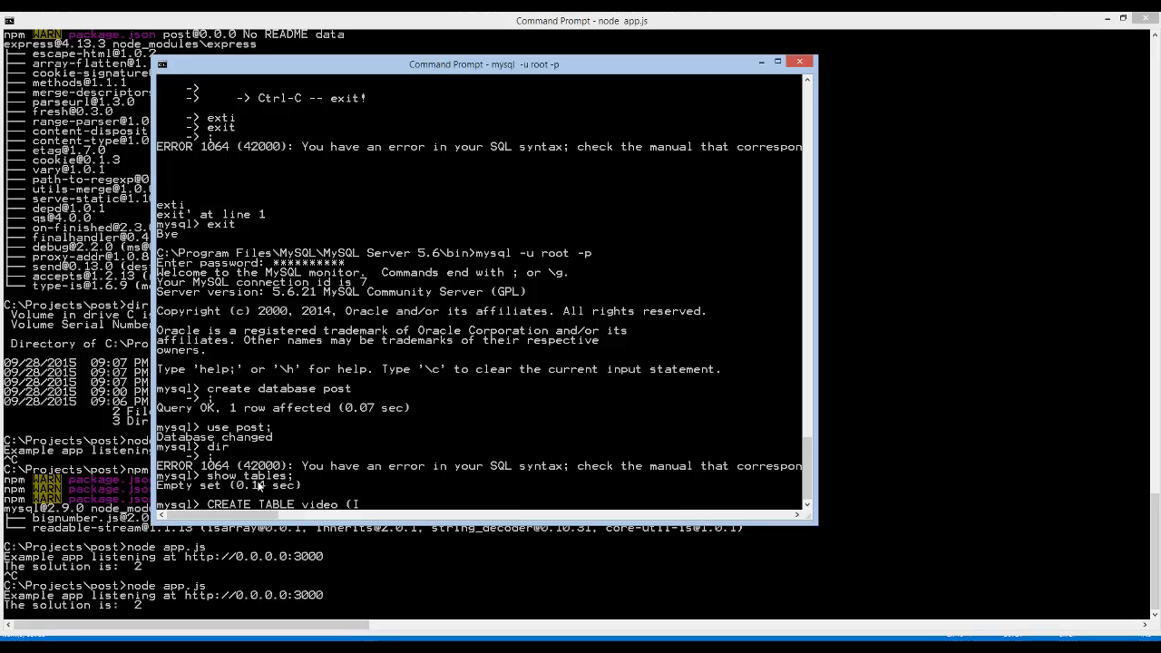
type("title")
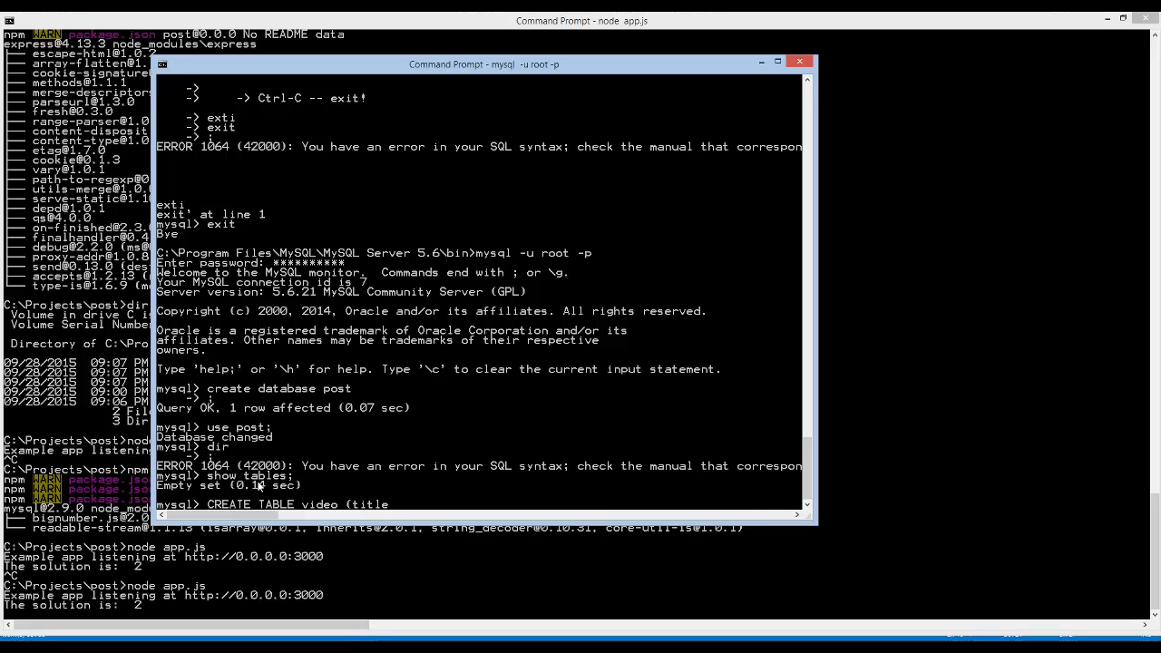
type("VARCHAR(")
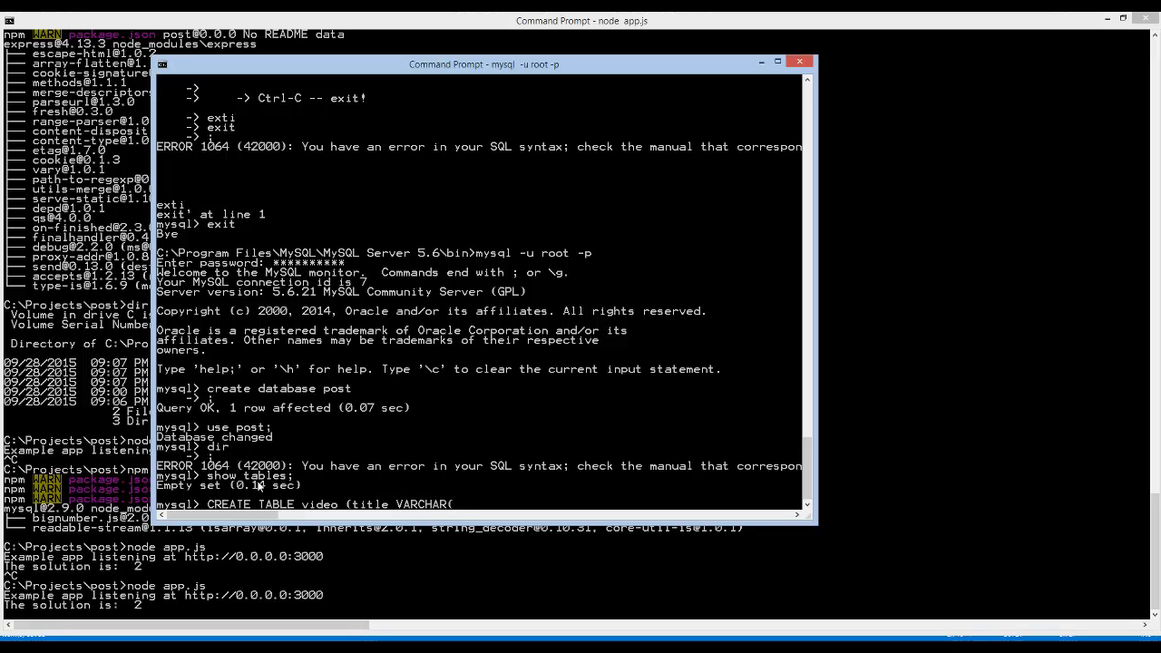
type("50)")
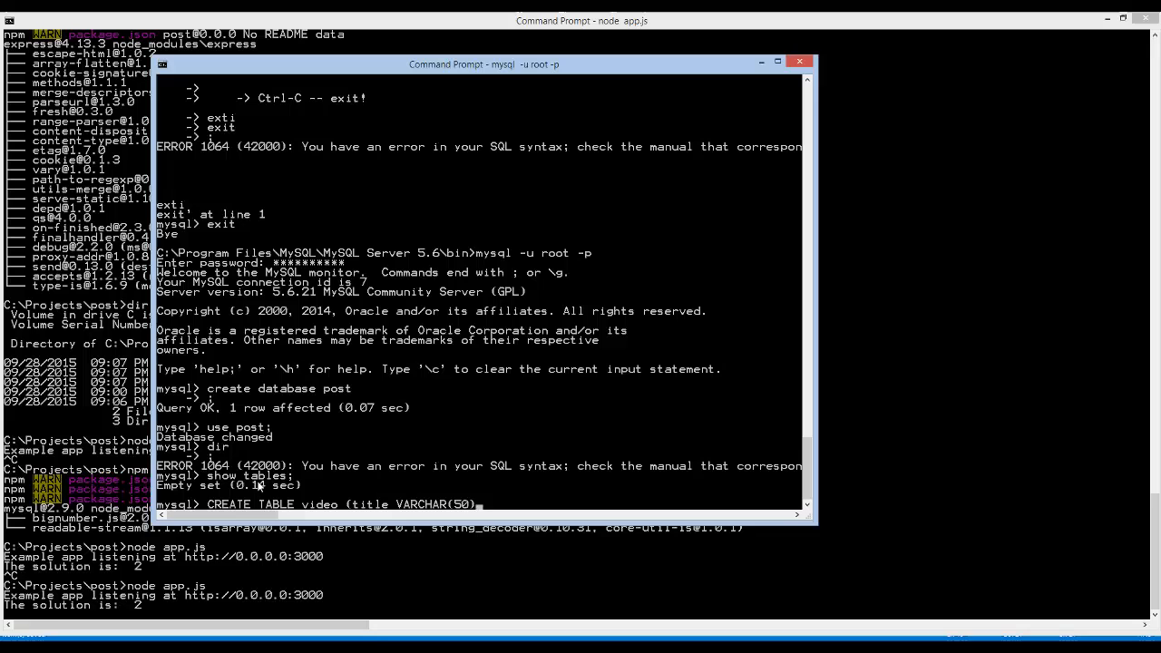
type("00")
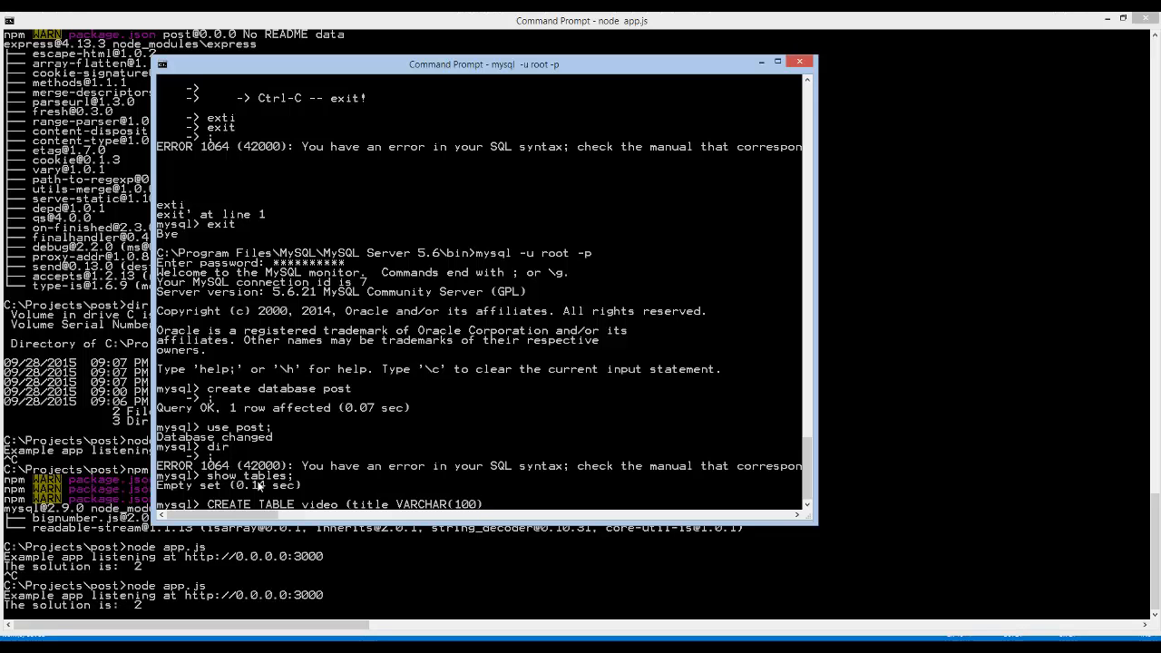
type(", url")
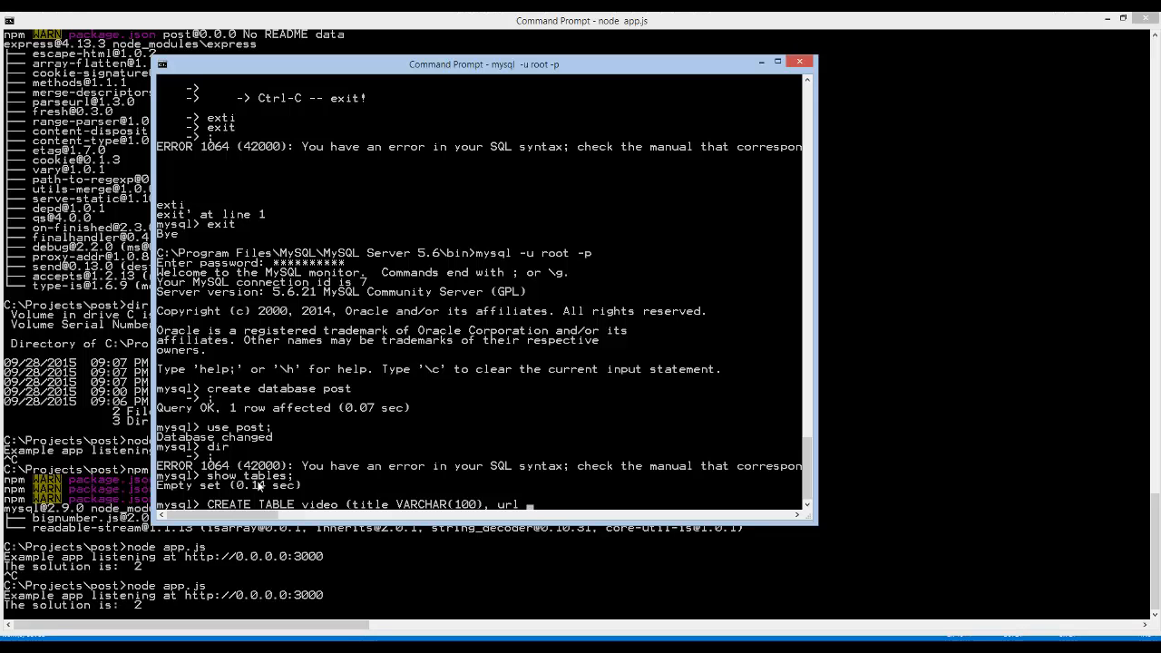
- Add the url VARCHAR(100) column and run the CREATE TABLE statement
type("VARCHAR")
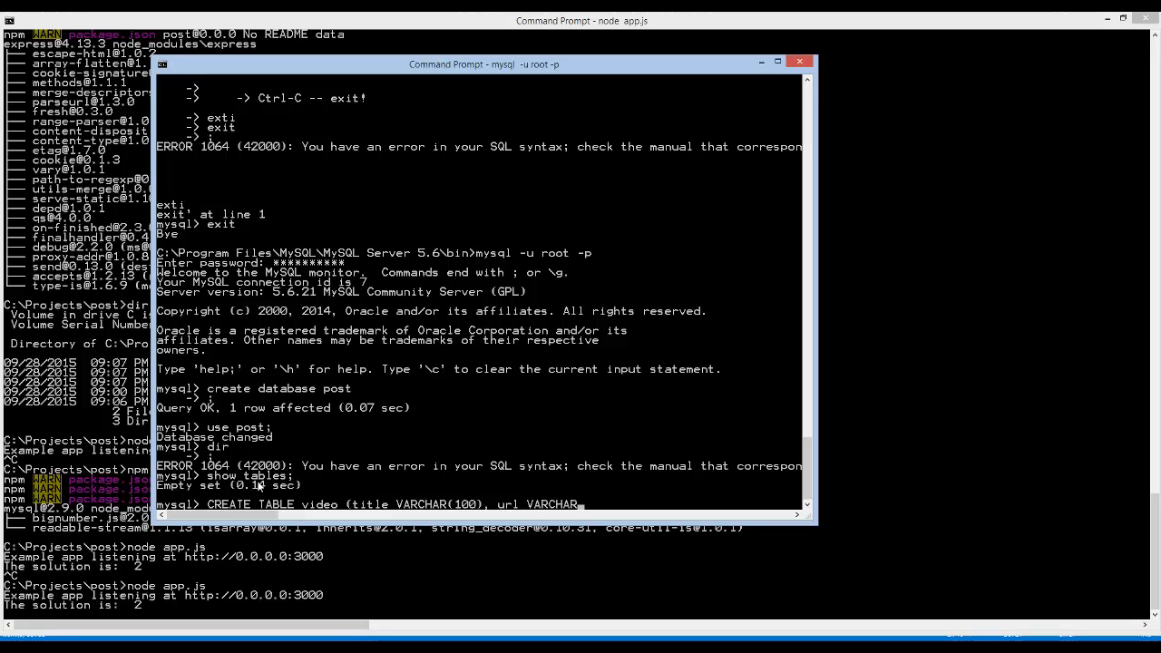
type("(100)")
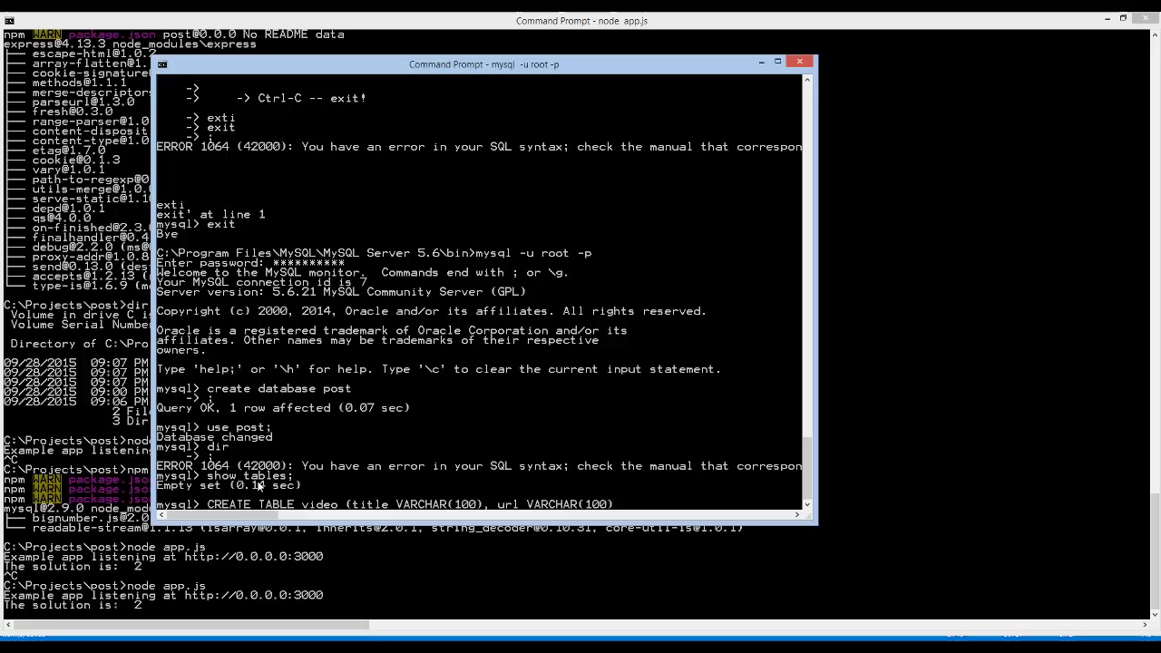
type(")")
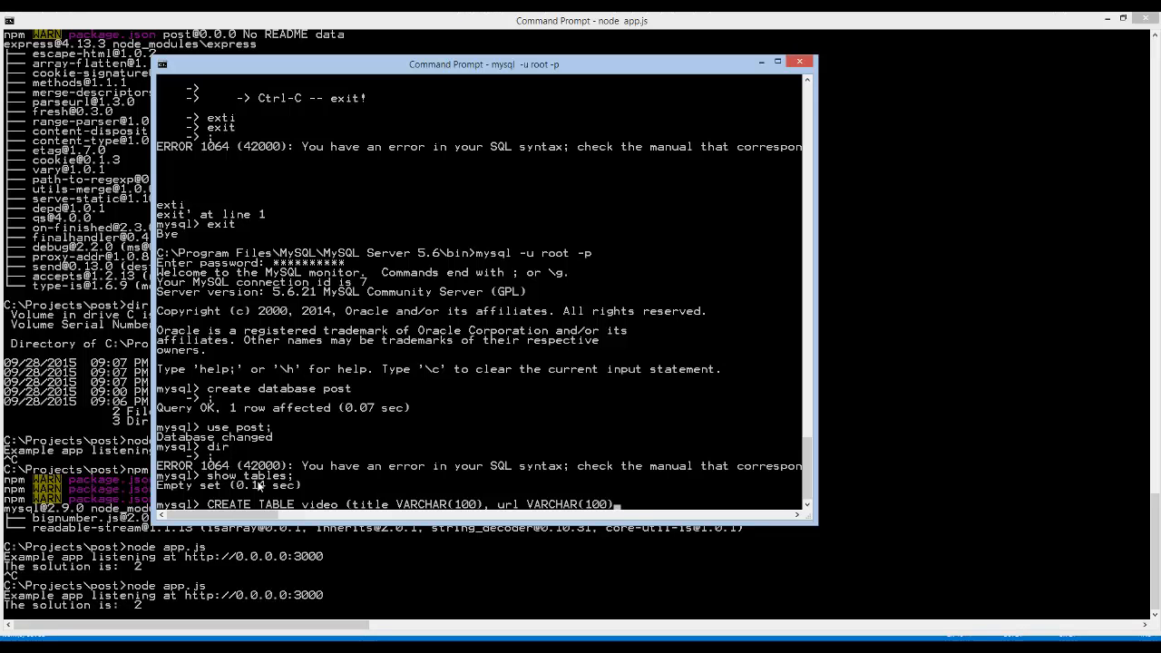
type(");")
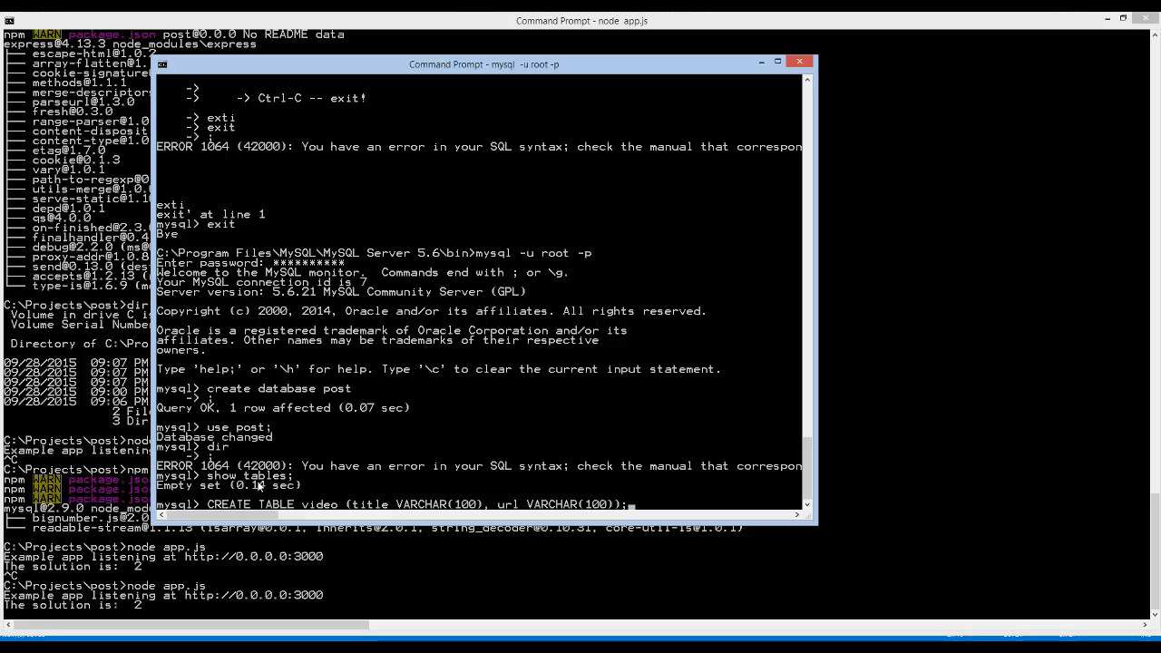
key("Return")
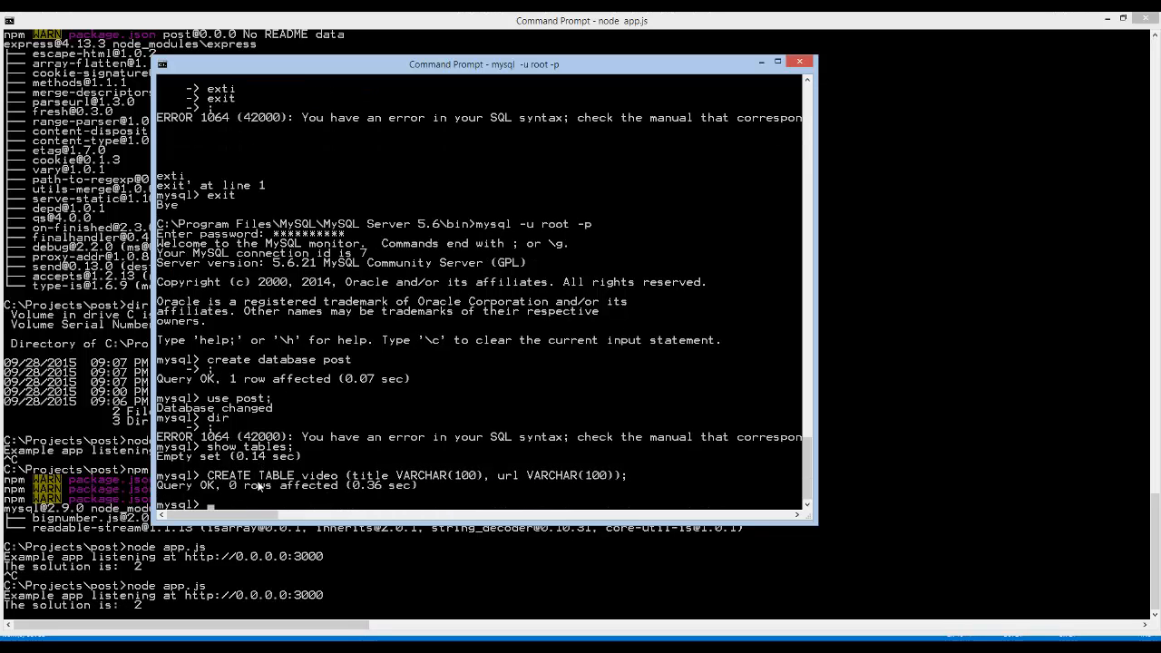
- Run show tables; to confirm the video table exists, then minimize the MySQL window
type("show tables;")
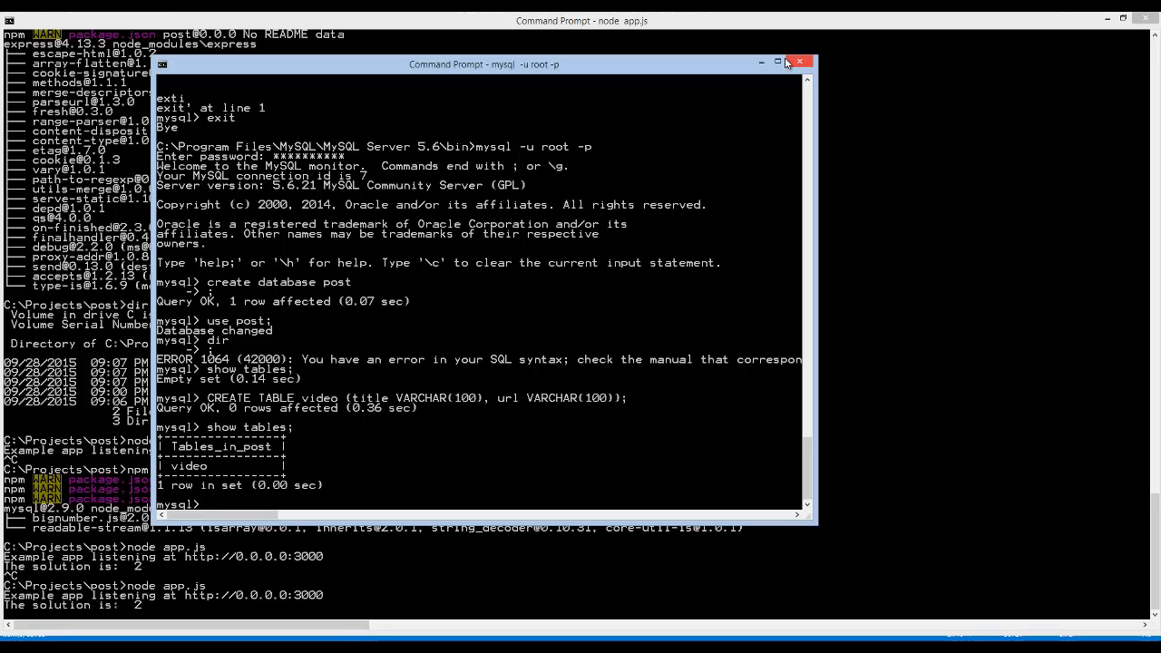
left_click(798, 61)
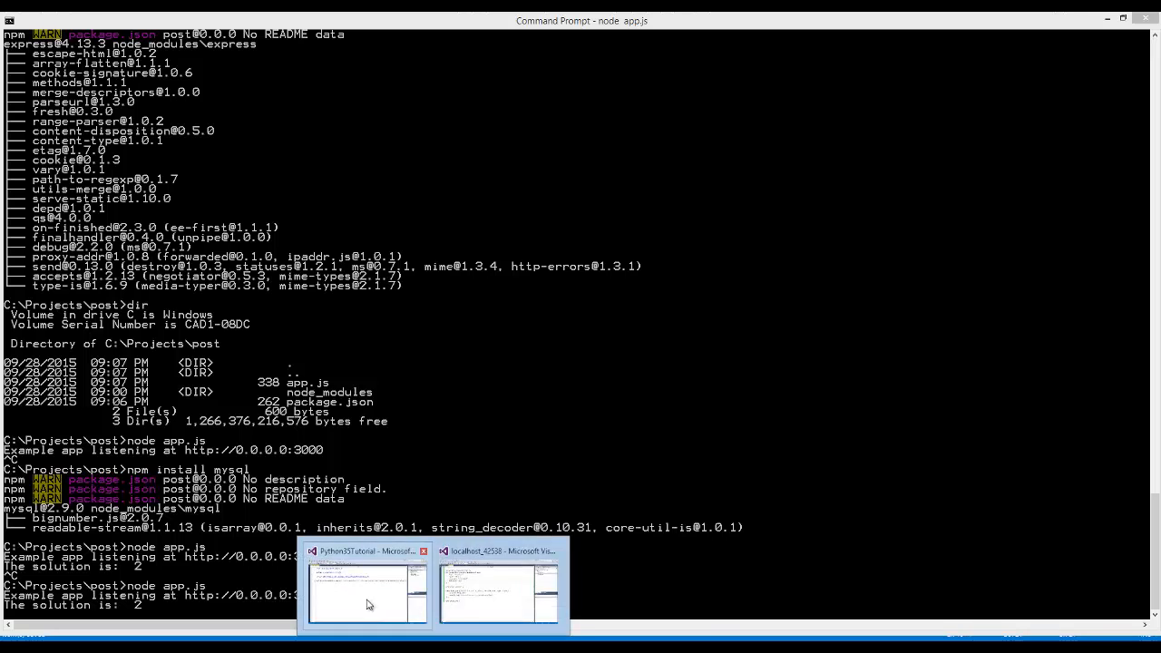
- Replace the sample query with an INSERT INTO video SET title=? query with rollback-on-error handling
left_click(499, 590)
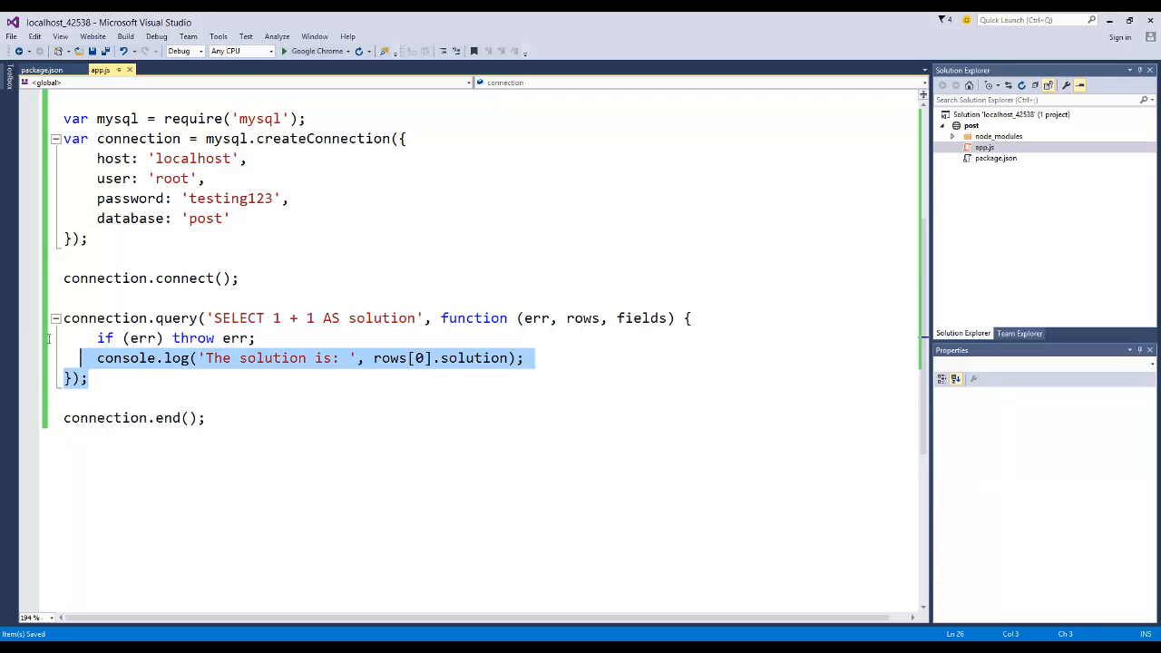
left_click(172, 357)
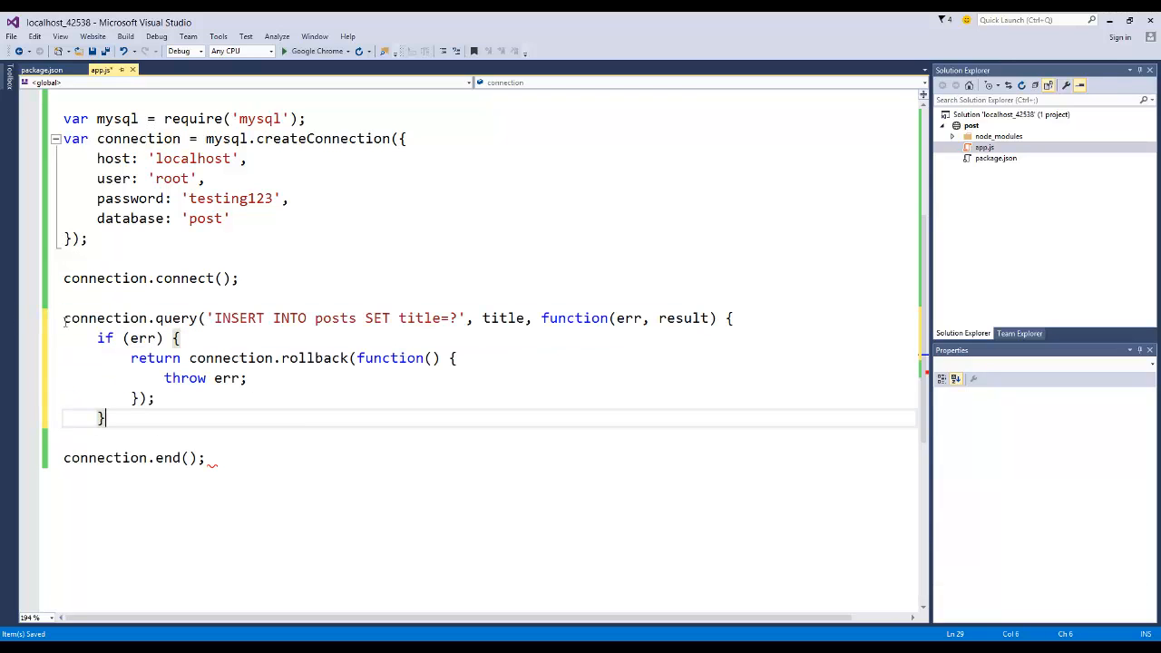
type(");")
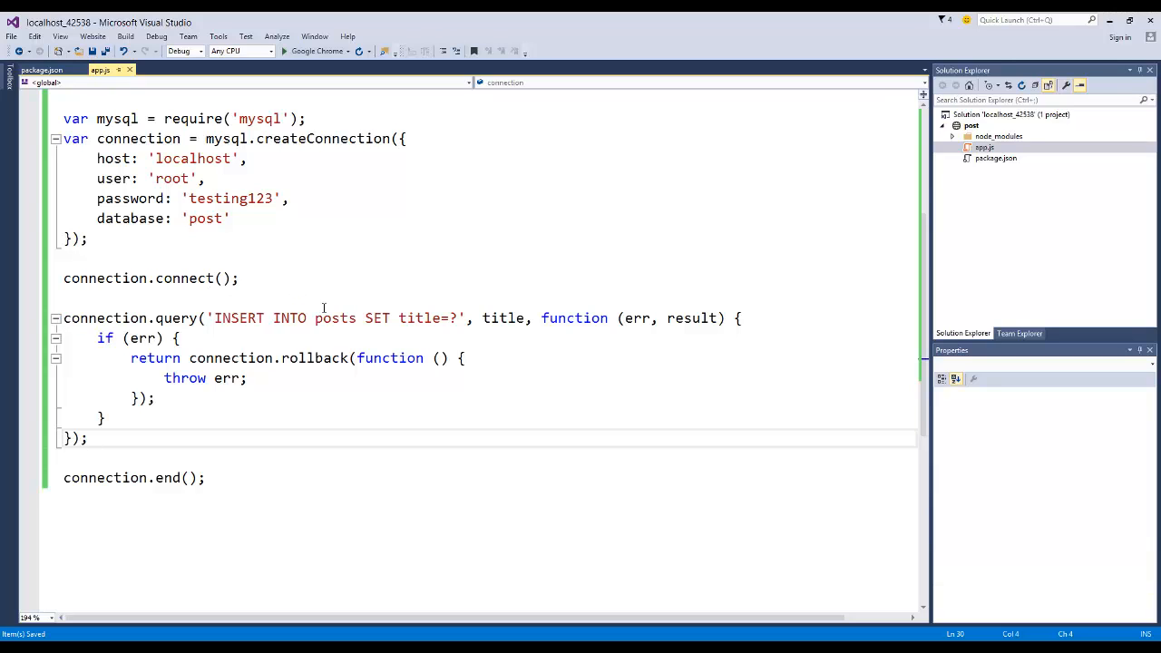
double_click(334, 319)
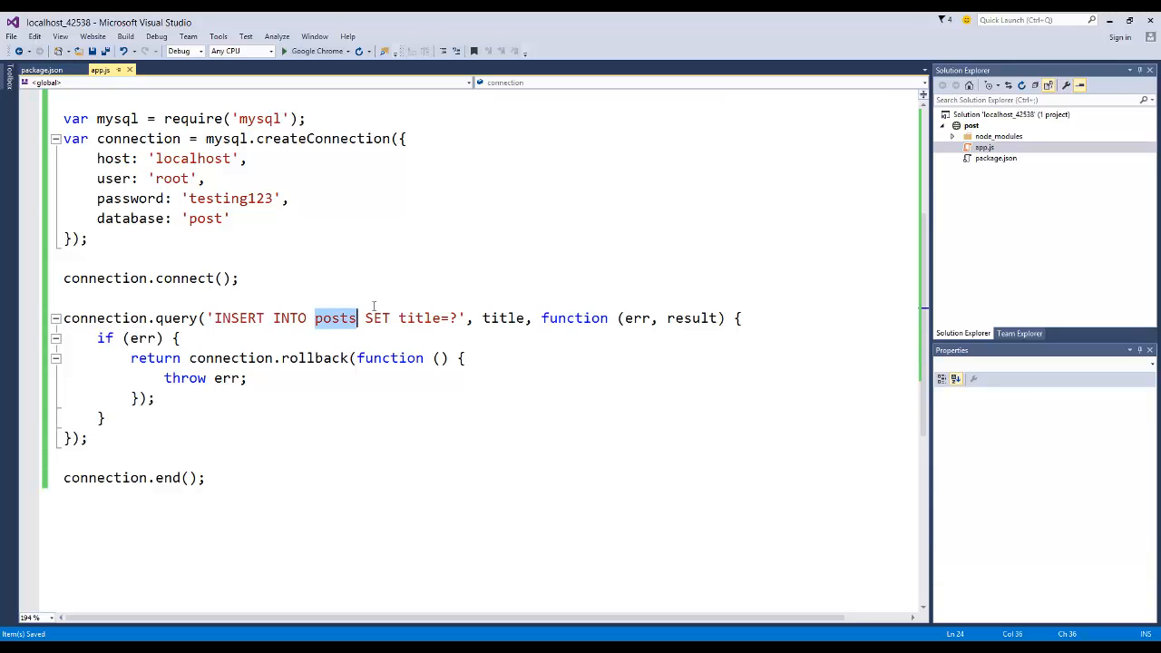
type("video")
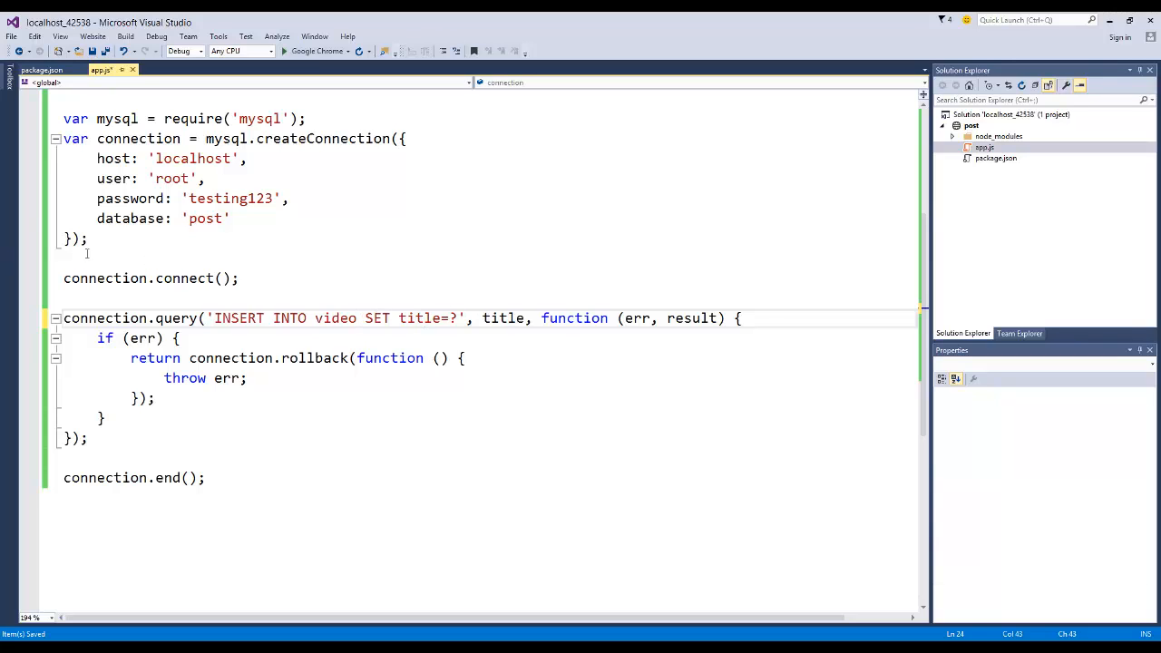
key("Return")
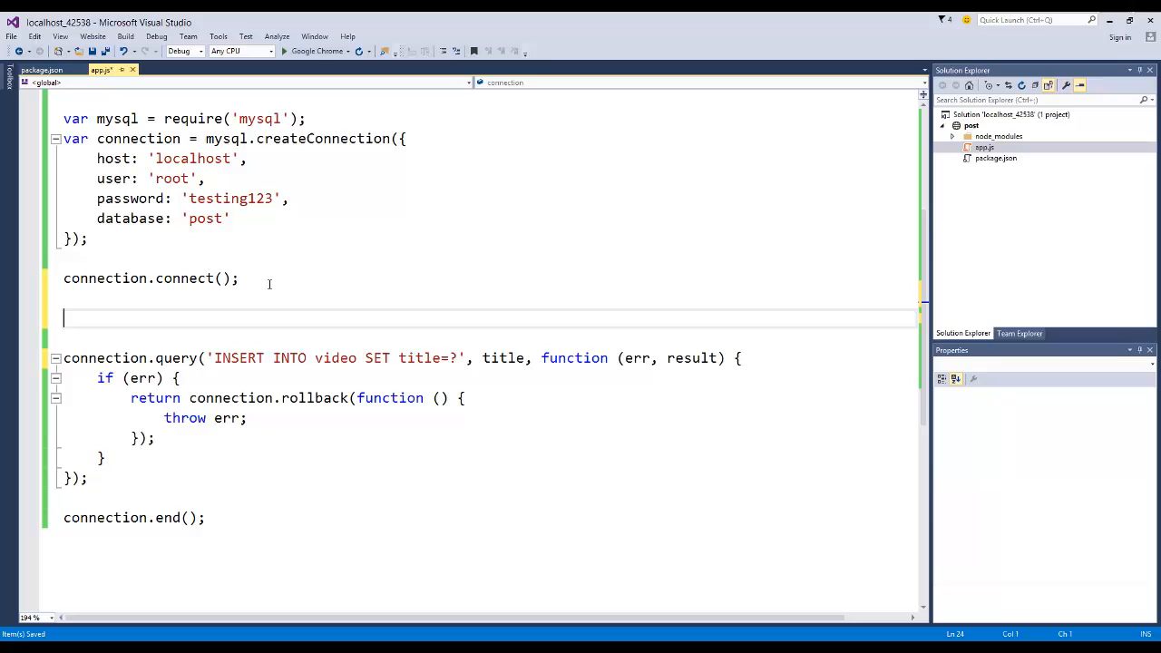
type("var title = \"\"")
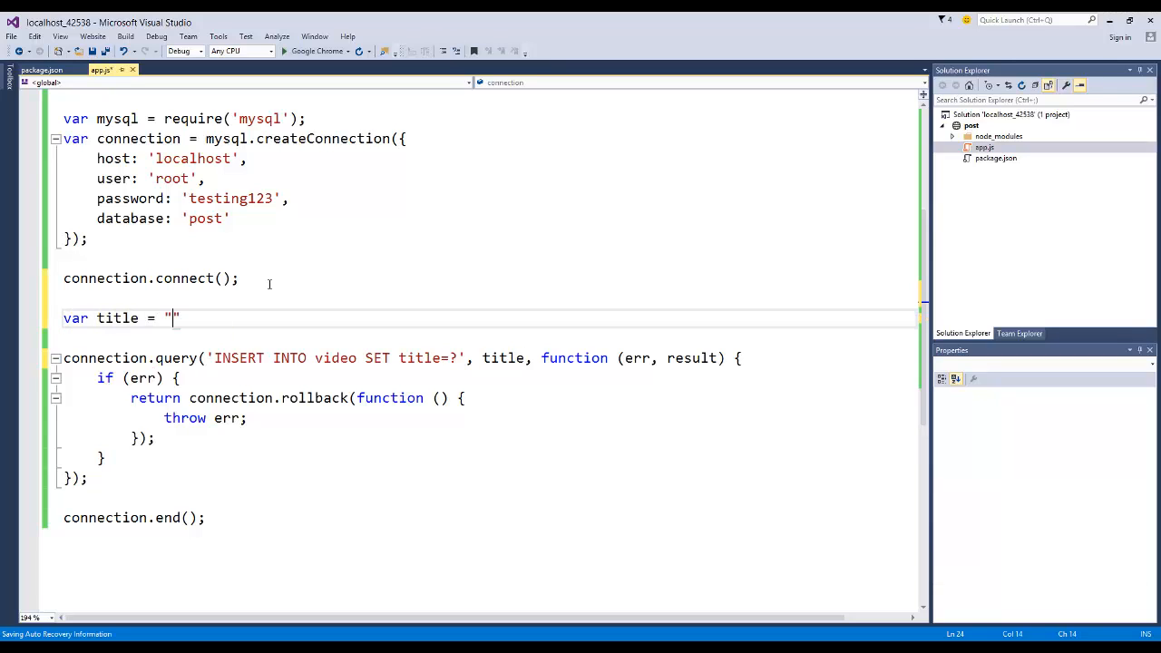
type("Testing\",")
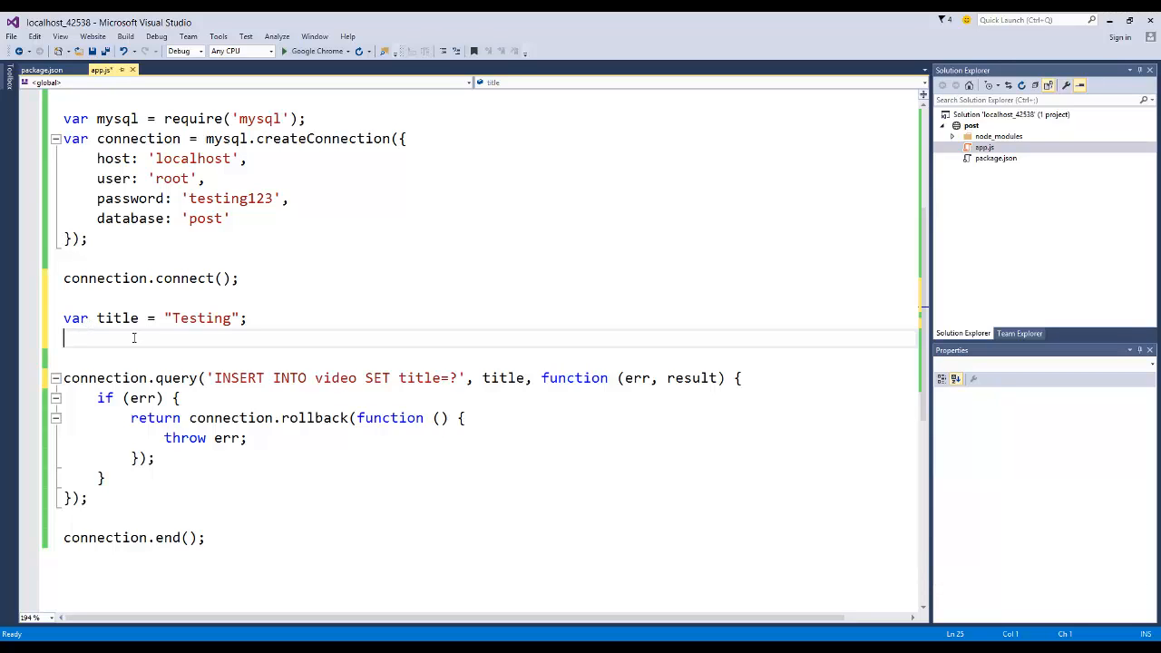
type("var")
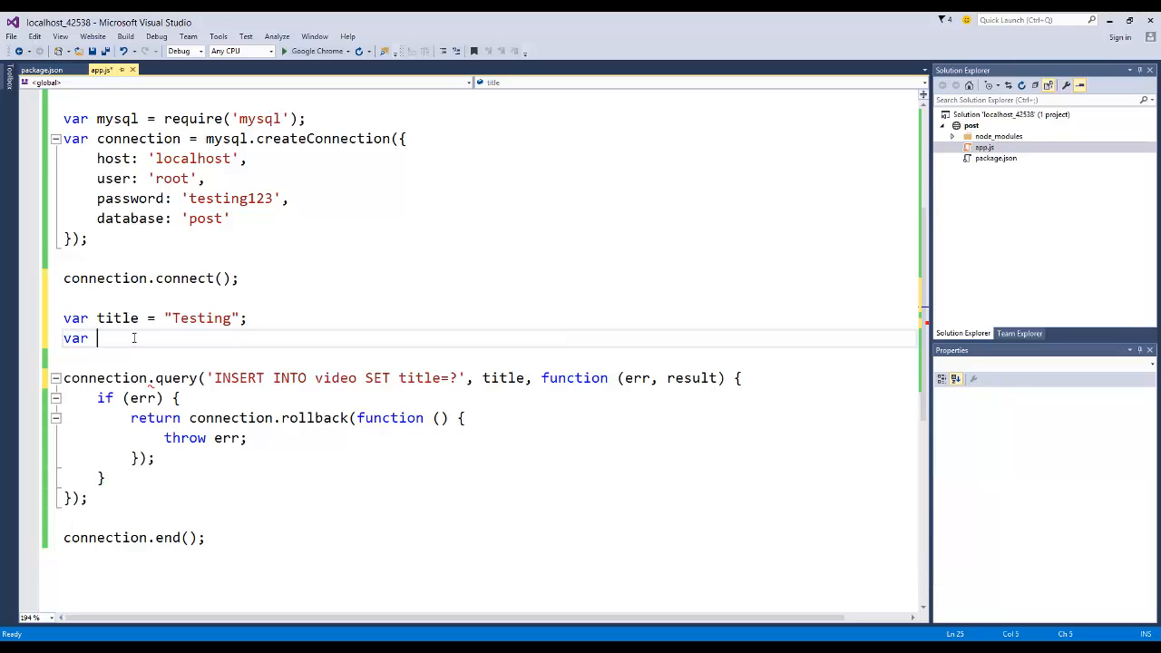
type("url = \"\"")
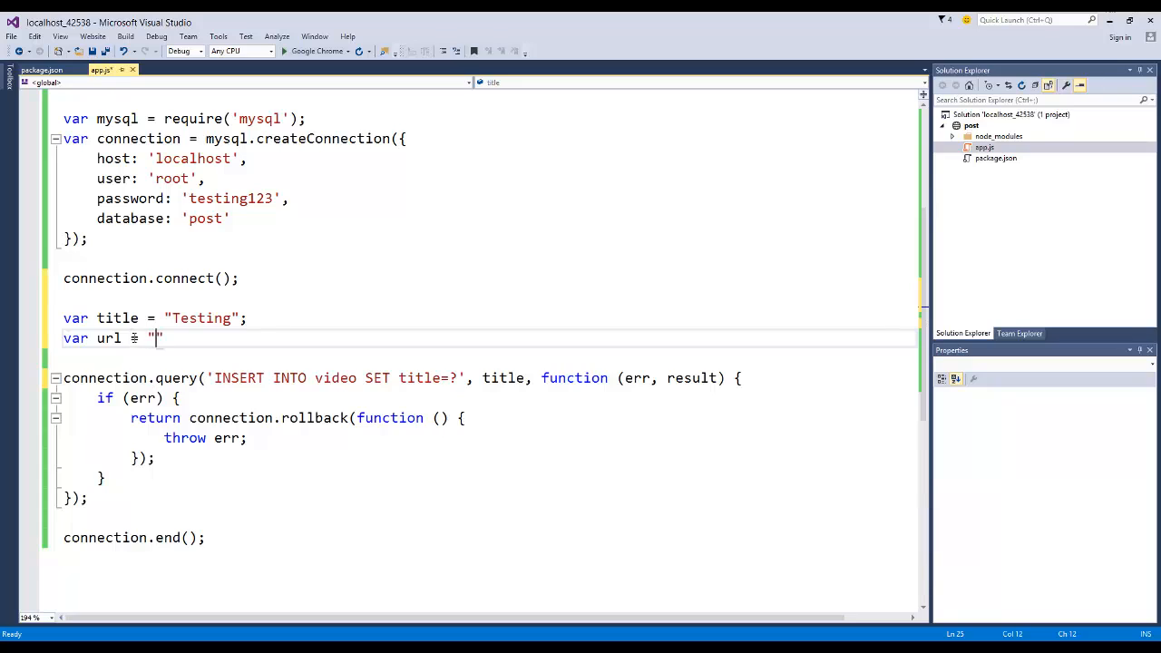
type("http://t")
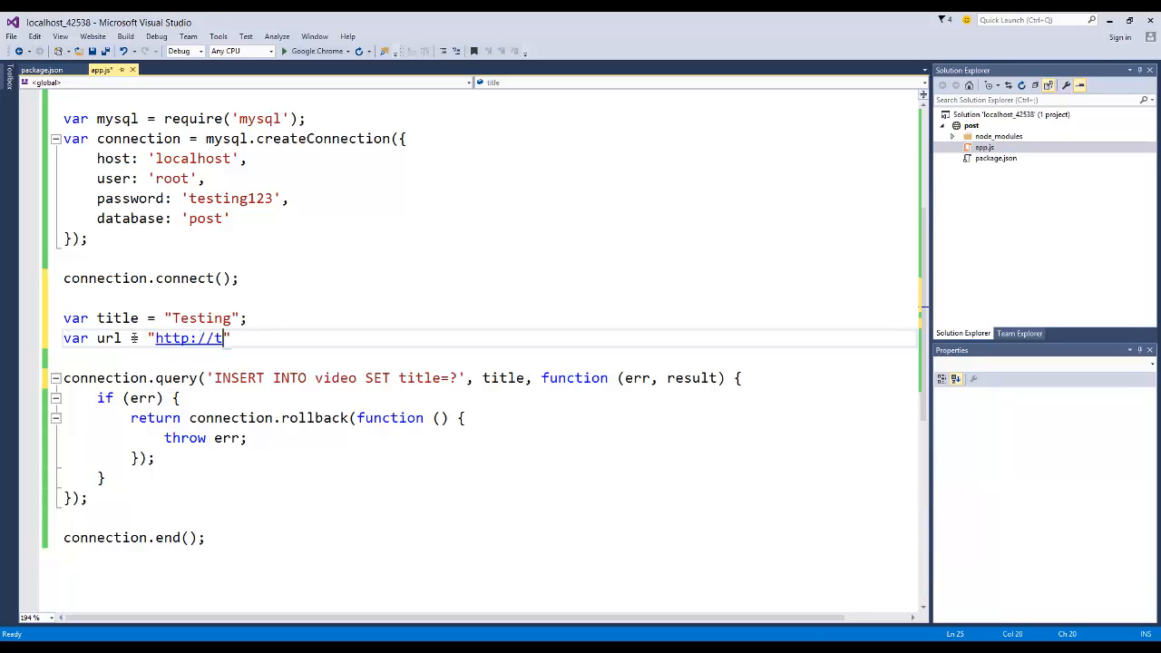
type("www.test.")
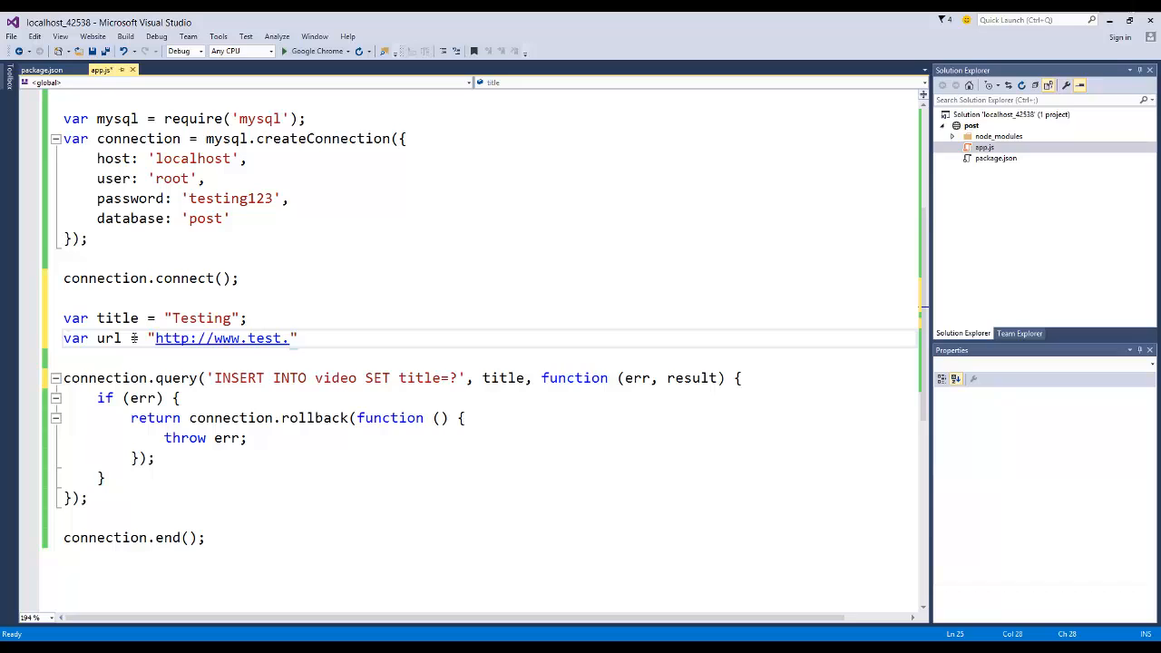
type("com")
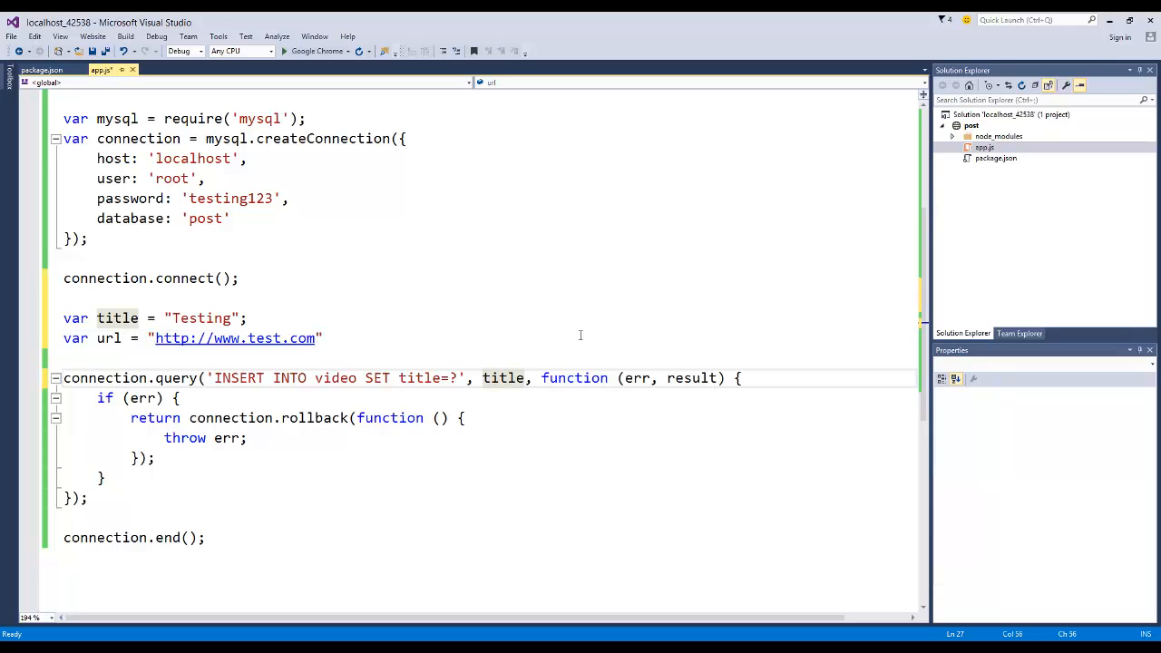
mouse_move(560, 368)
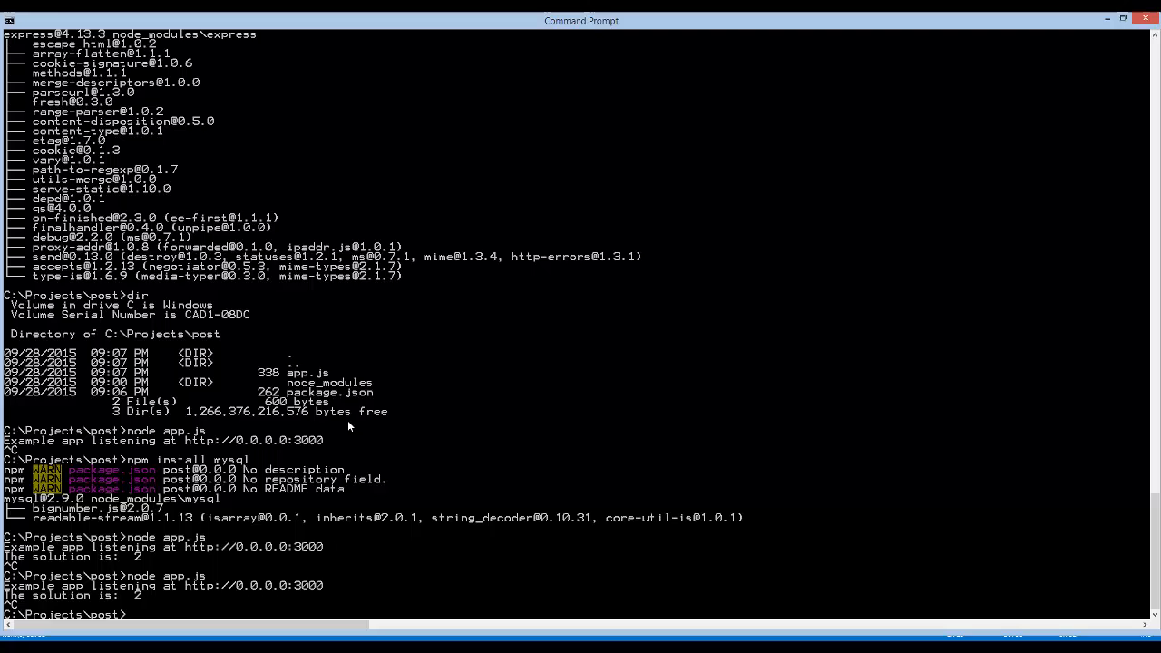
- Rerun node app.js so the insert executes and the server listens on port 3000
key("Return")
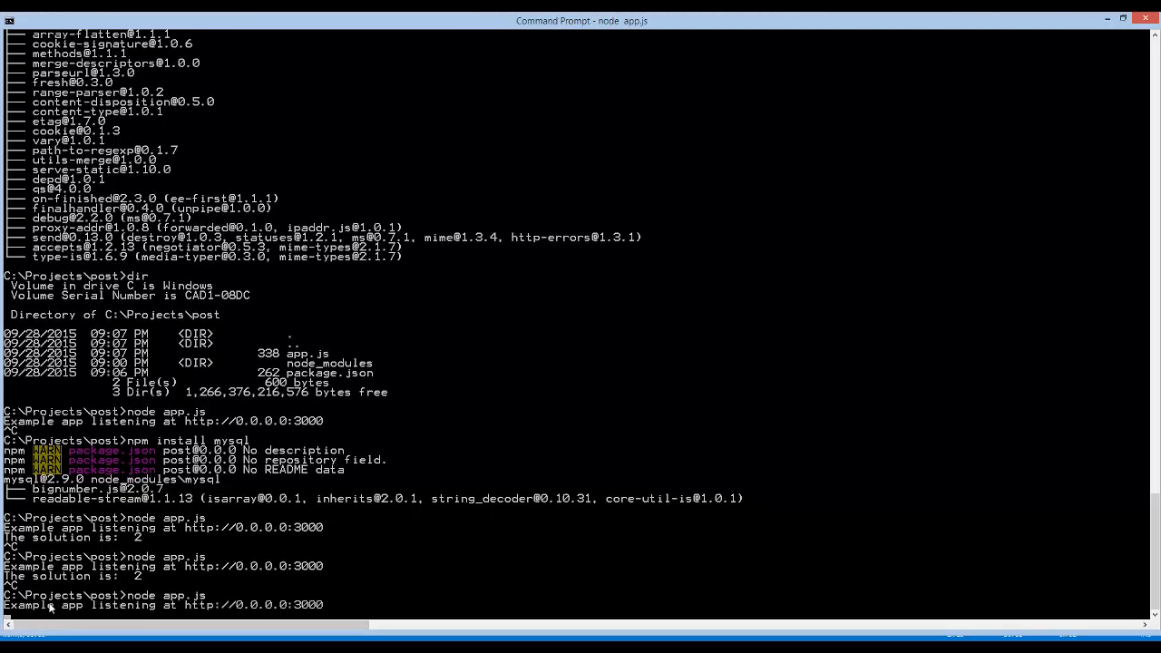
mouse_move(143, 637)
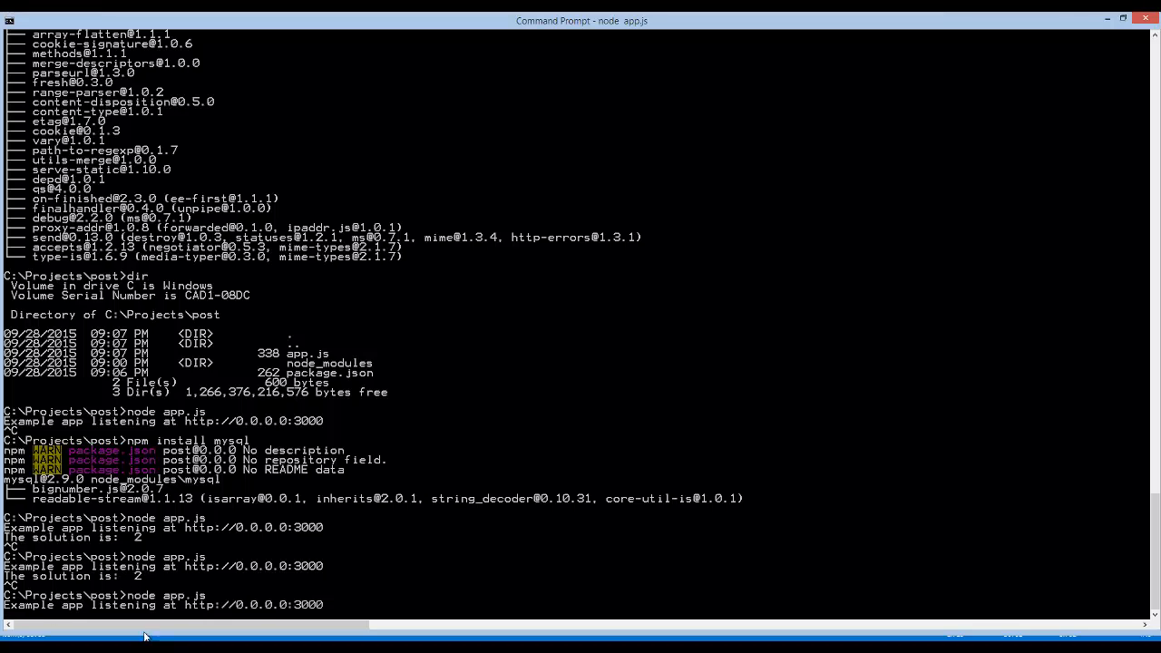
mouse_move(747, 499)
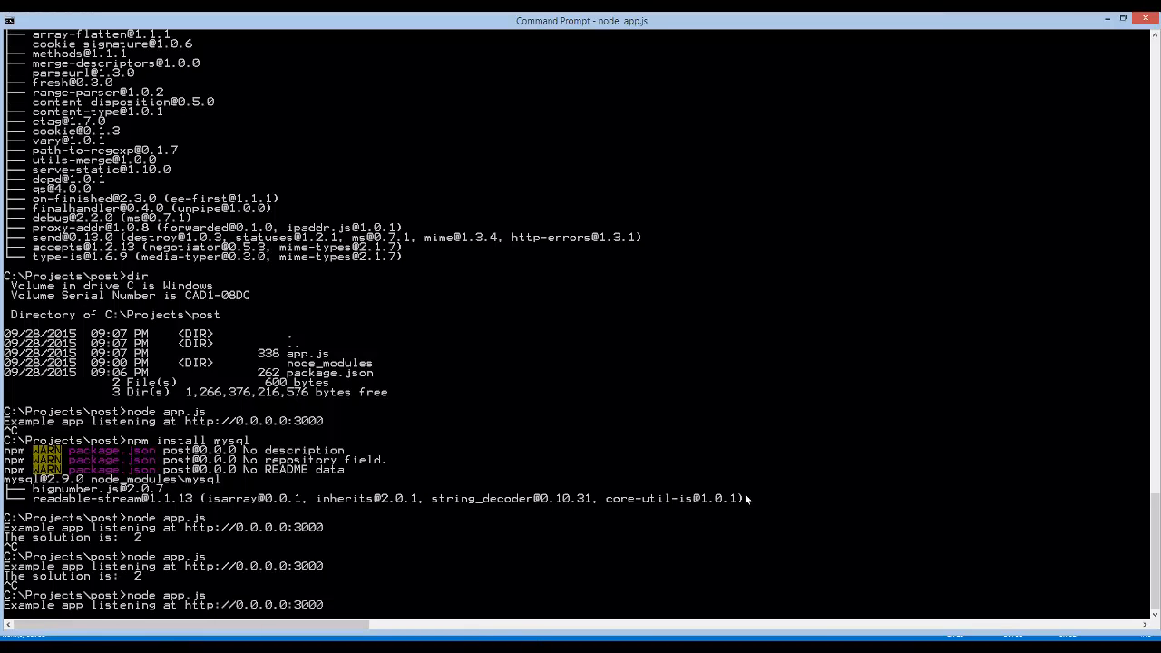
mouse_move(747, 499)
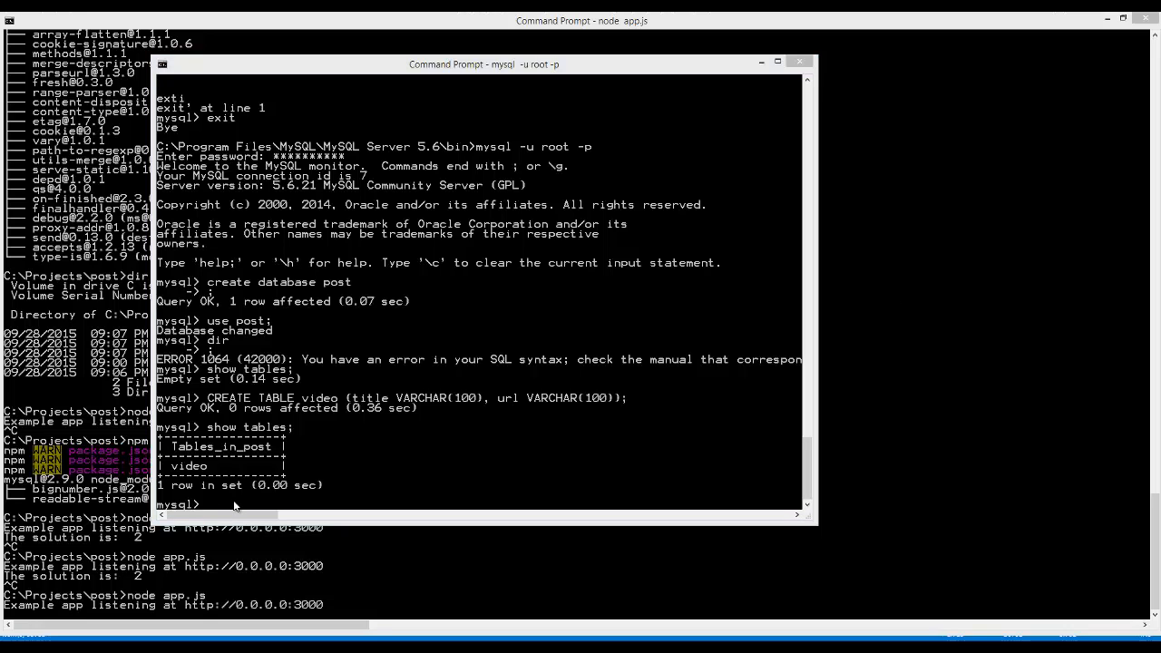
- Query SELECT * FROM video to show the inserted Testing row with NULL url
type("SELECT")
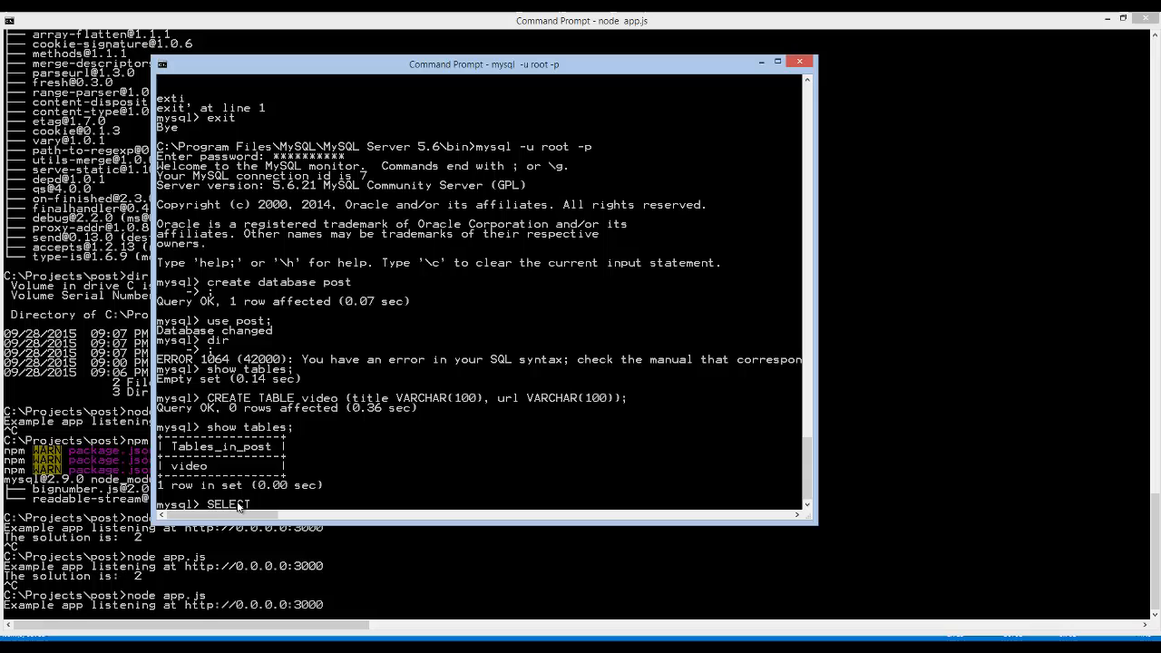
type("*")
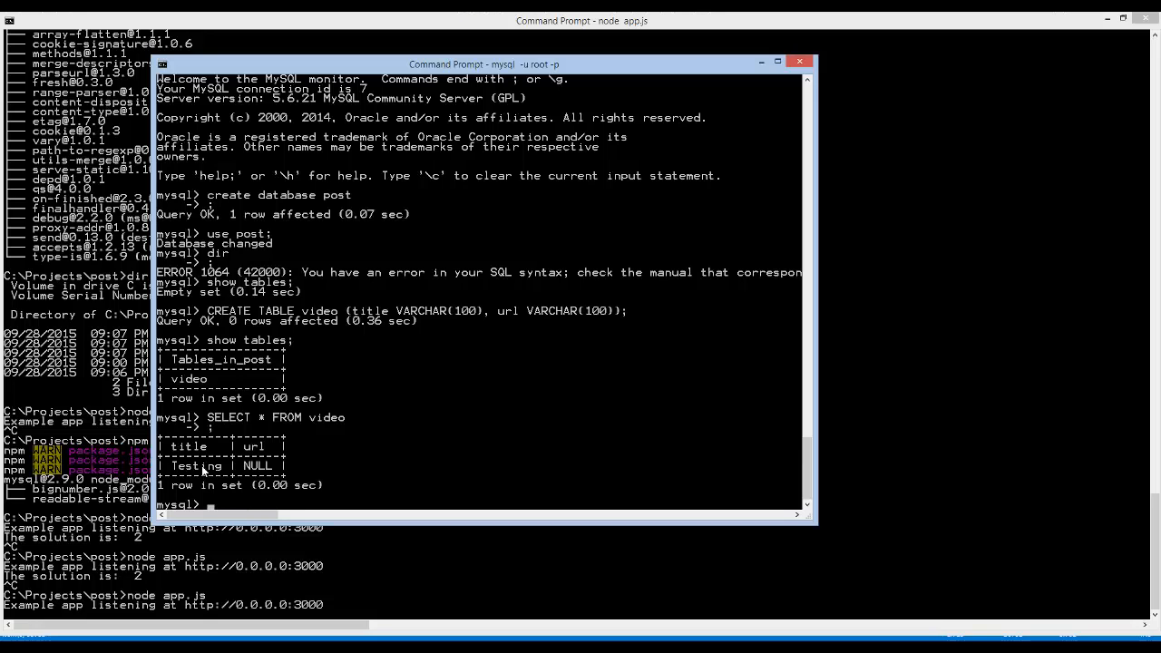
mouse_move(268, 602)
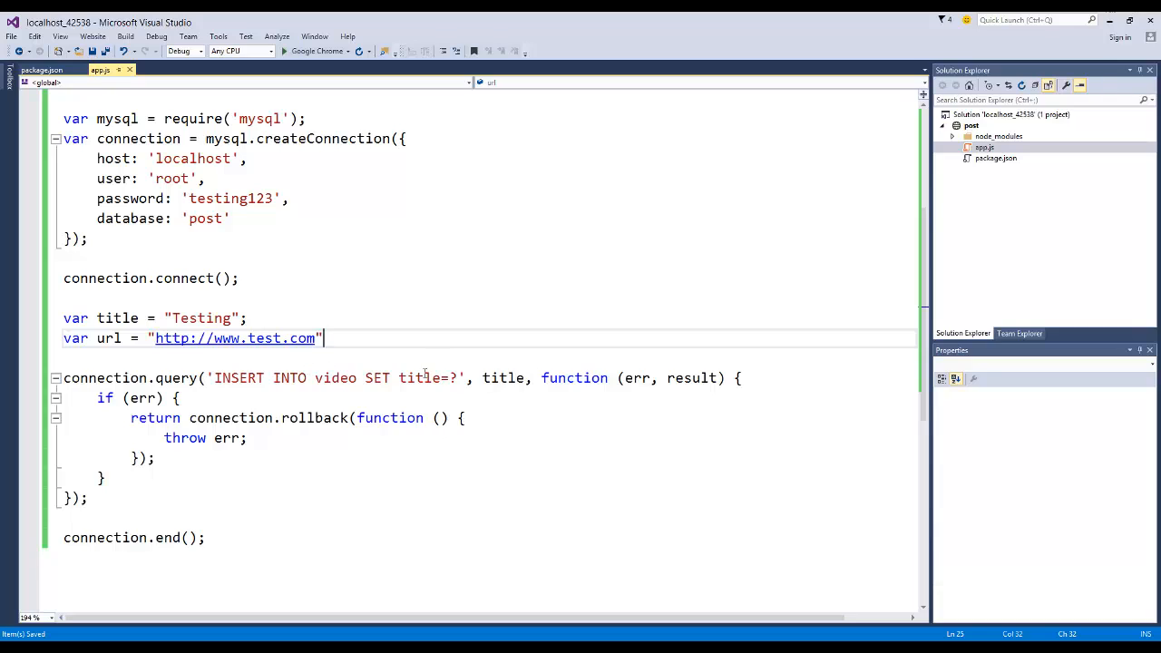
double_click(199, 318)
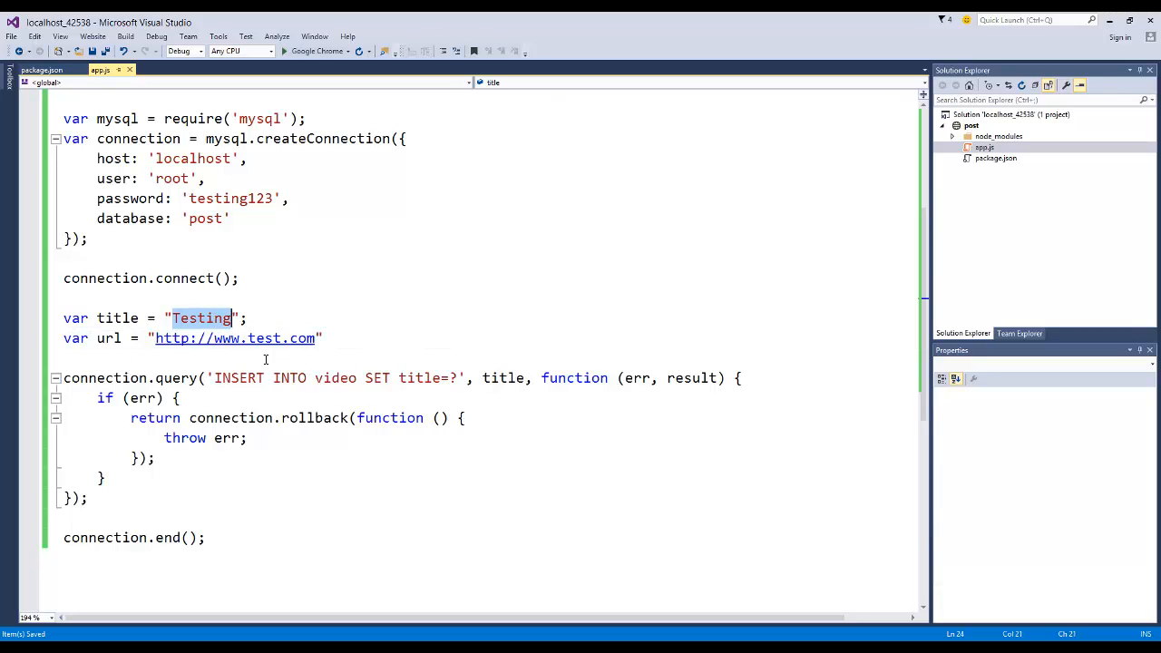
mouse_move(252, 407)
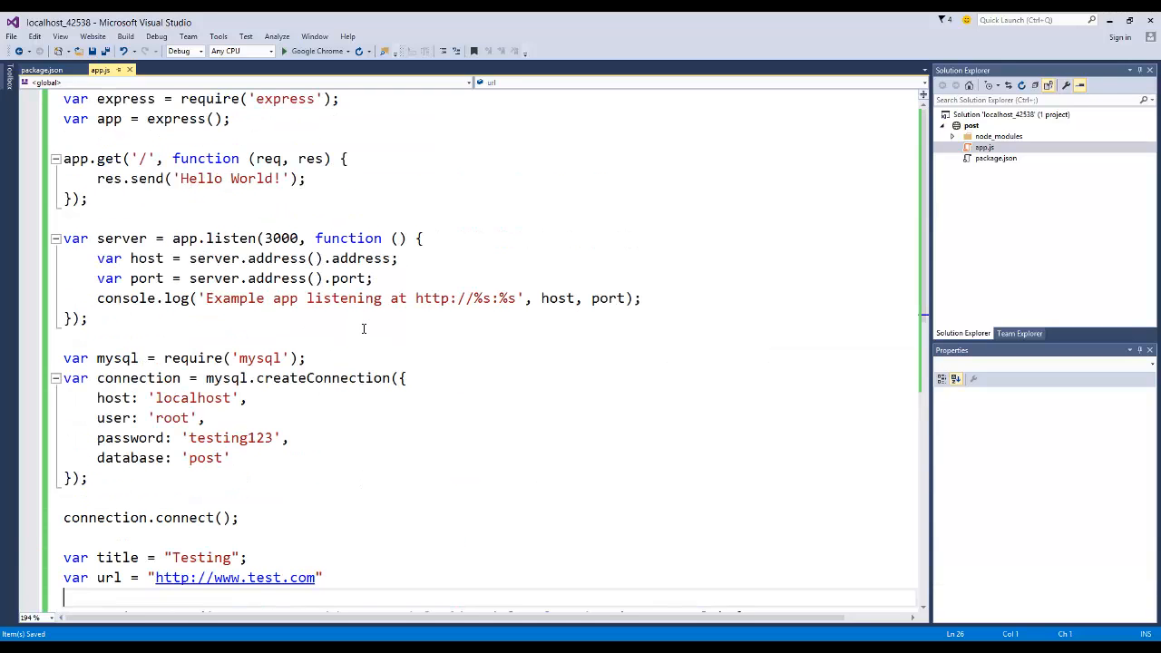
mouse_move(233, 318)
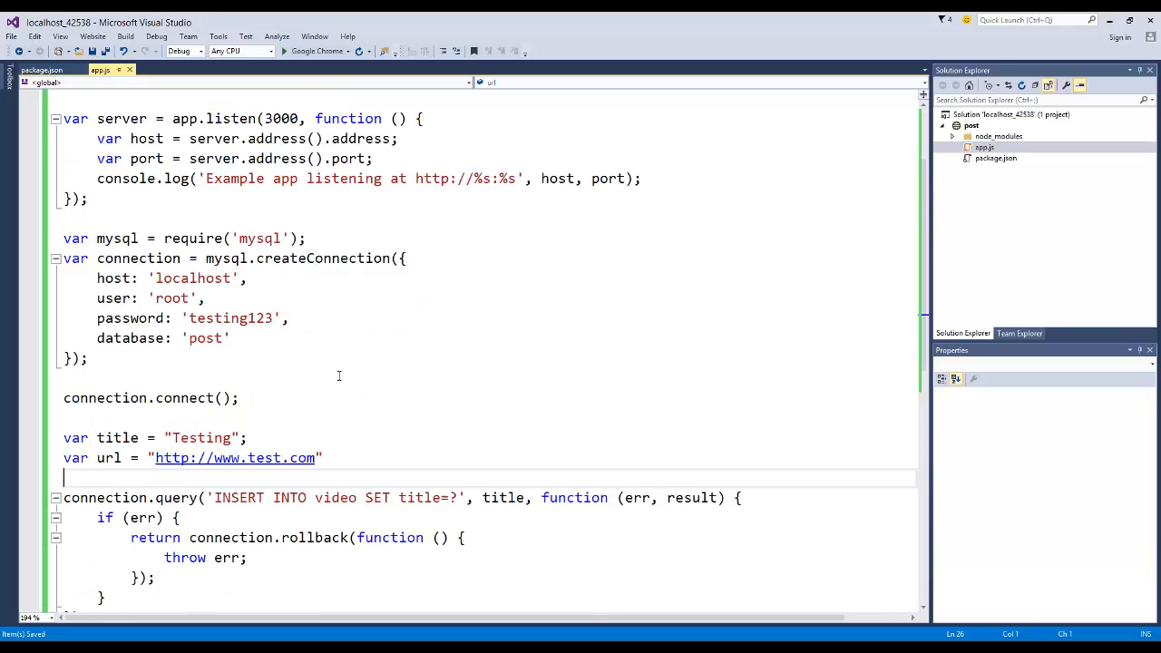
scroll("down", 3)
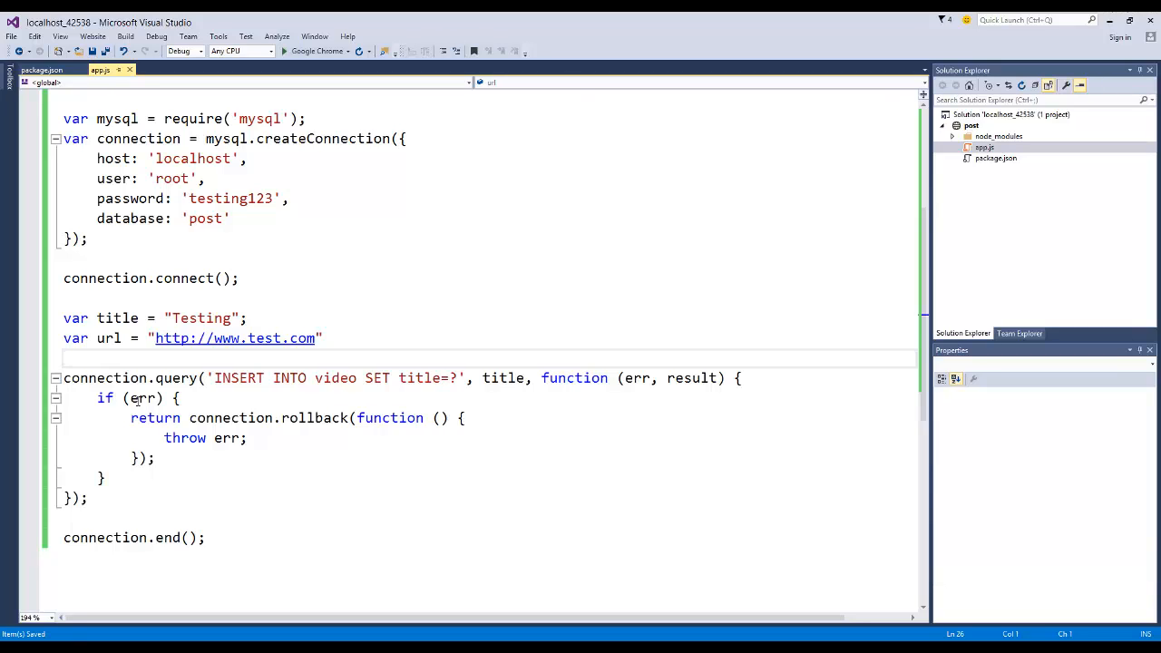
left_click(63, 358)
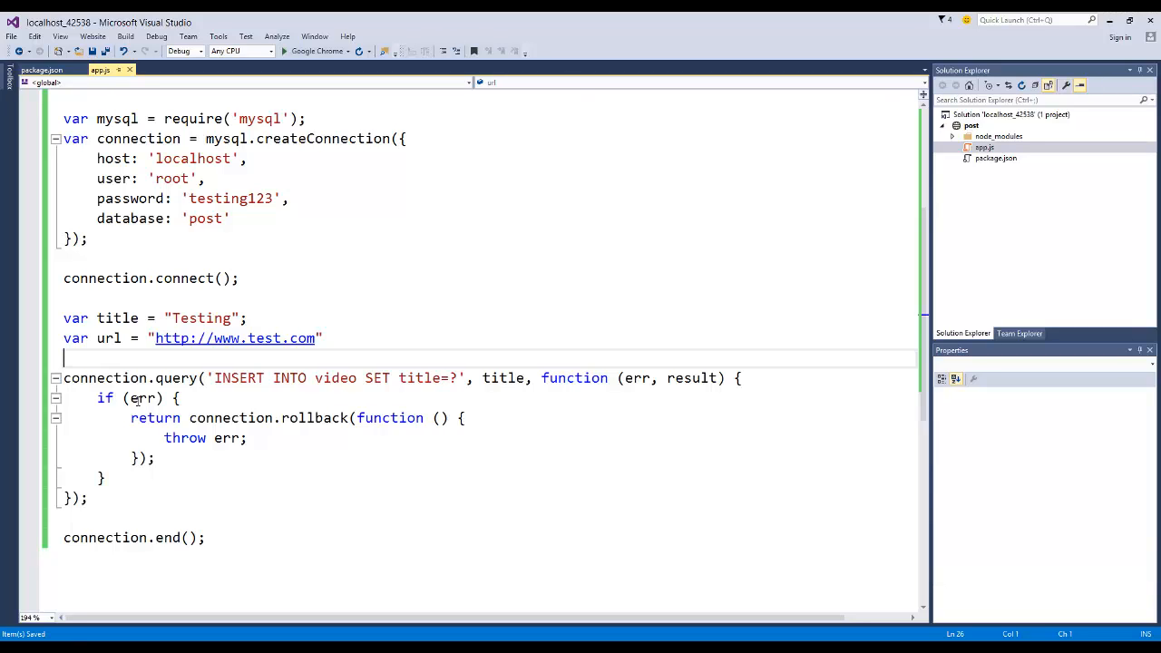